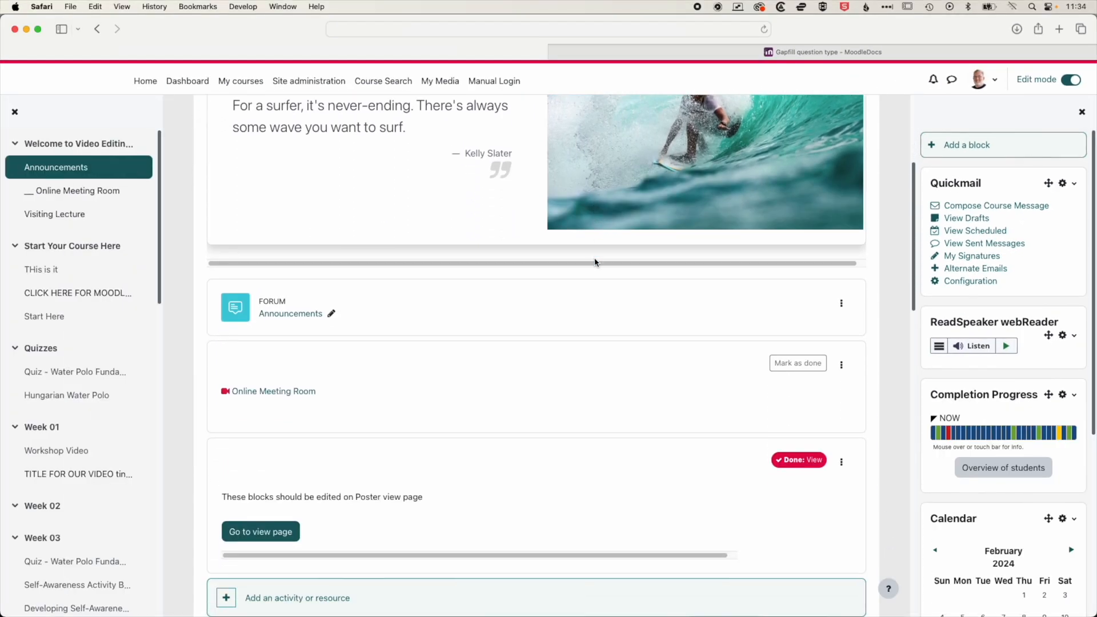
- Hide the Hungarian Water Polo quiz from students using its actions menu
scroll(down, 3)
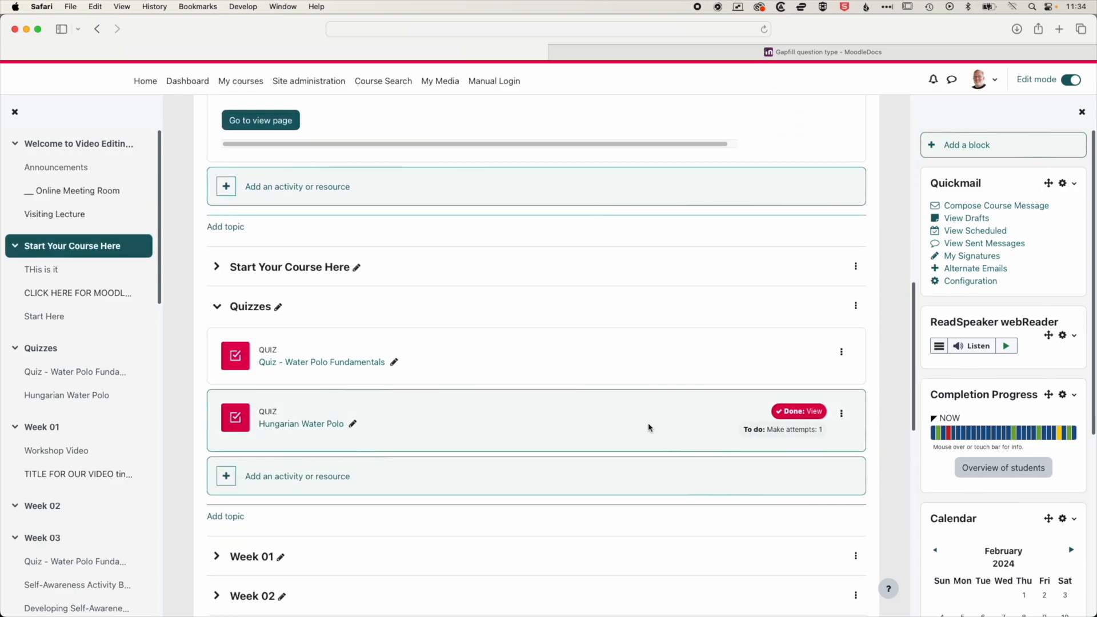
click(842, 412)
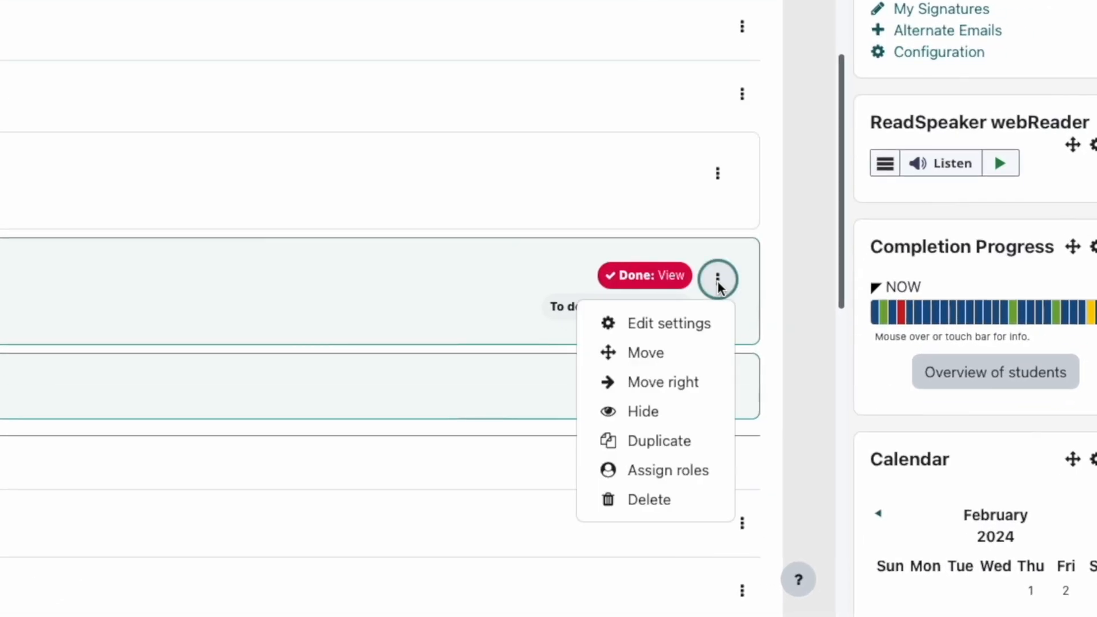
mouse_move(642, 411)
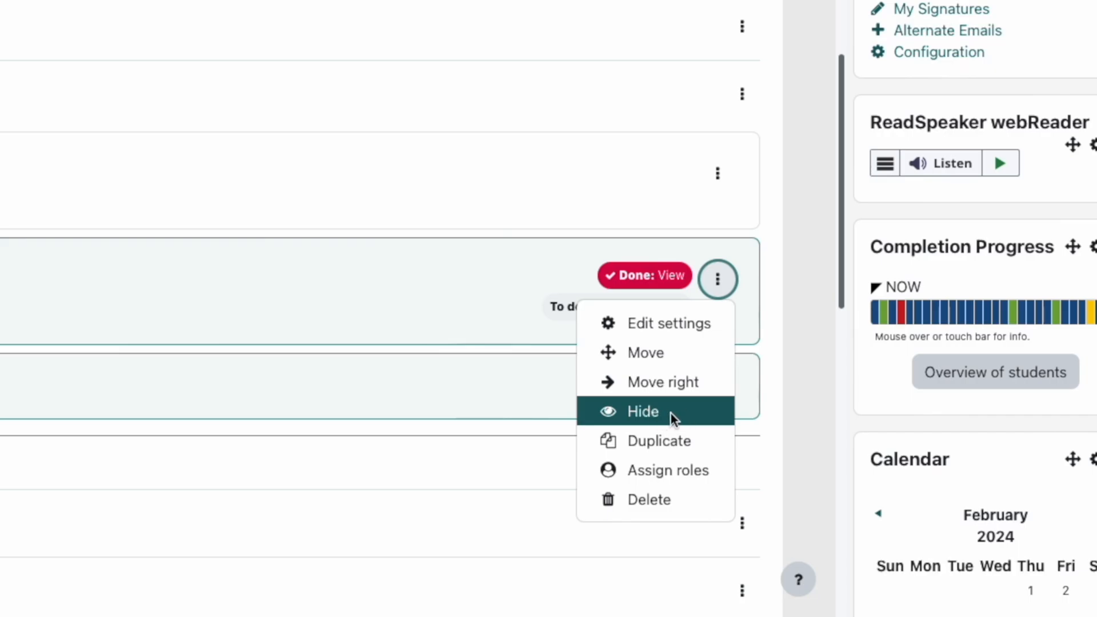
click(641, 412)
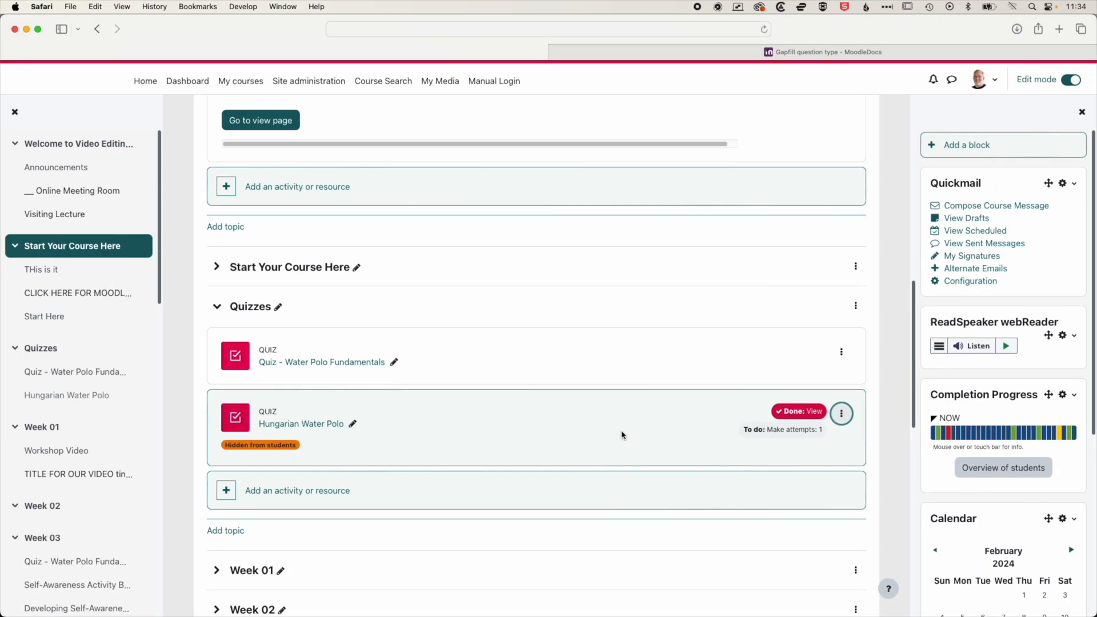
mouse_move(492, 439)
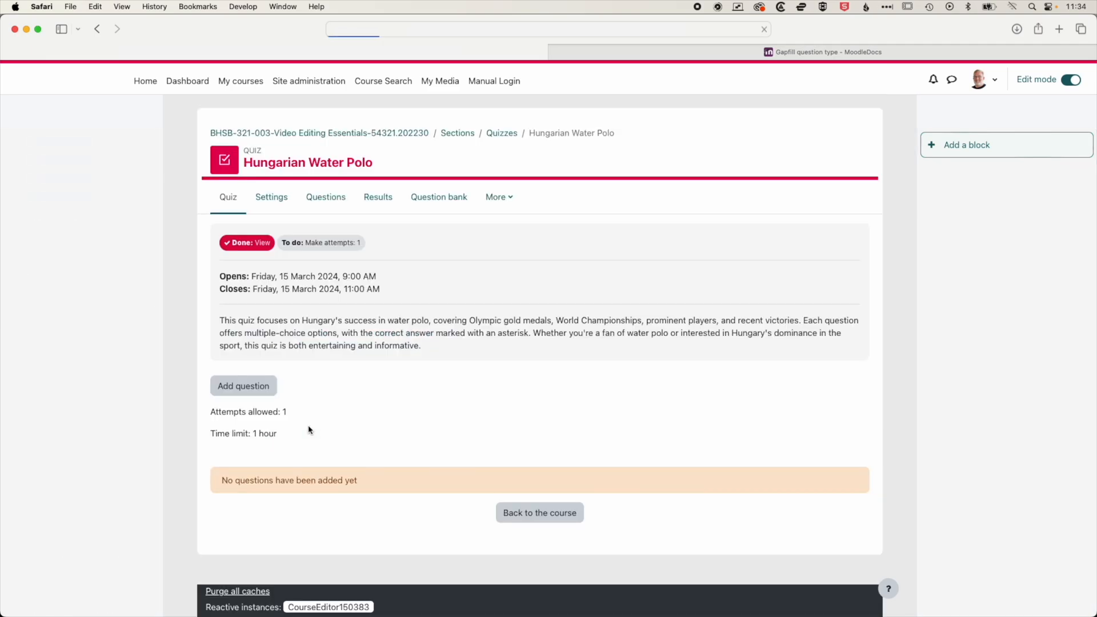
- Go to the quiz's Questions page, showing maximum grade 10.00 and 0.00 total marks
click(63, 28)
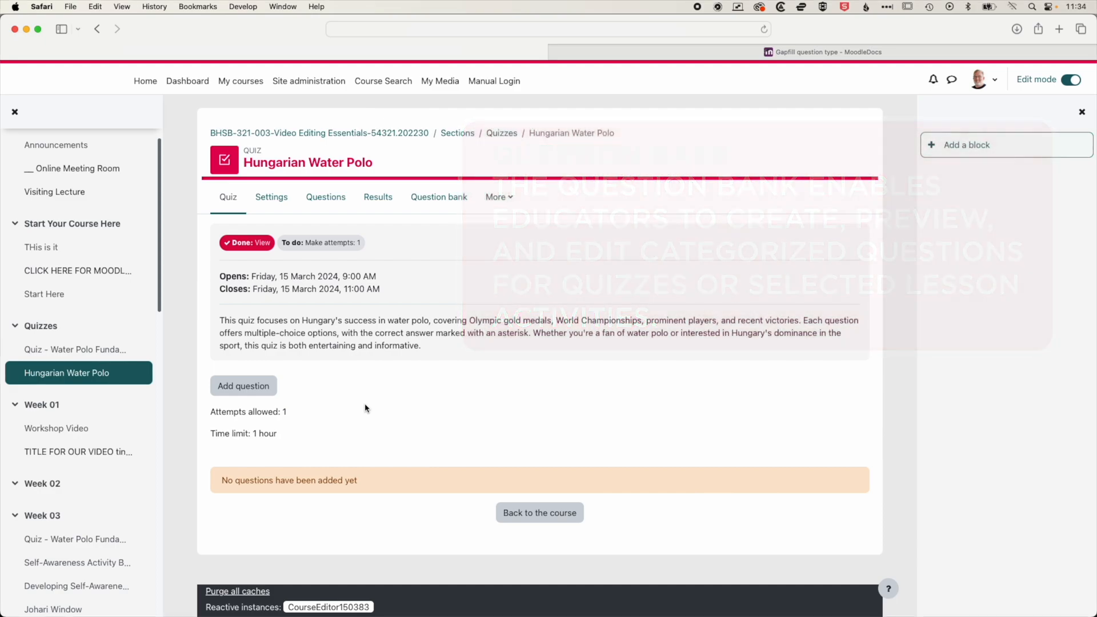
click(325, 196)
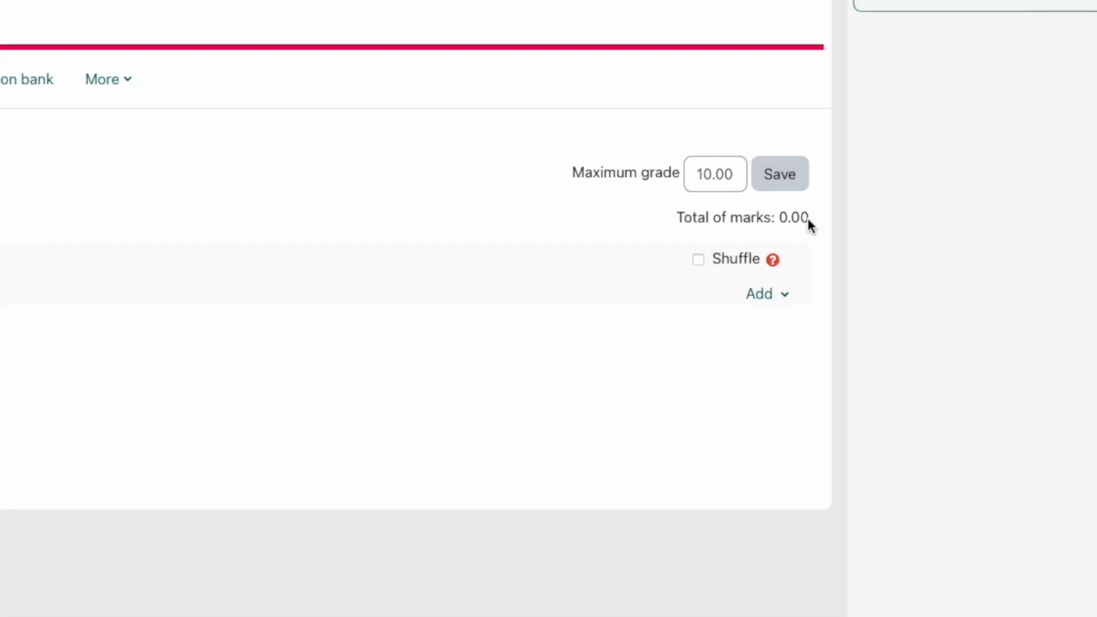
mouse_move(679, 223)
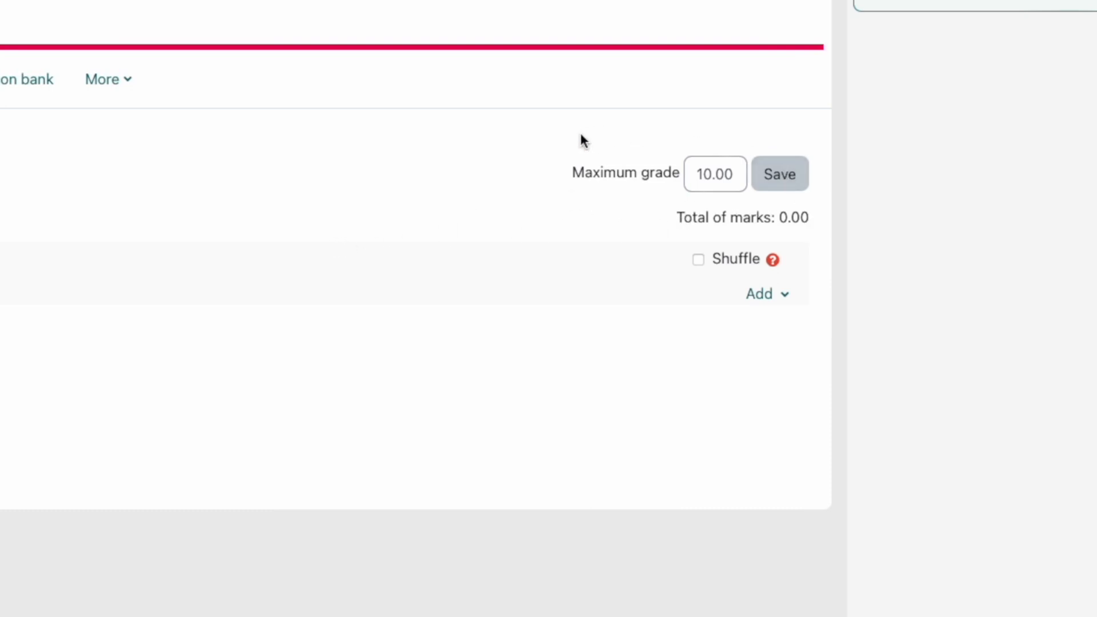
mouse_move(619, 203)
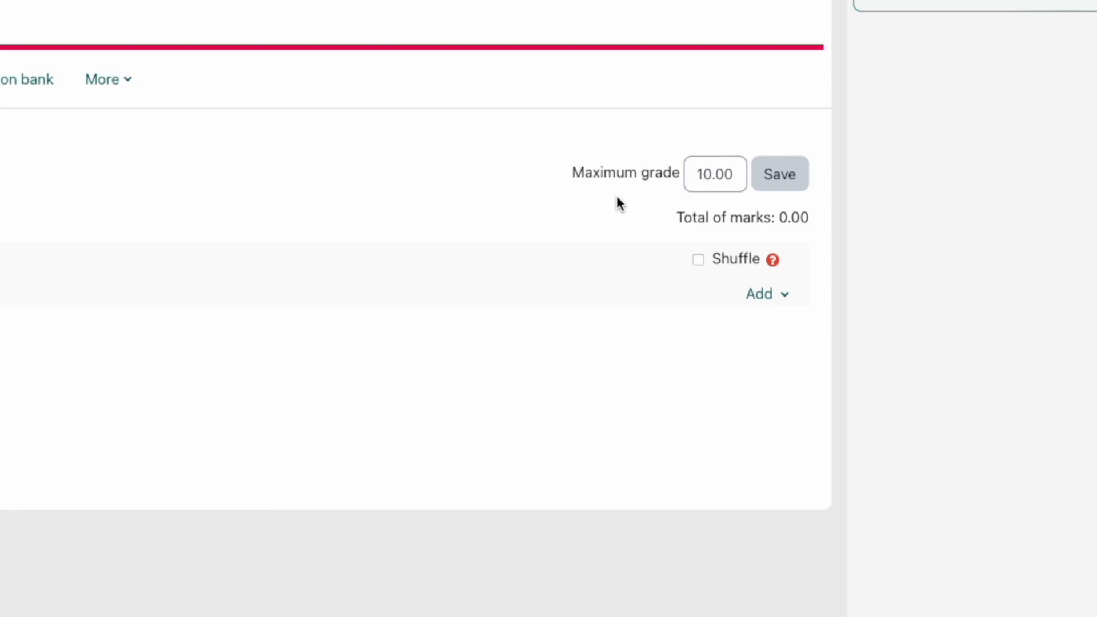
mouse_move(553, 209)
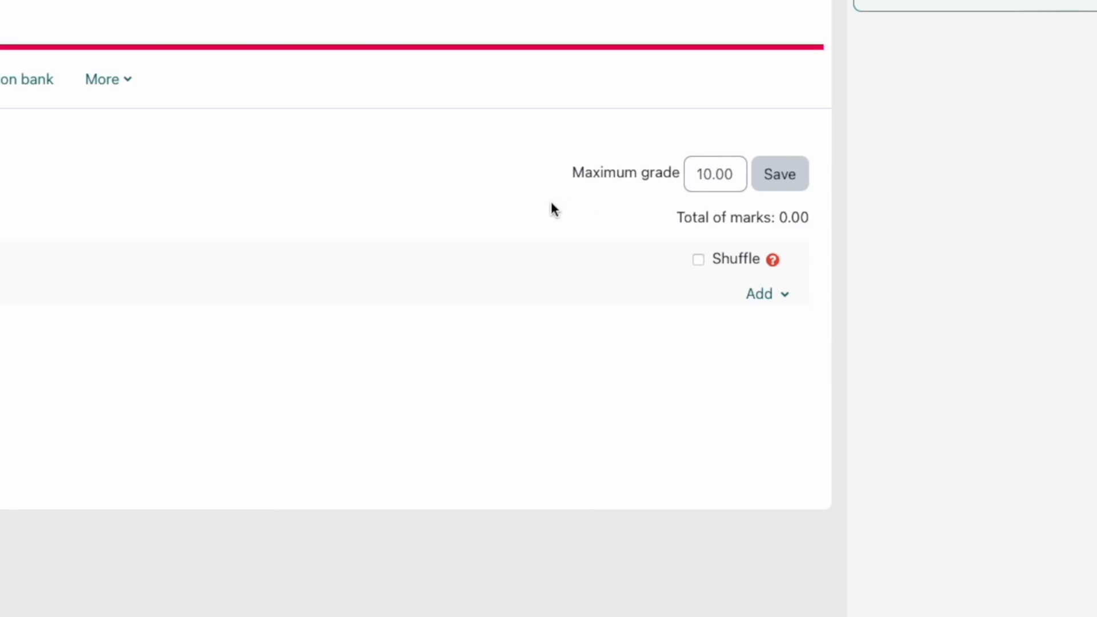
mouse_move(526, 218)
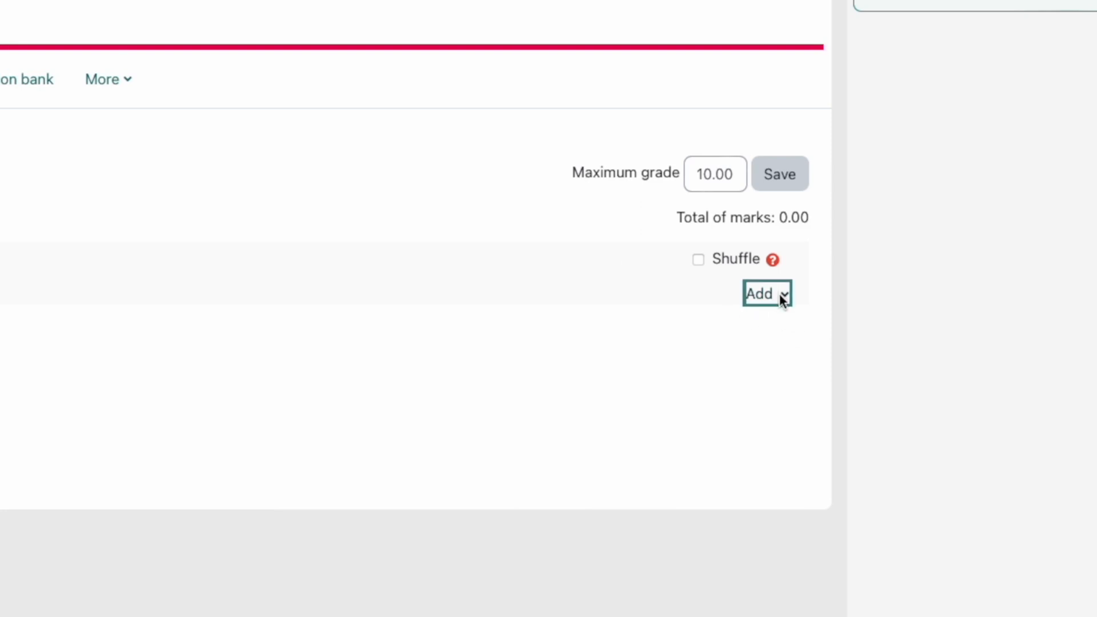
- Browse the question bank in the Hungarian Water Polo Questions category with its three questions
click(767, 293)
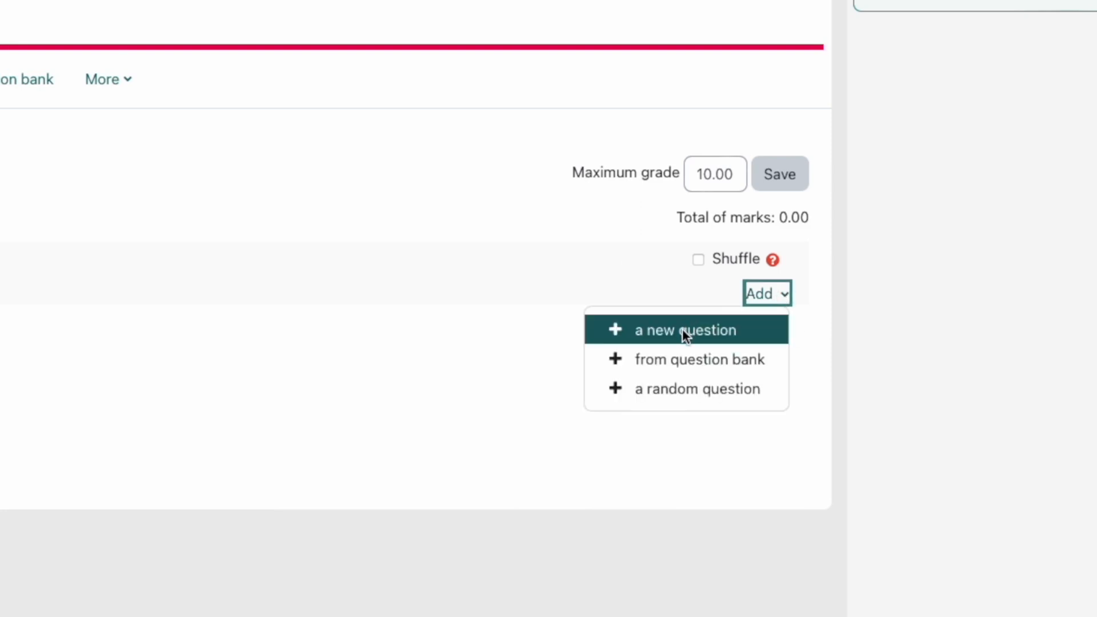
mouse_move(698, 359)
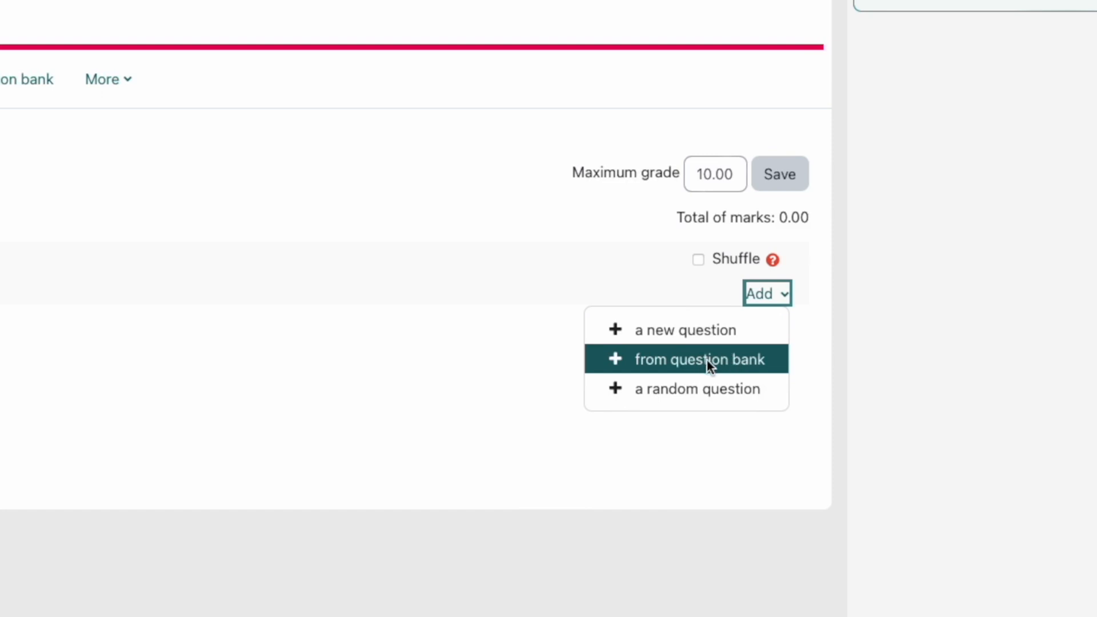
click(695, 359)
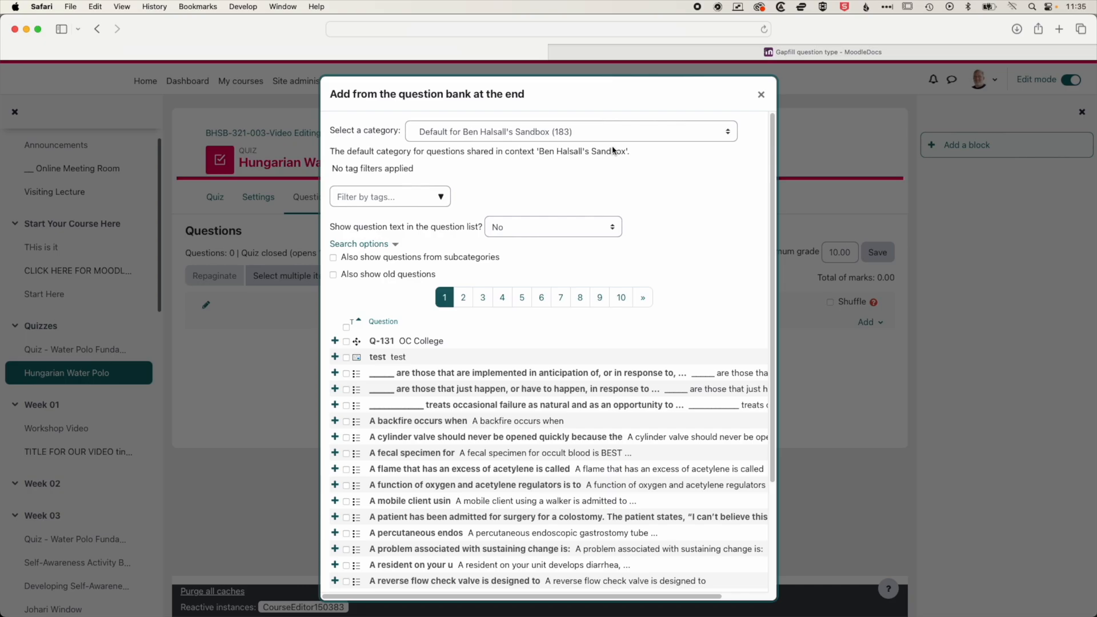
mouse_move(596, 139)
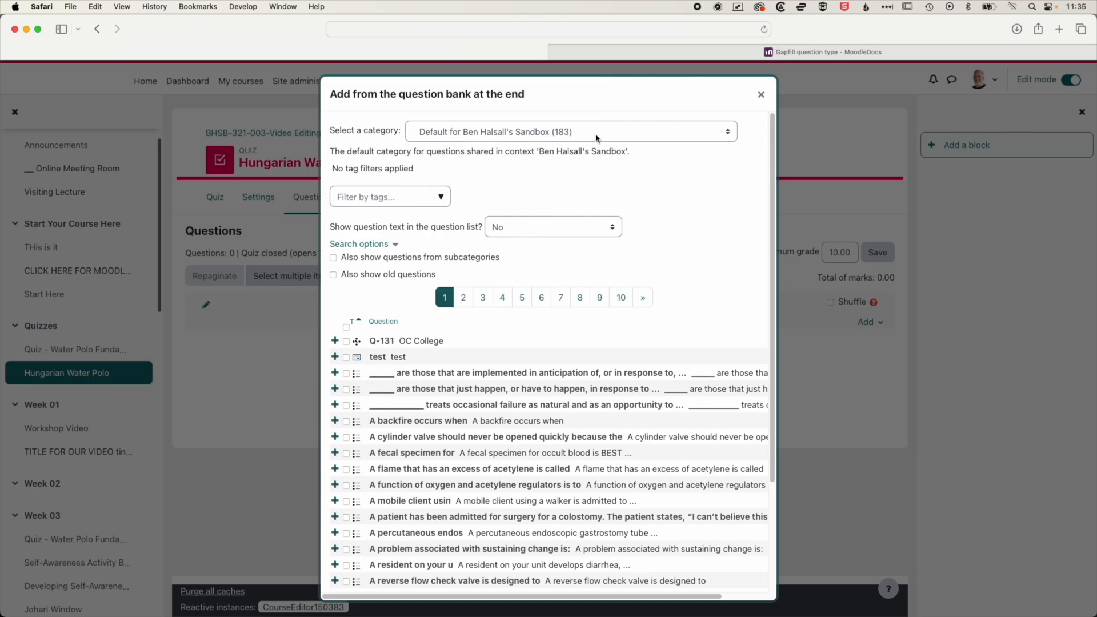
click(570, 131)
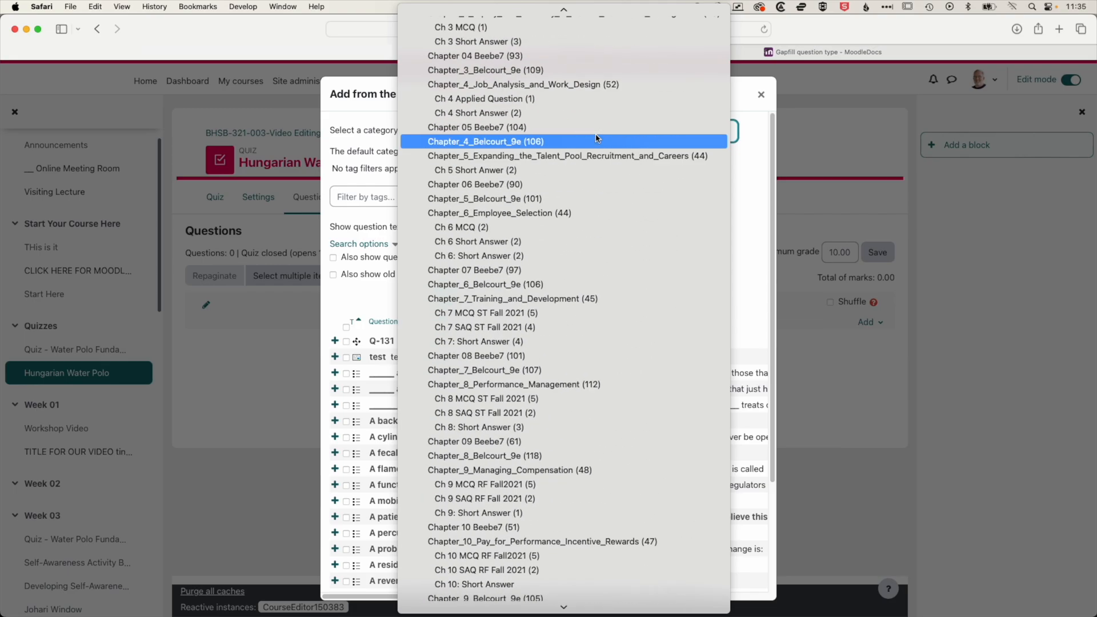
scroll(up, 3)
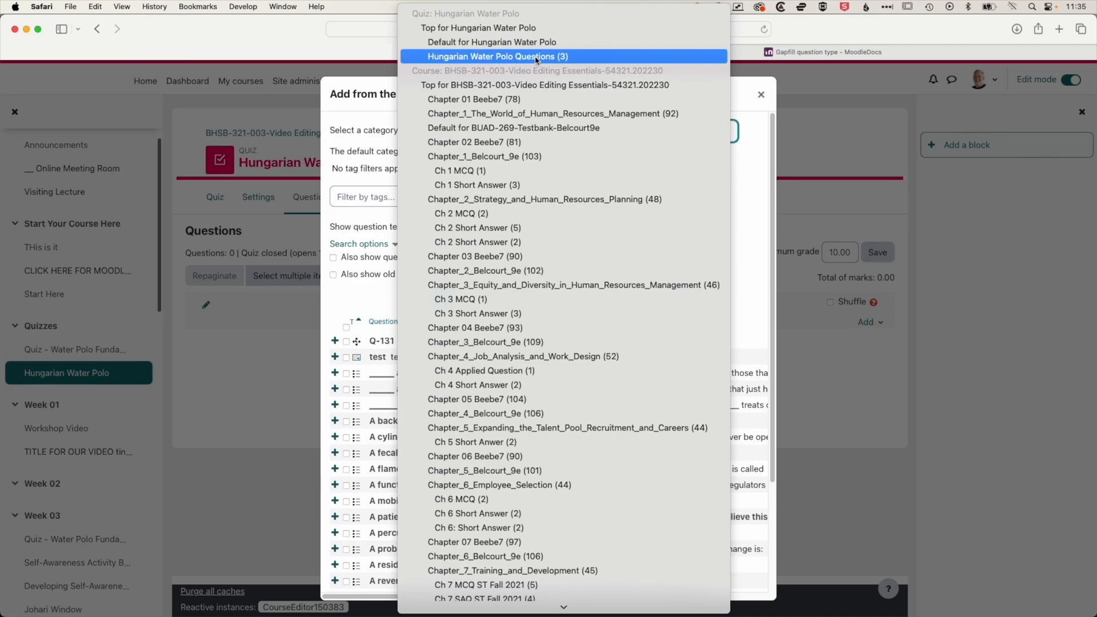
click(494, 56)
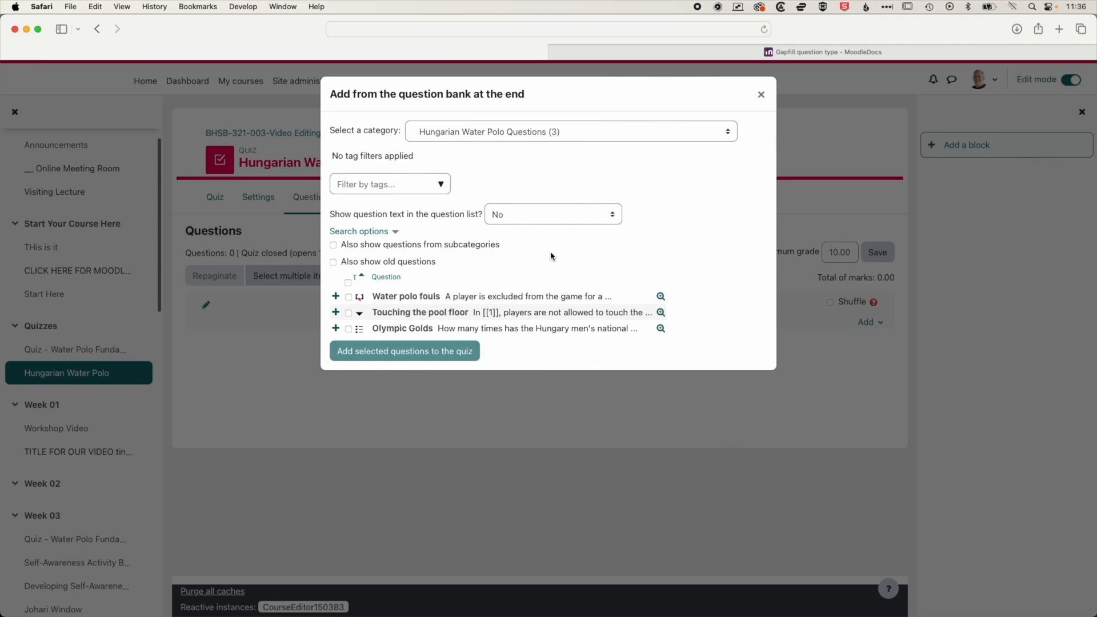
mouse_move(402, 284)
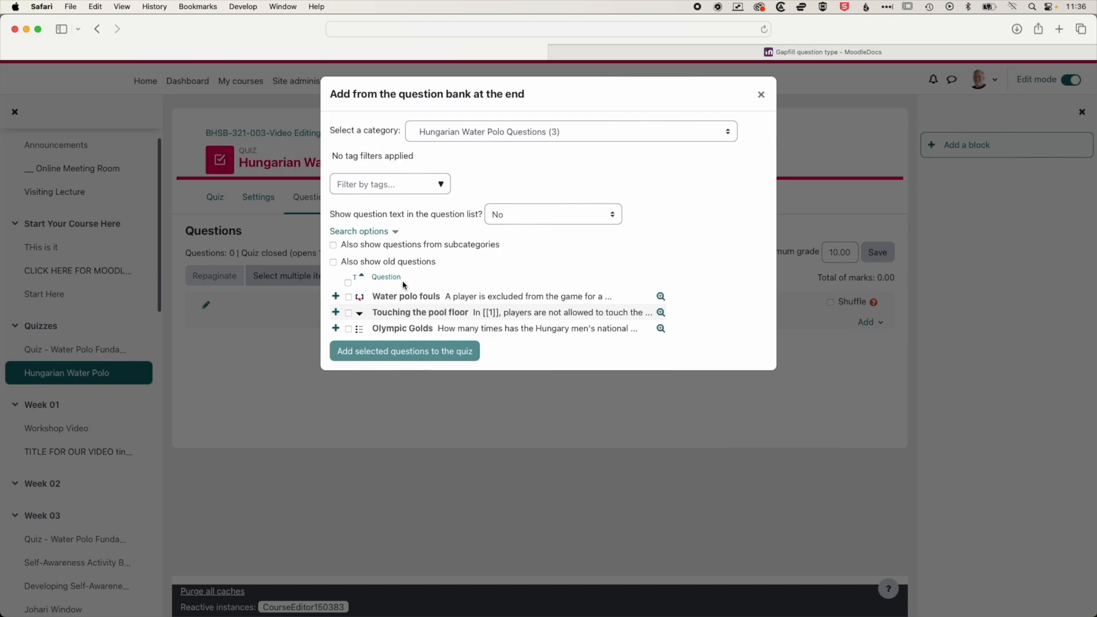
mouse_move(349, 299)
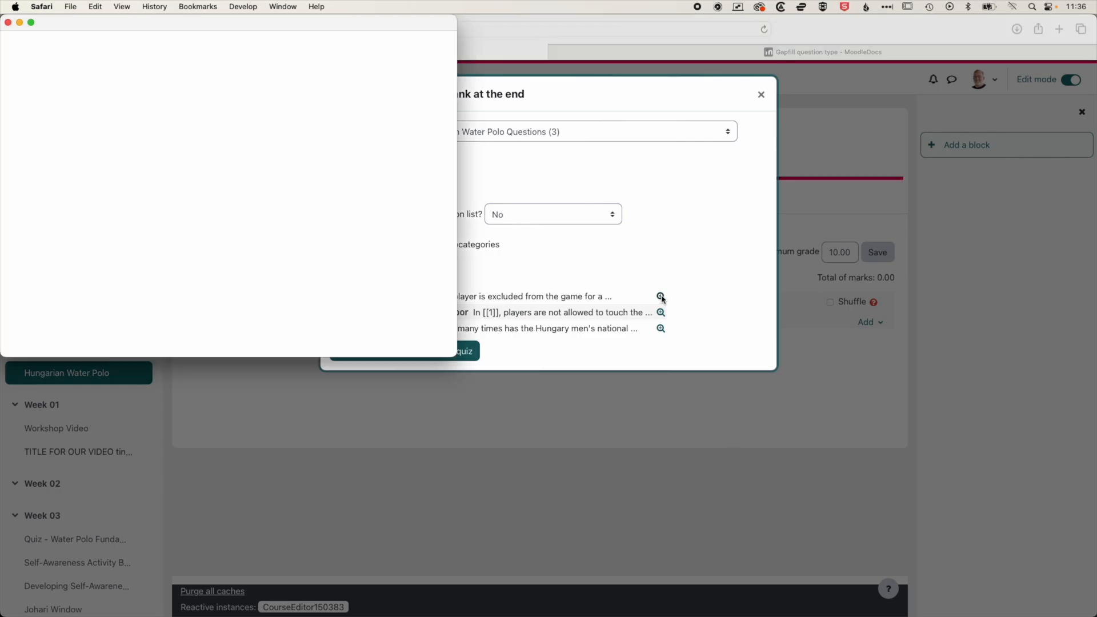
- Preview the Water polo fouls, Touching the pool floor and Olympic Golds questions
click(660, 296)
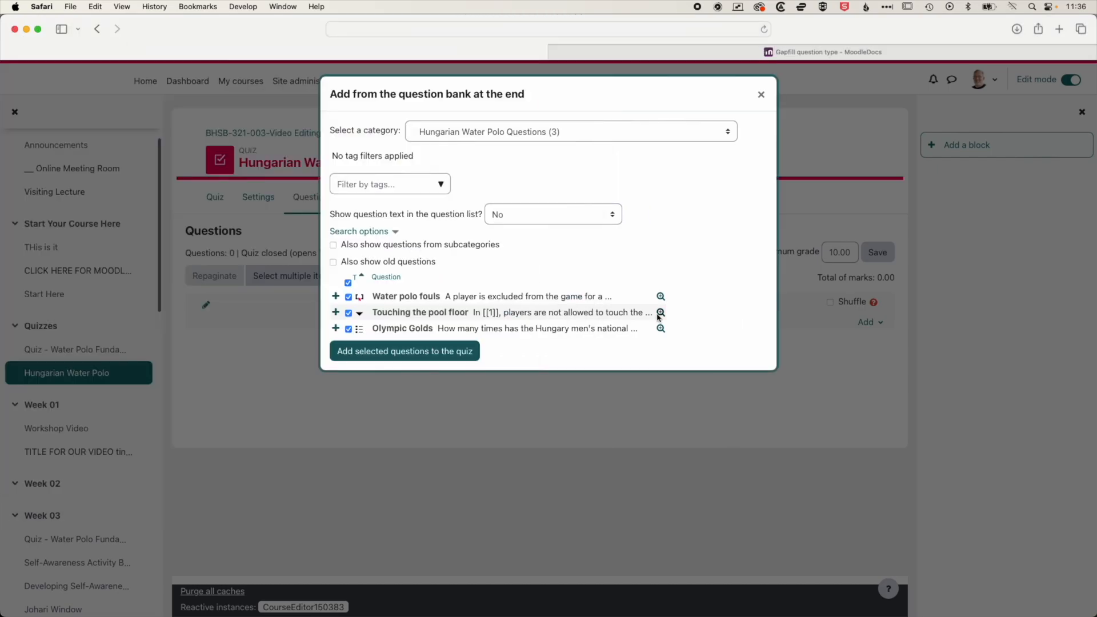
click(659, 312)
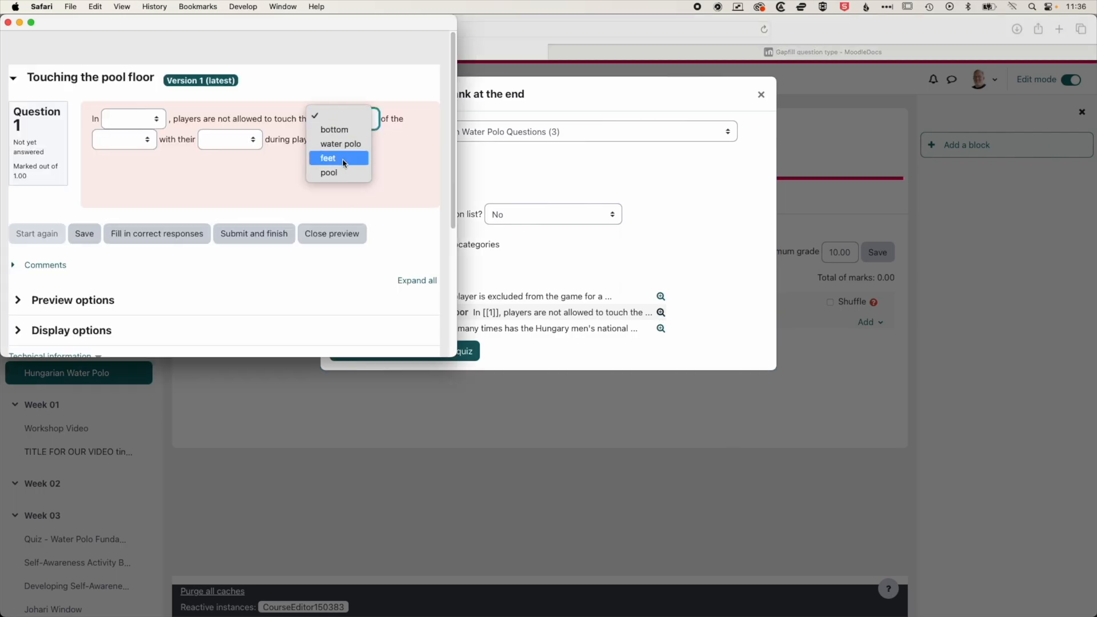
click(328, 158)
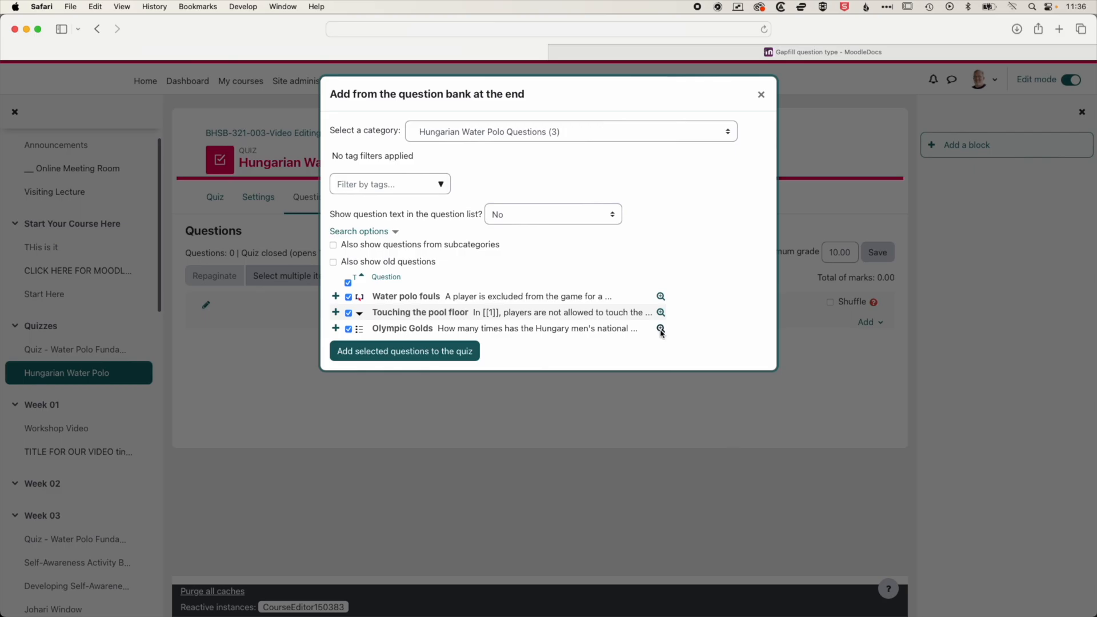
click(660, 329)
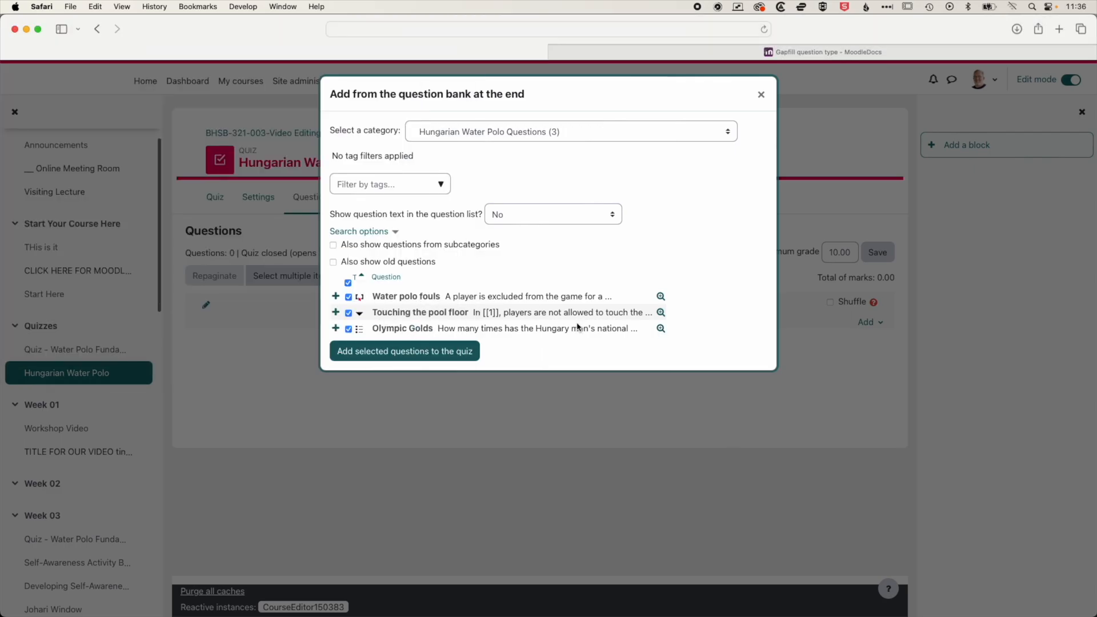
mouse_move(411, 355)
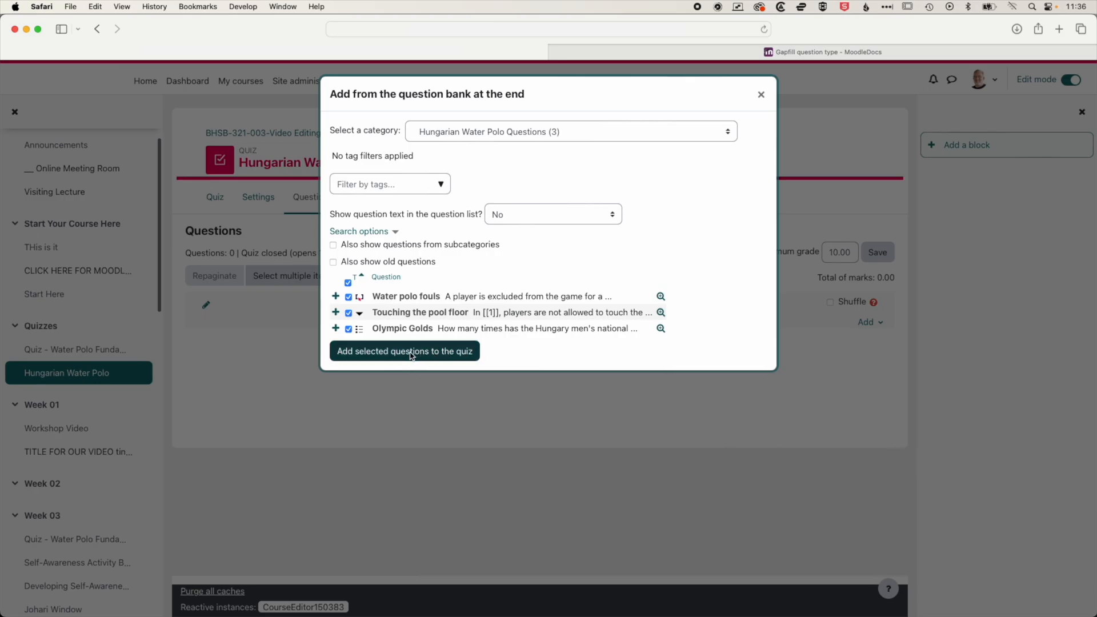
- Add the three questions, give Touching the pool floor 2 marks, and enable shuffling
click(404, 350)
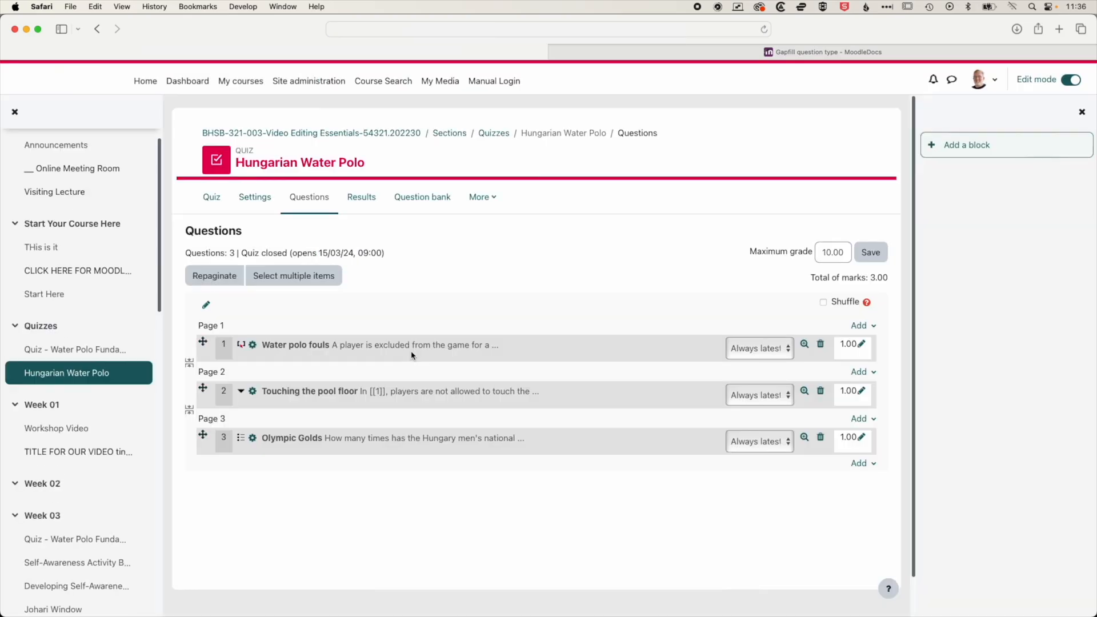
mouse_move(857, 384)
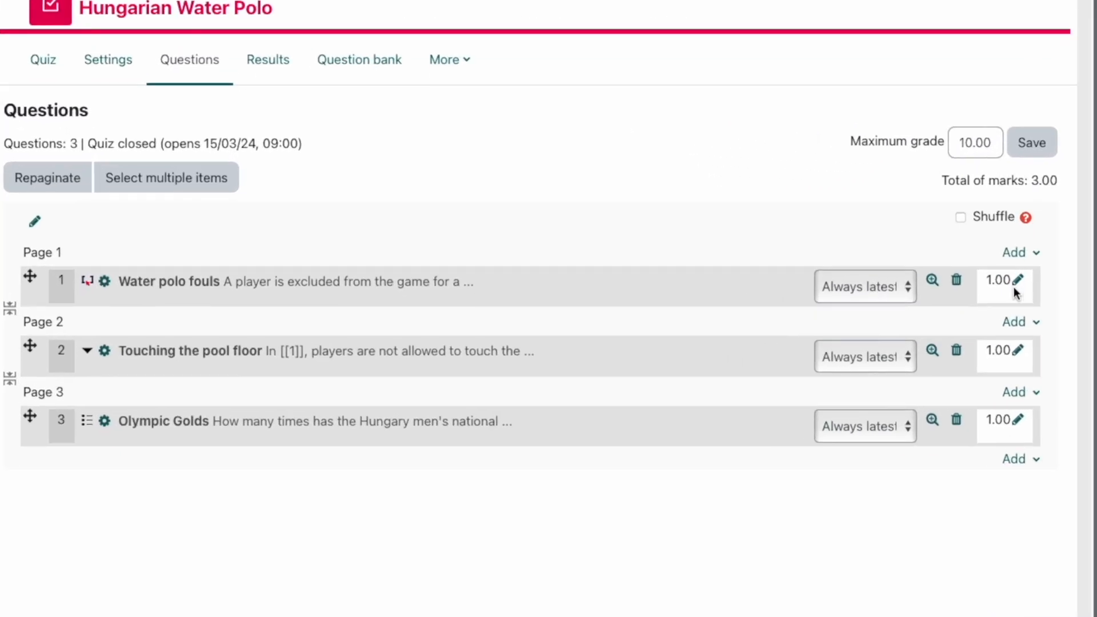
mouse_move(658, 303)
text(2)
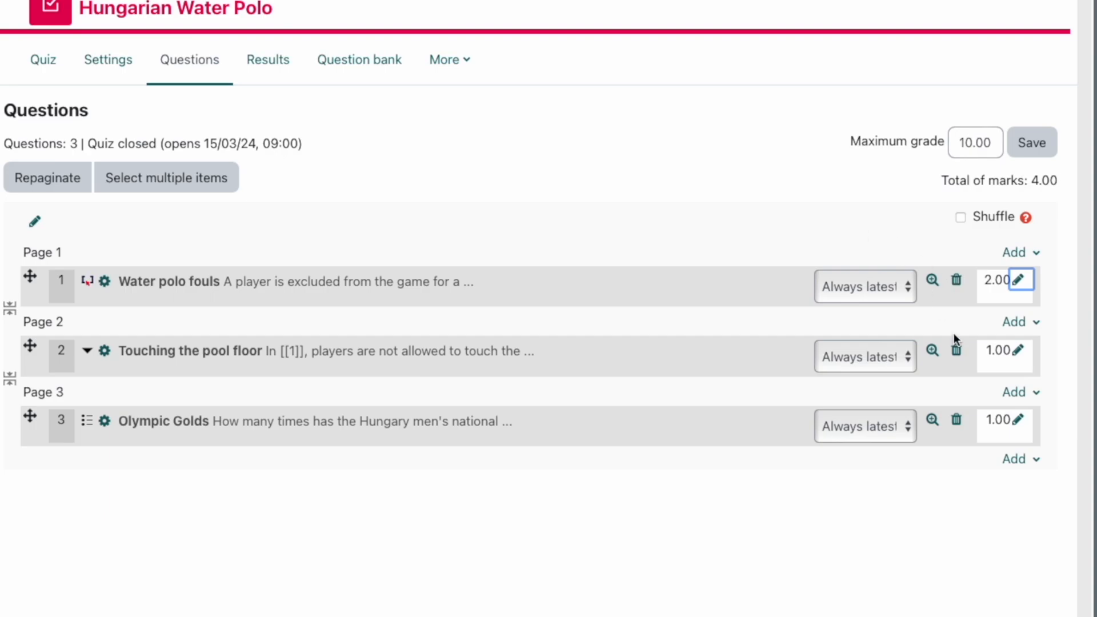
mouse_move(206, 427)
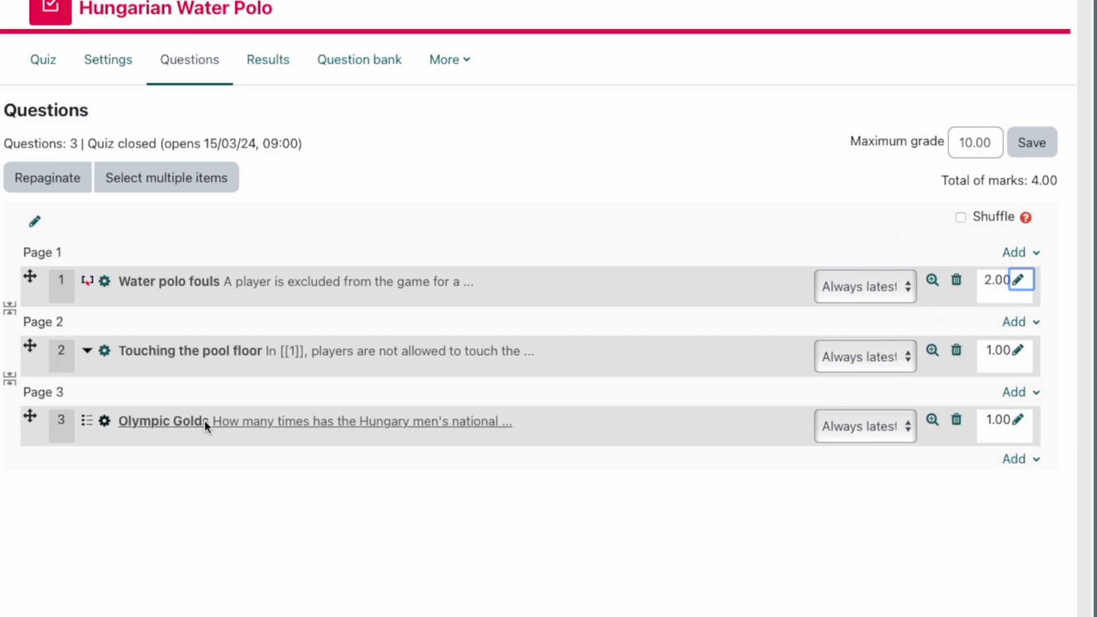
mouse_move(455, 437)
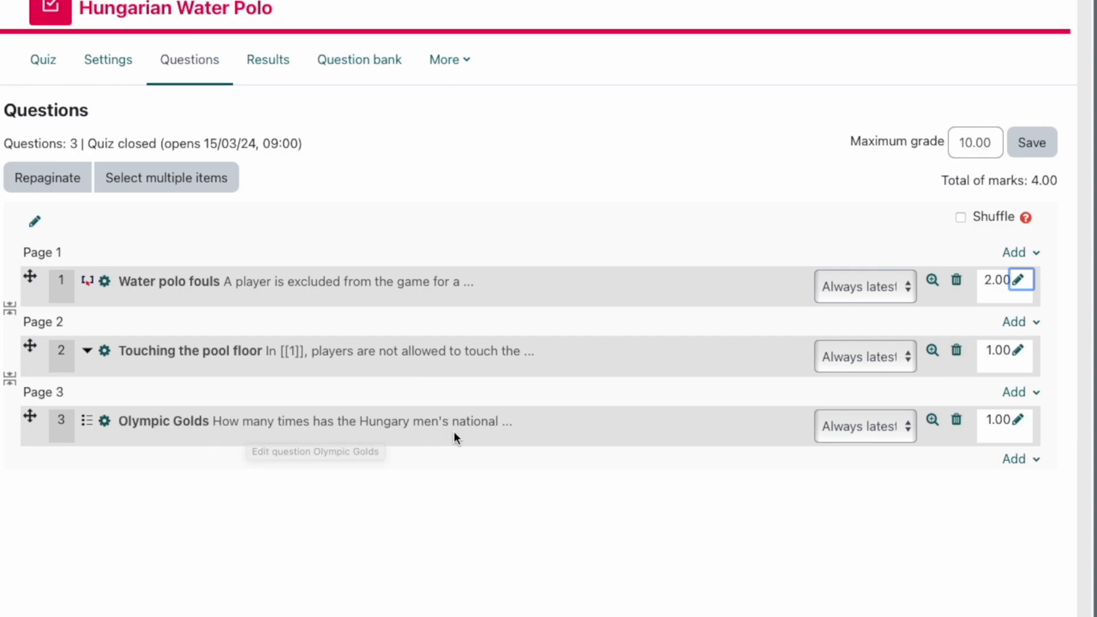
mouse_move(1001, 427)
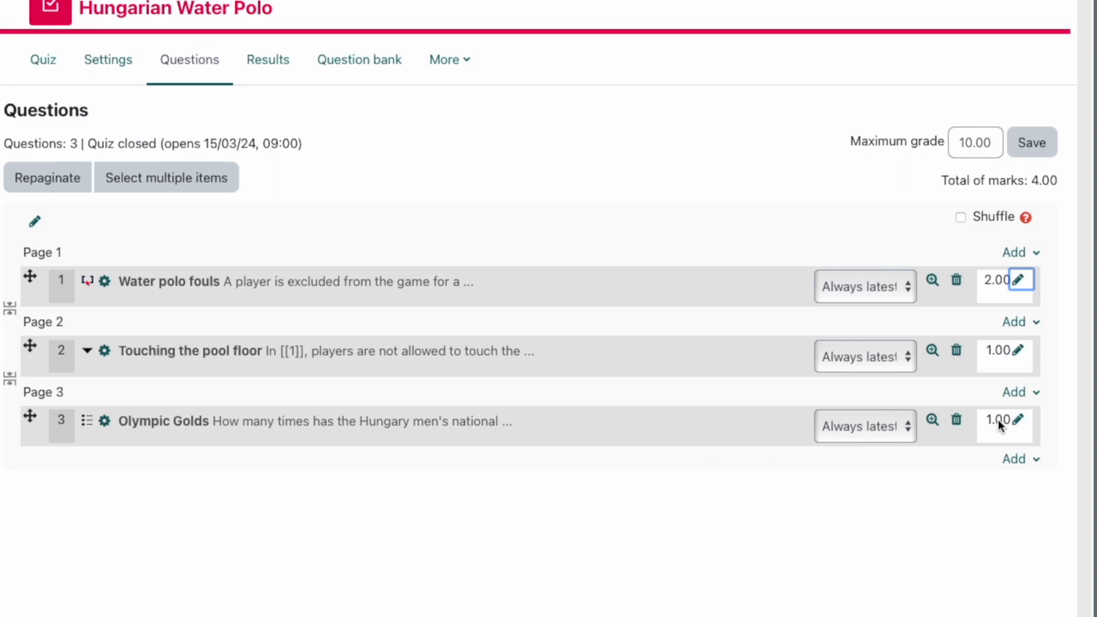
mouse_move(1018, 352)
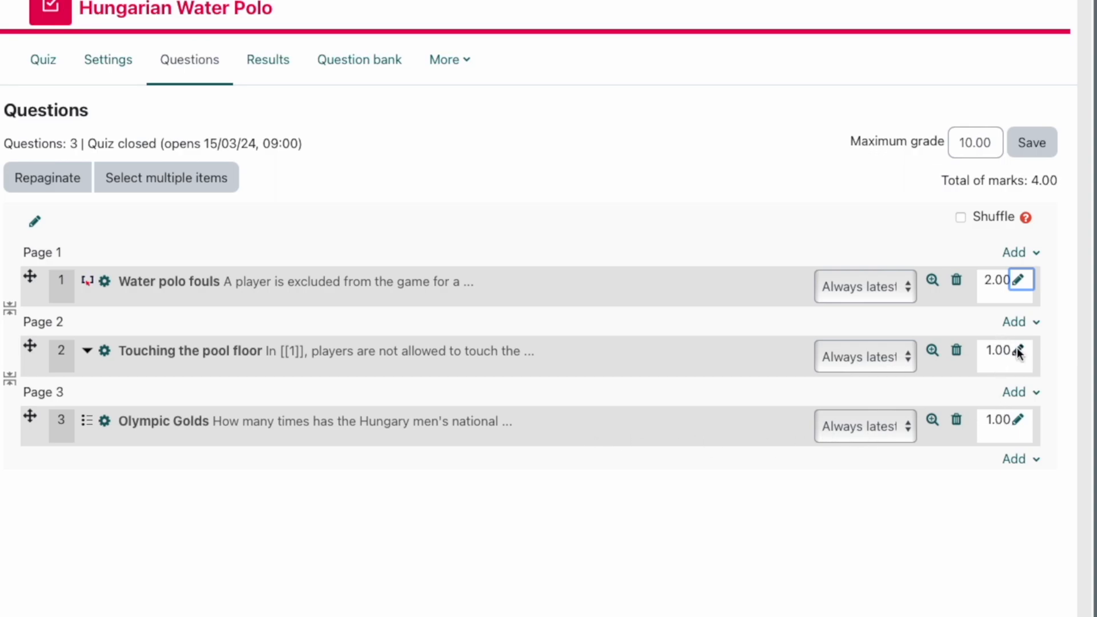
click(1019, 350)
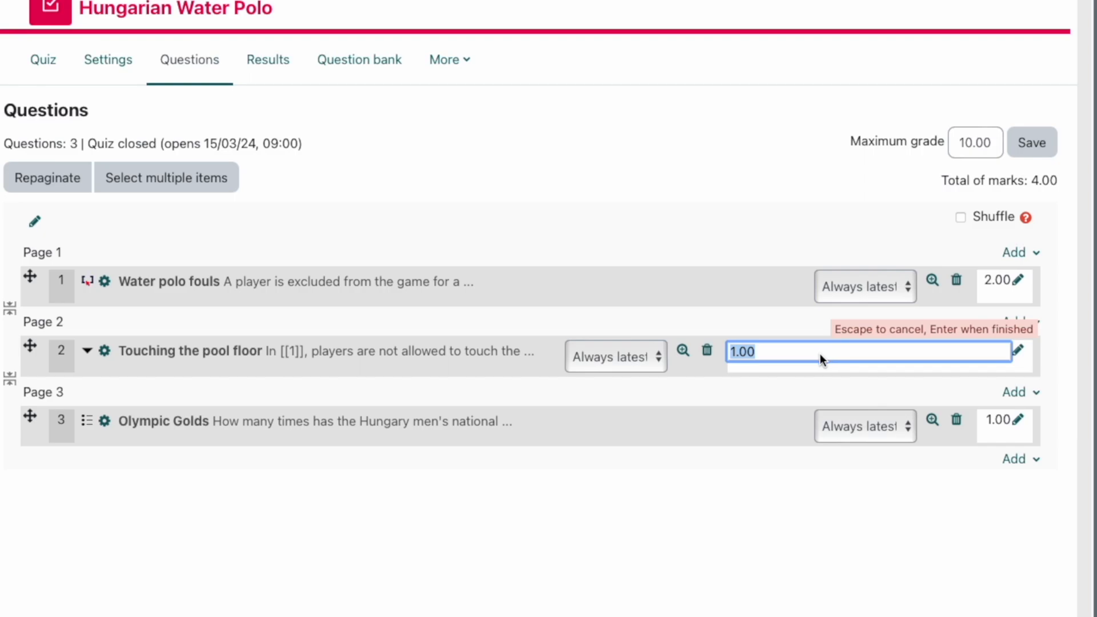
mouse_move(887, 365)
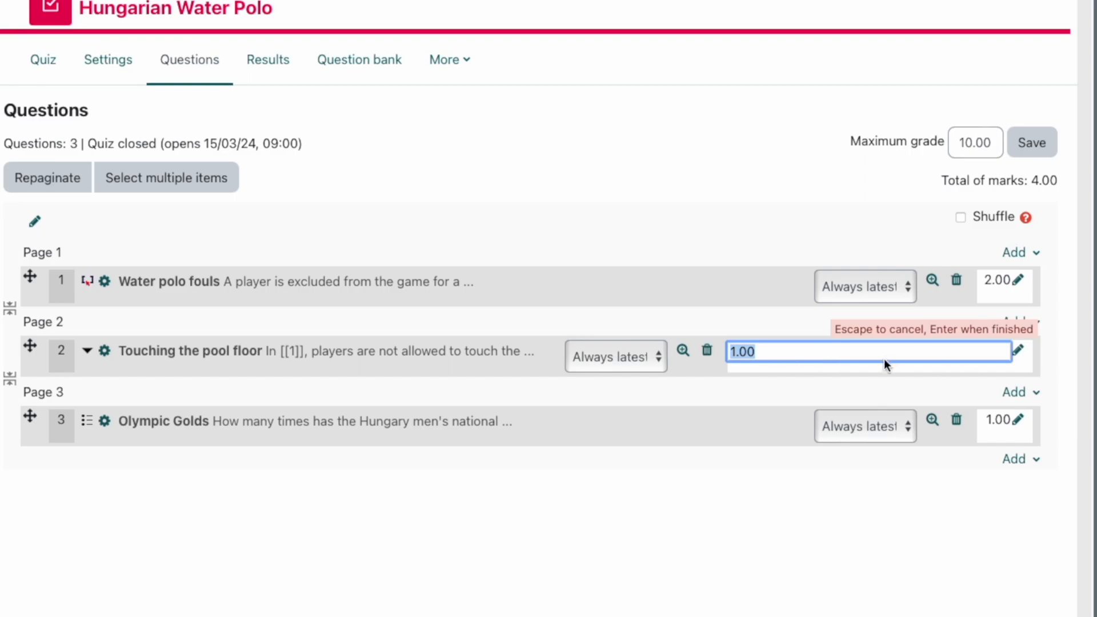
text(2)
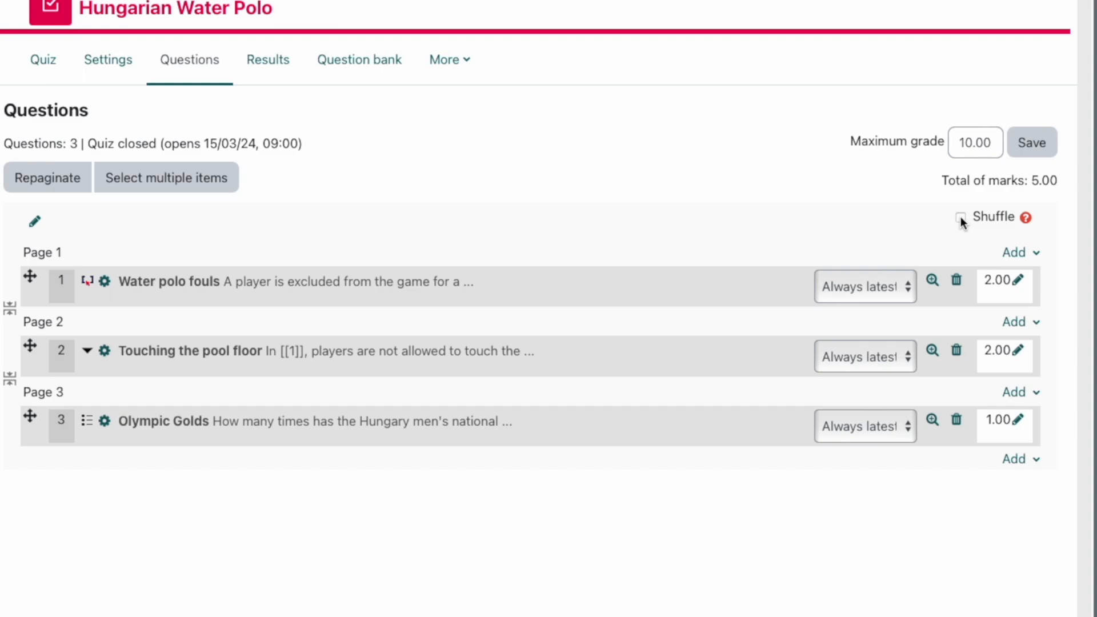
click(960, 217)
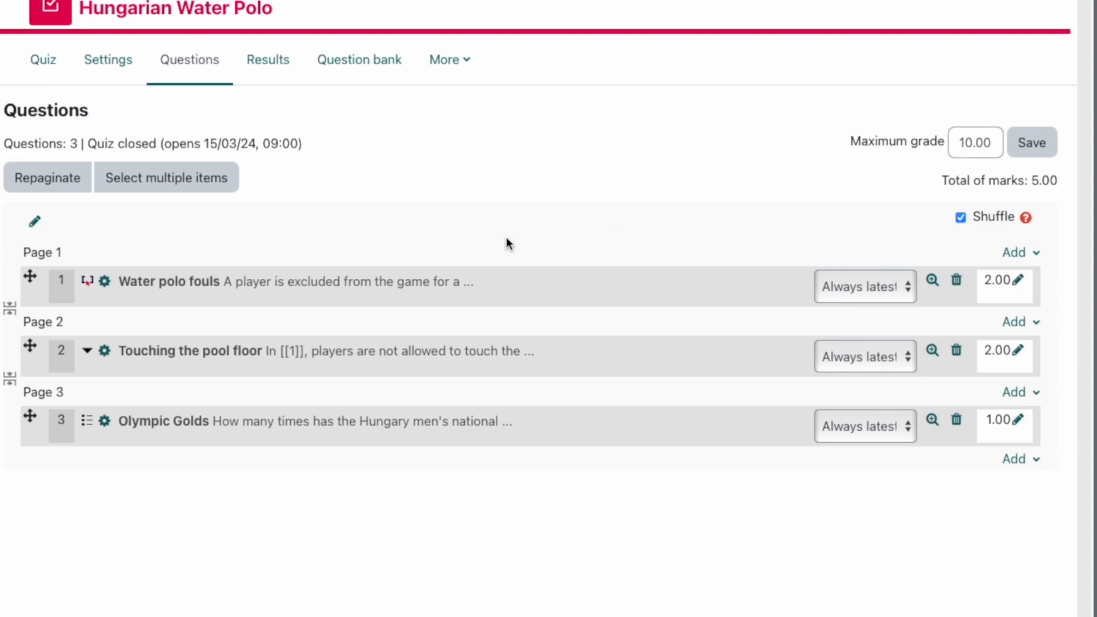
mouse_move(17, 425)
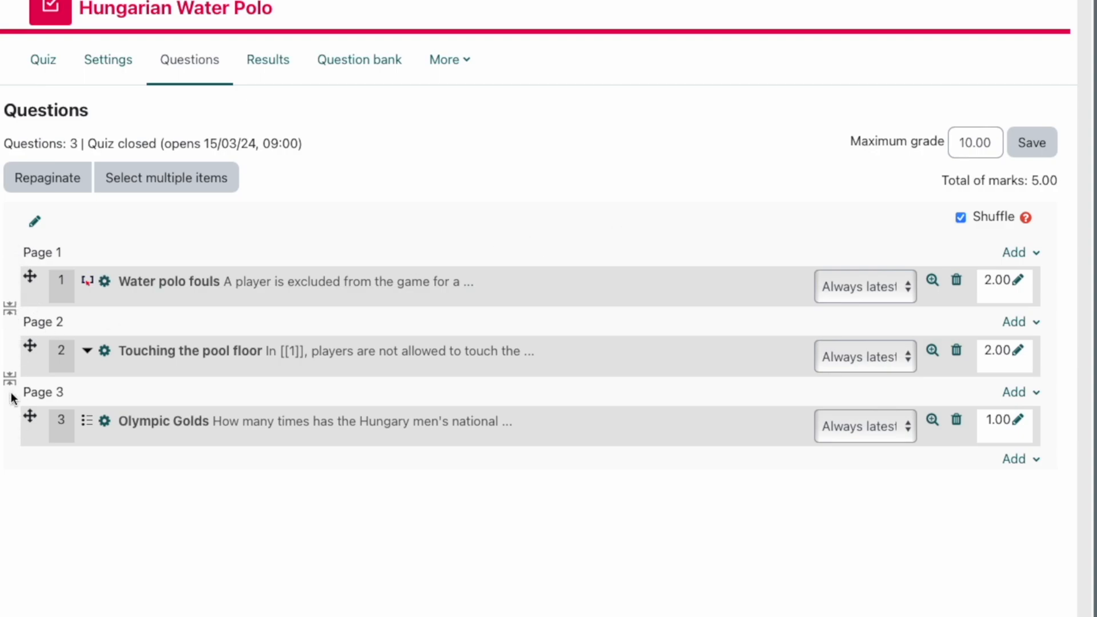
mouse_move(37, 290)
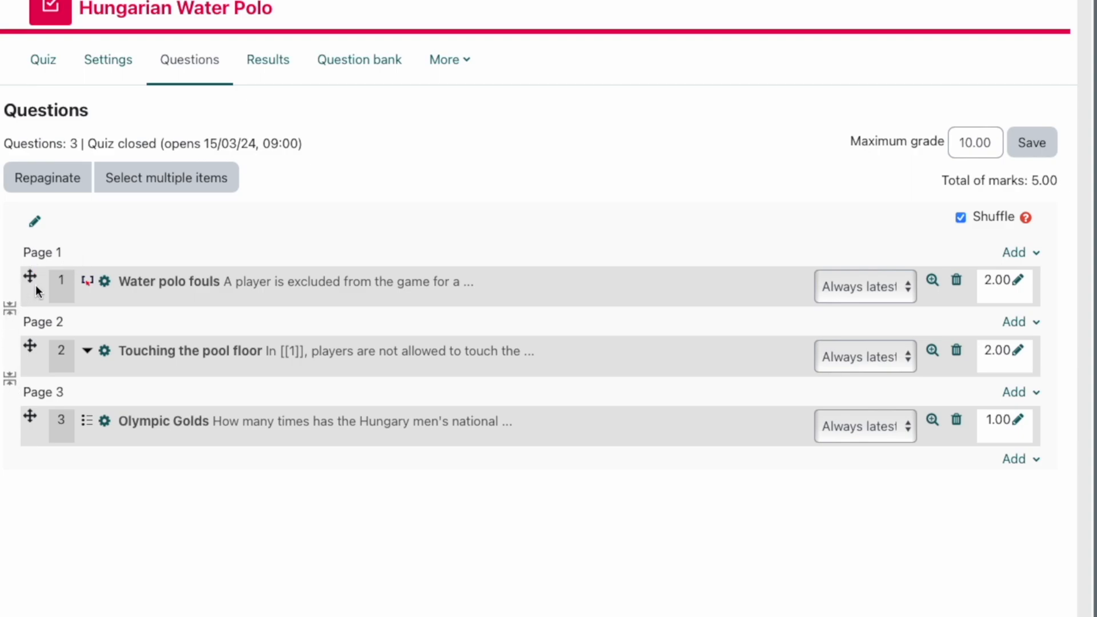
mouse_move(5, 389)
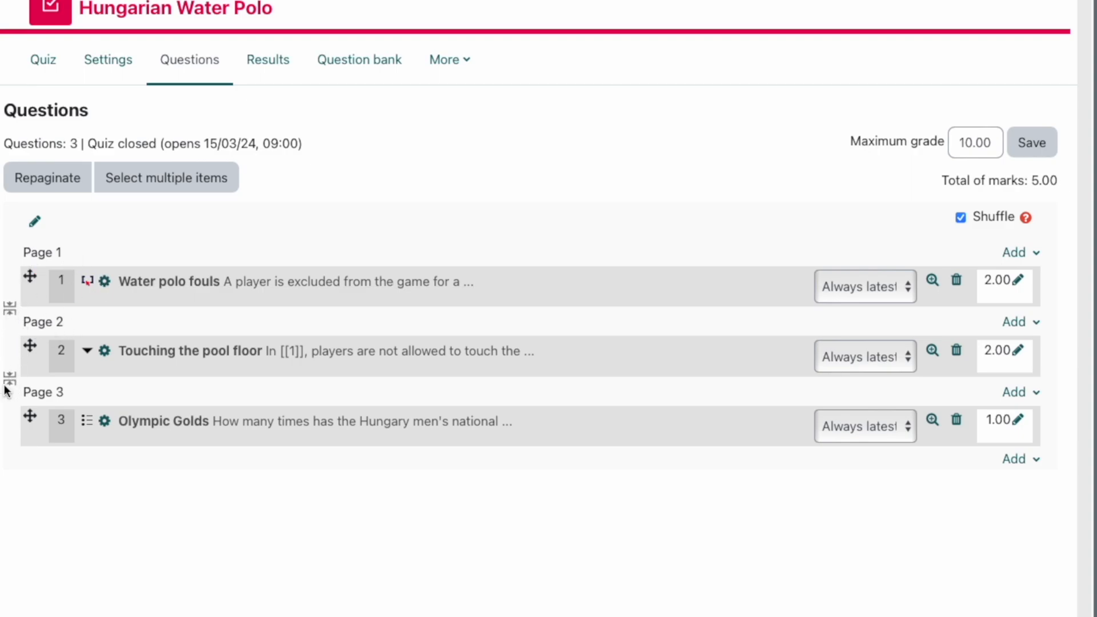
mouse_move(14, 315)
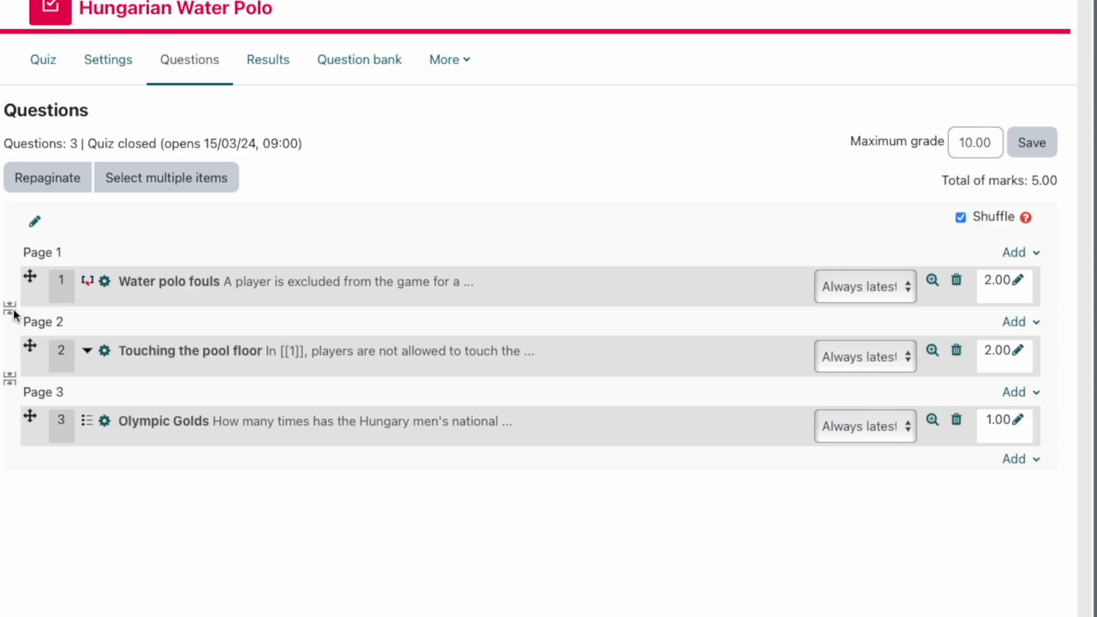
mouse_move(10, 306)
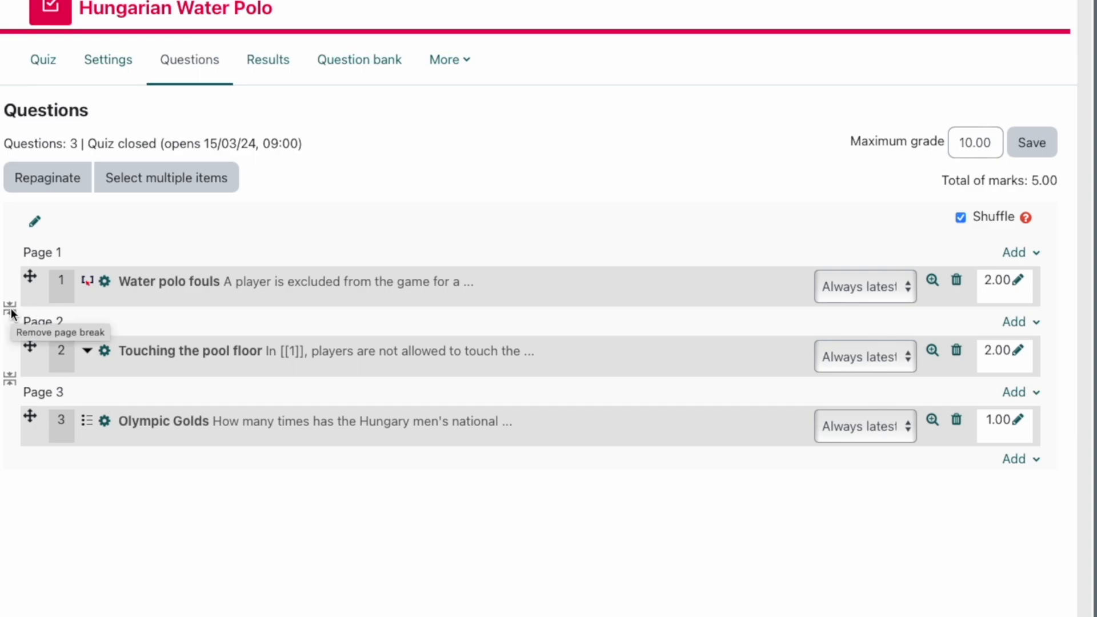
click(10, 304)
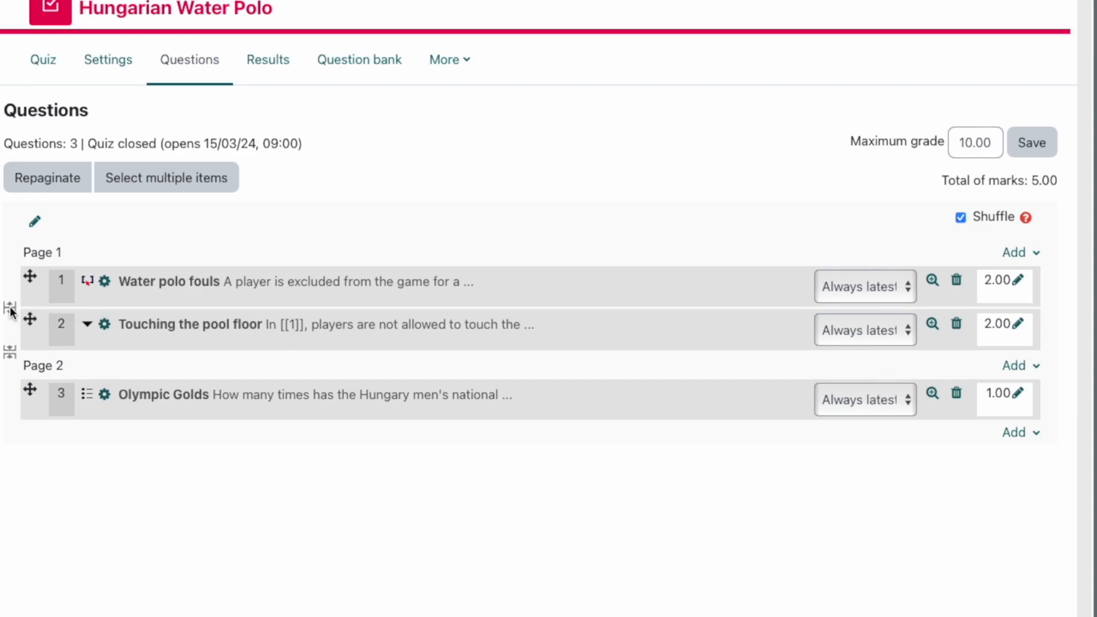
click(10, 309)
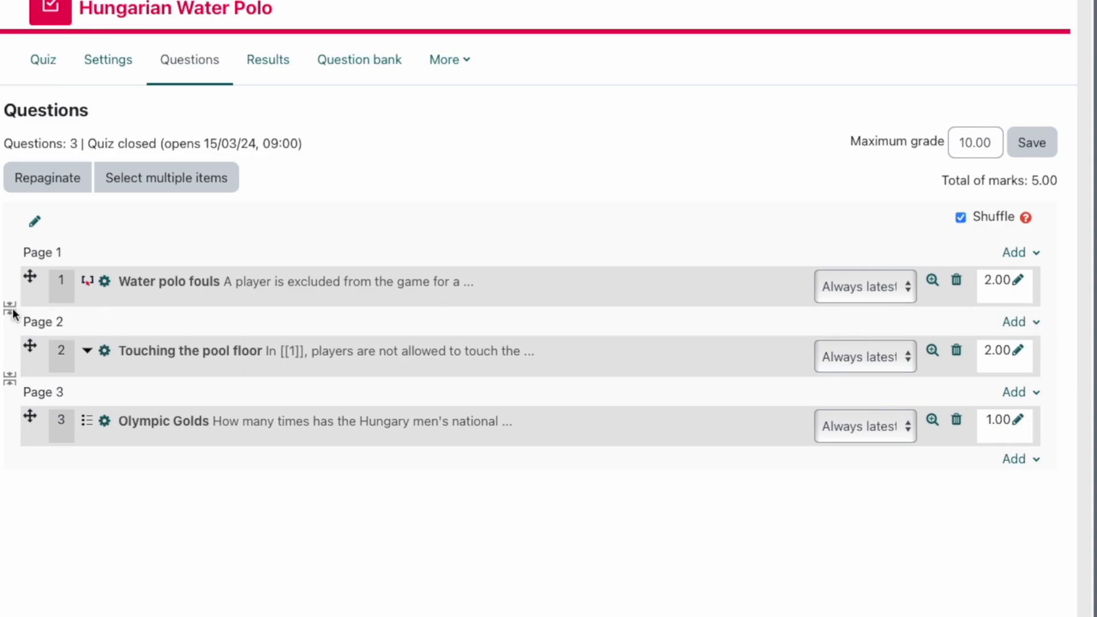
mouse_move(342, 197)
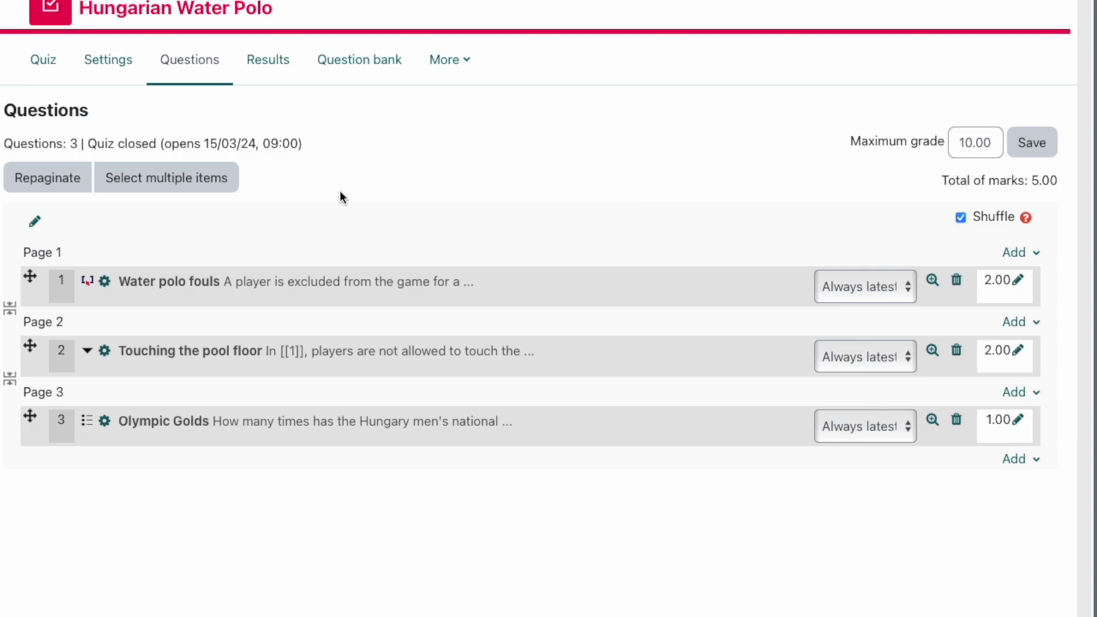
mouse_move(1010, 286)
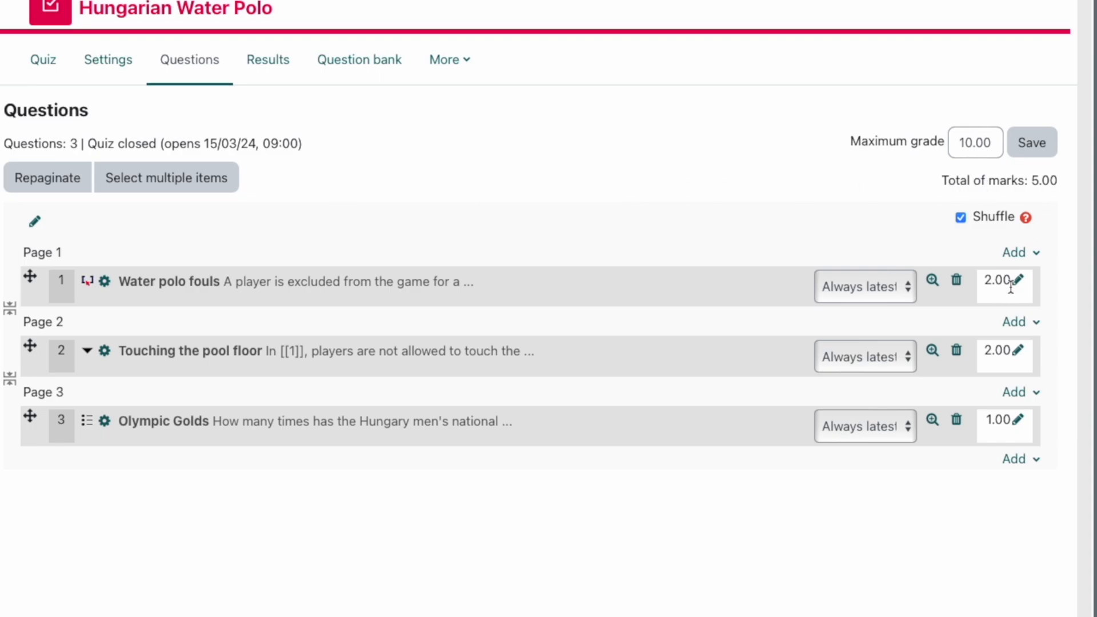
mouse_move(985, 103)
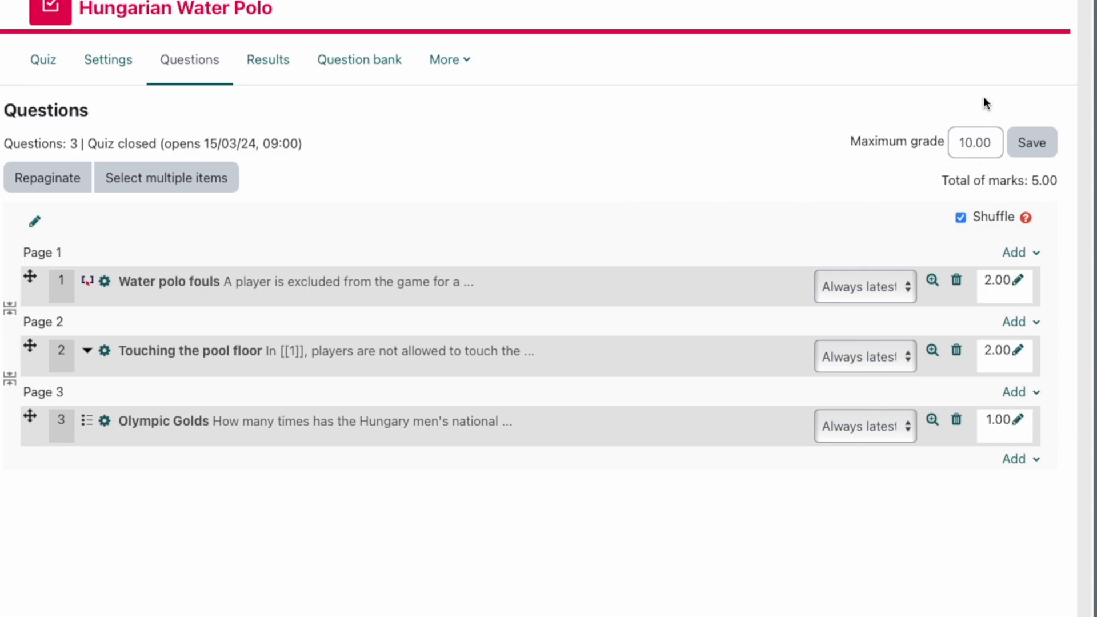
mouse_move(597, 276)
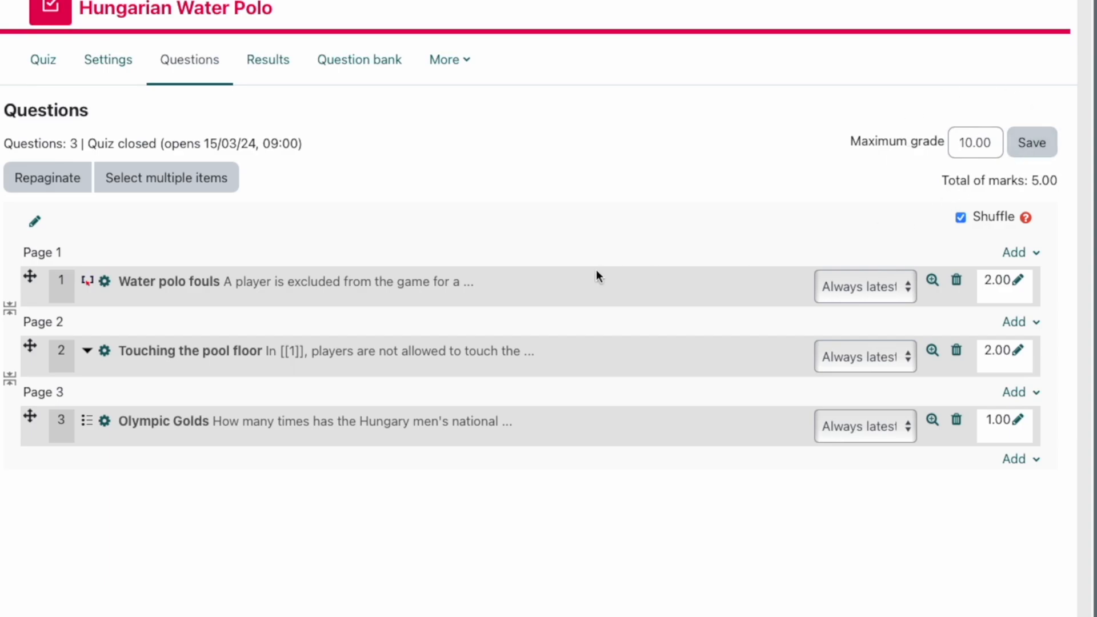
mouse_move(1020, 467)
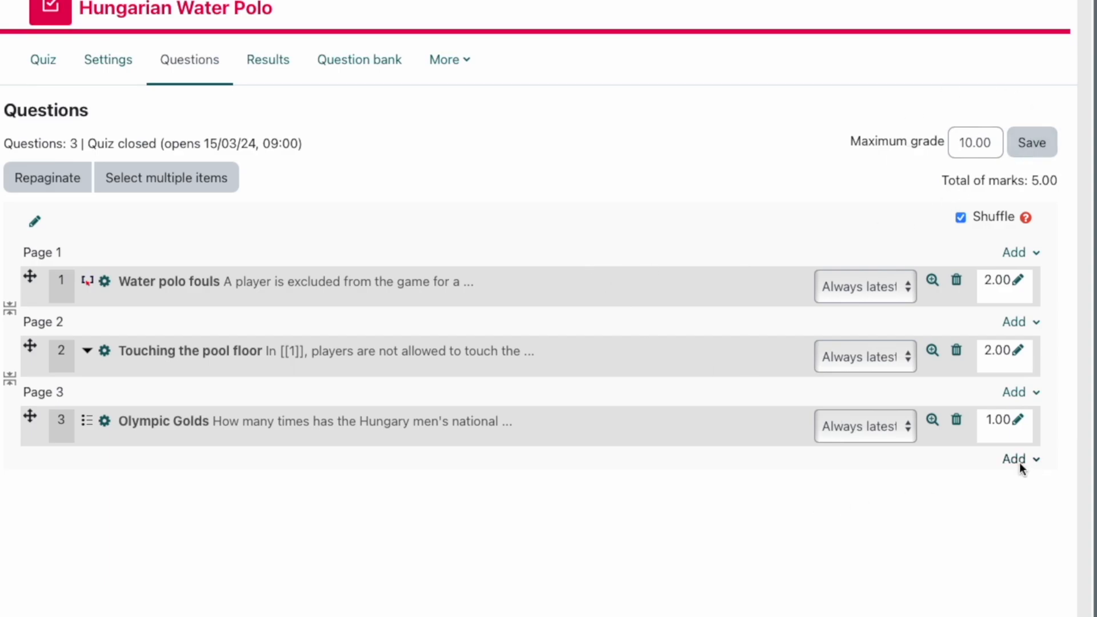
- Choose Multiple choice as the type for a new question at the quiz's end
click(1019, 459)
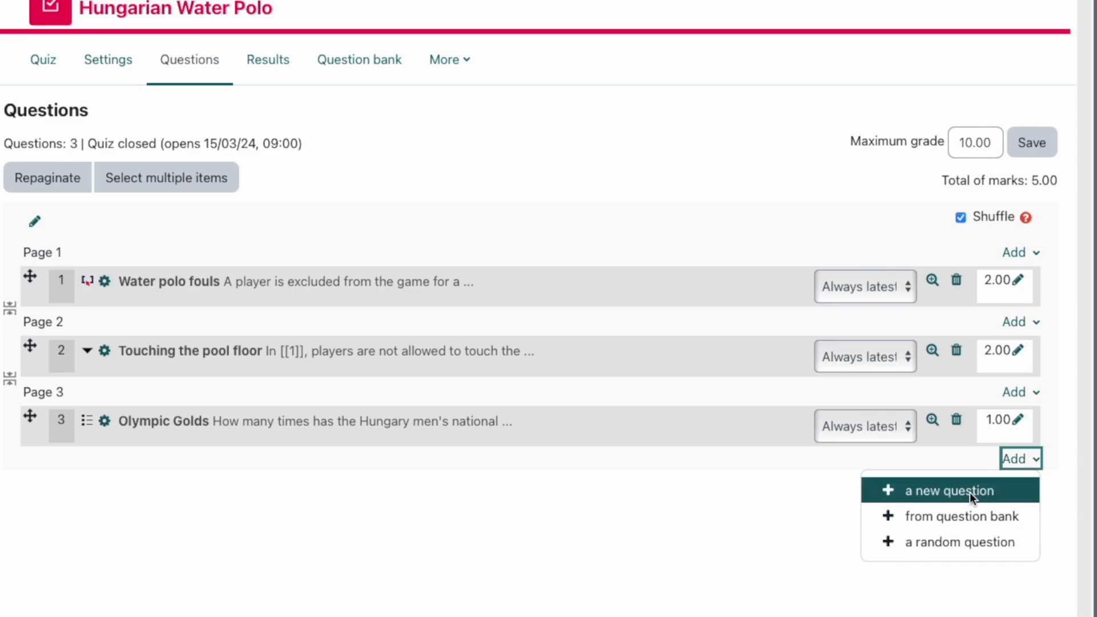
click(946, 490)
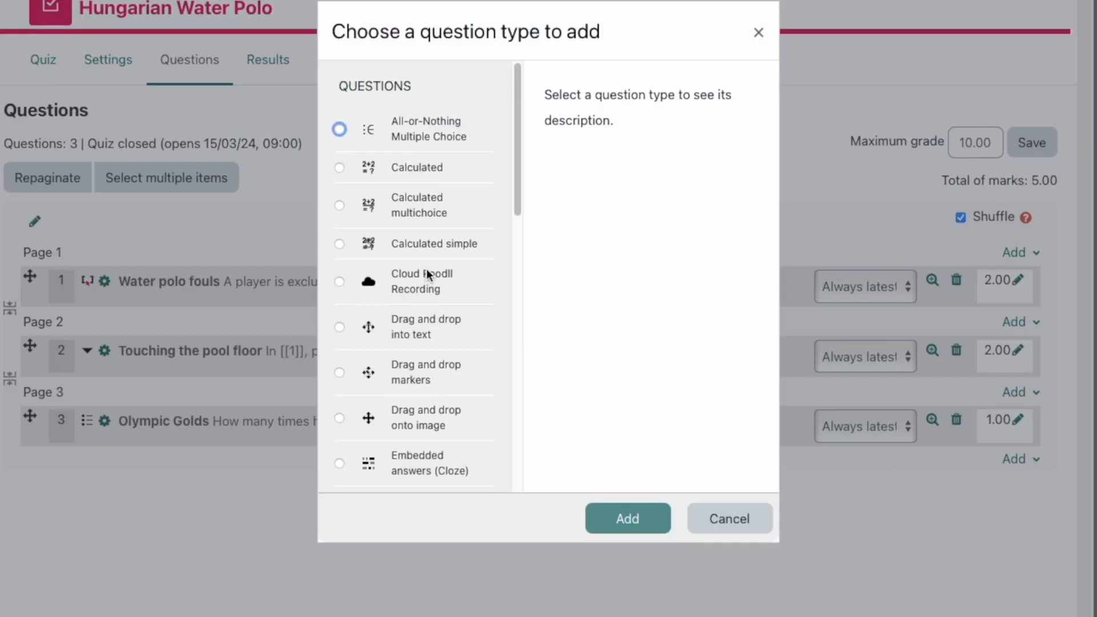
scroll(down, 3)
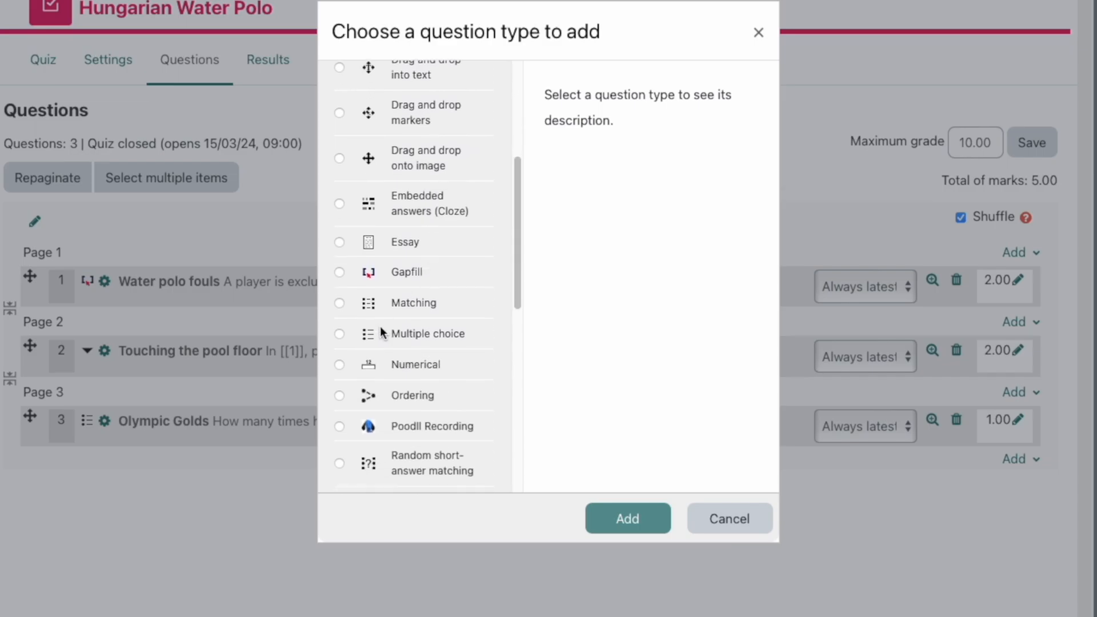
click(340, 333)
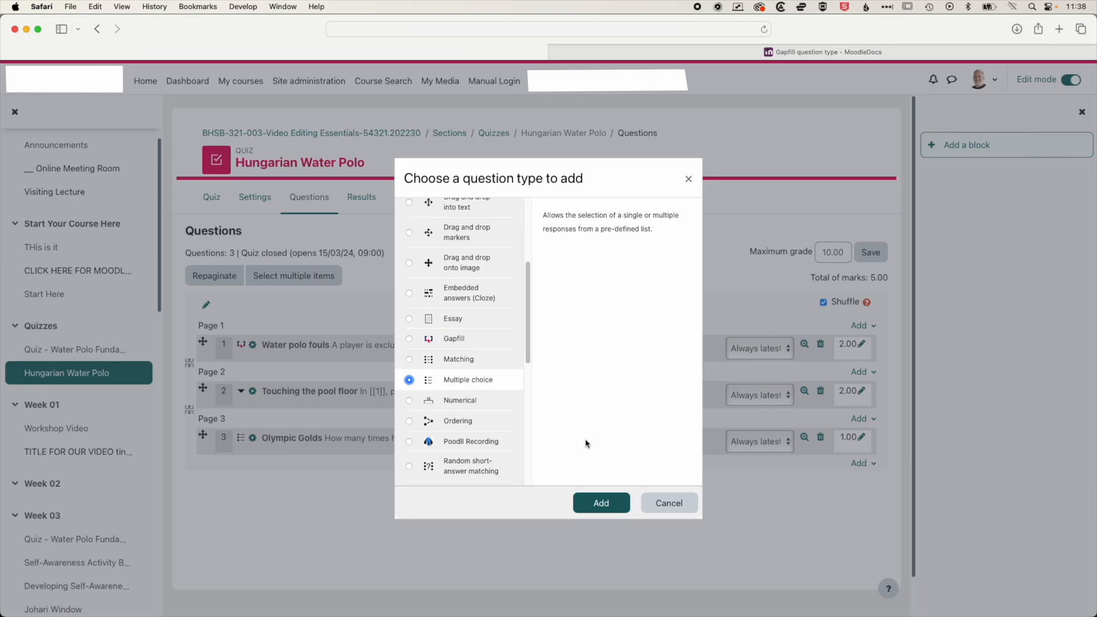
click(600, 502)
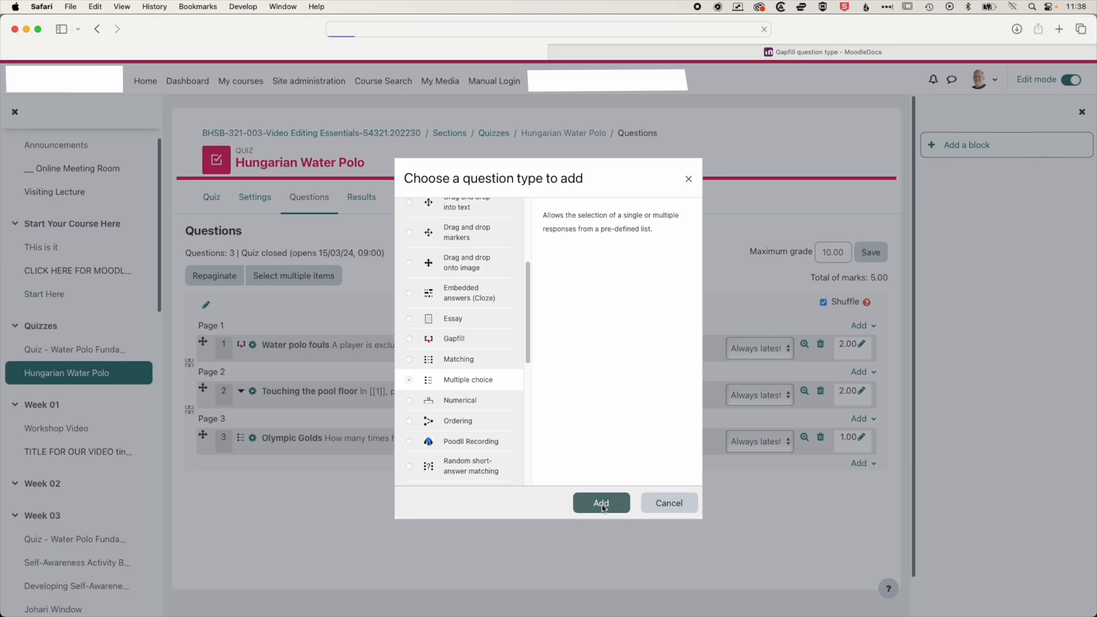
- Name the question 'Head coach in 2024' and enter text asking Hungary's current head coach
click(601, 503)
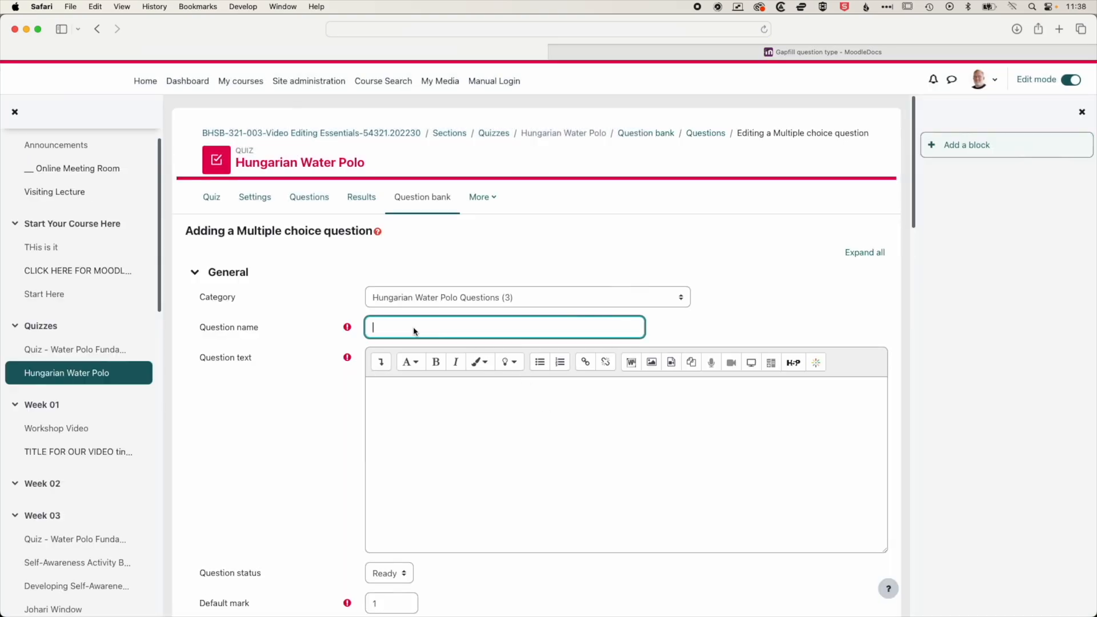
text(Head coach)
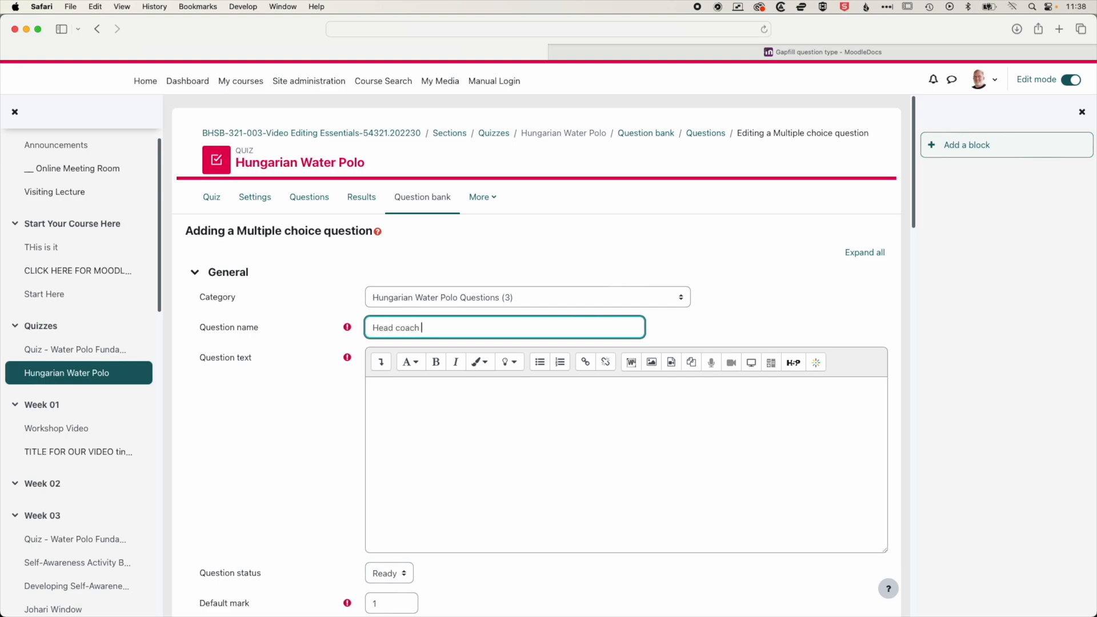
text(in 2024)
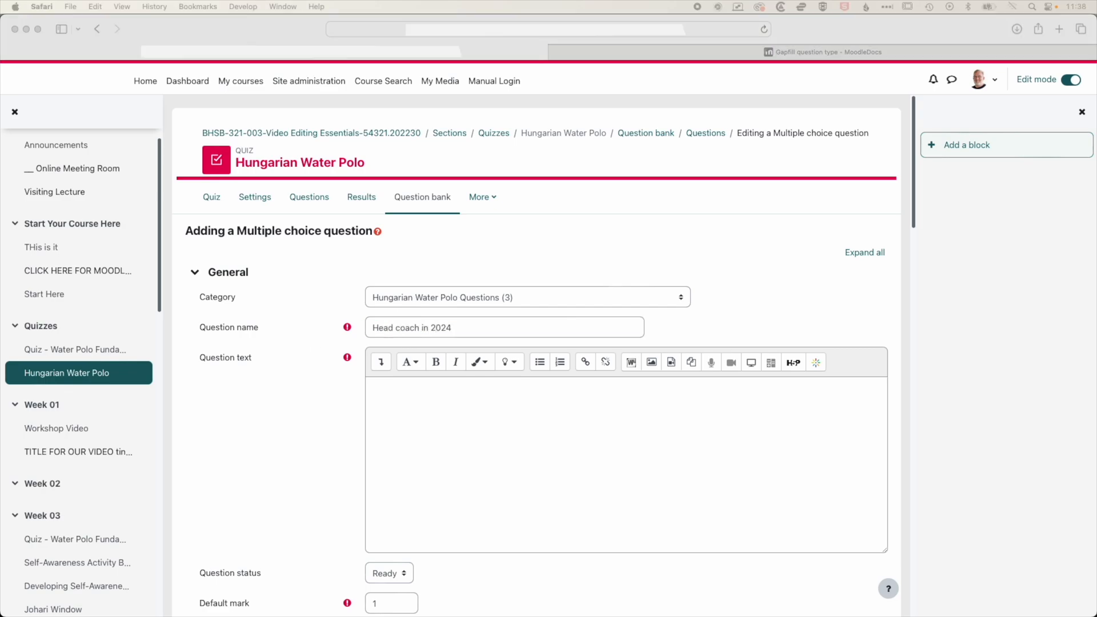
mouse_move(682, 352)
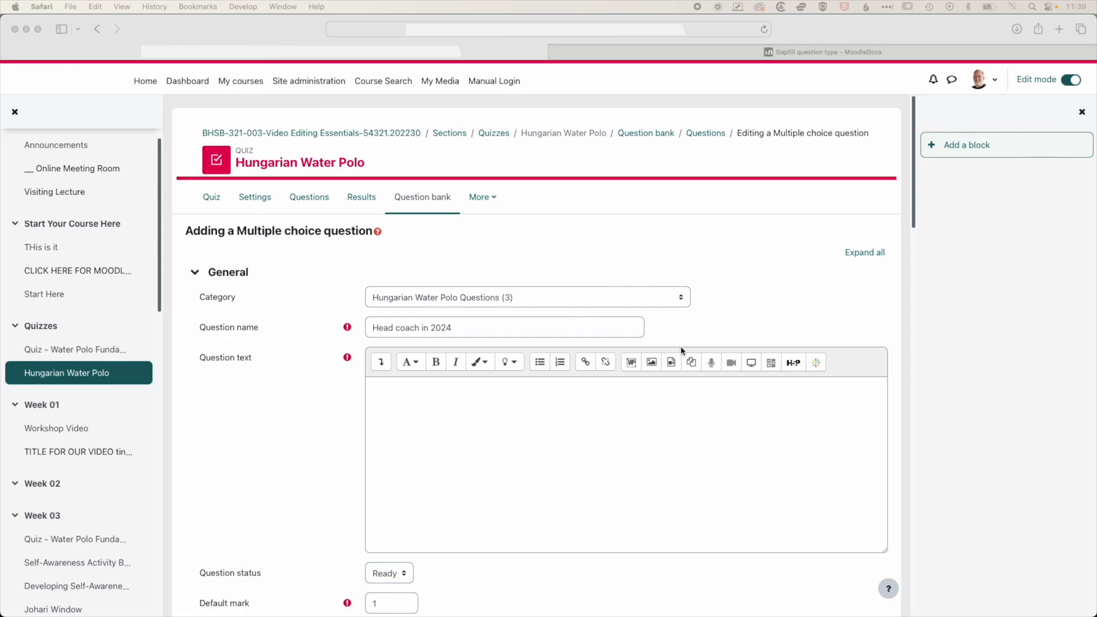
text(In 2024, who is the current head coach of the Hungary men's national water polo team?)
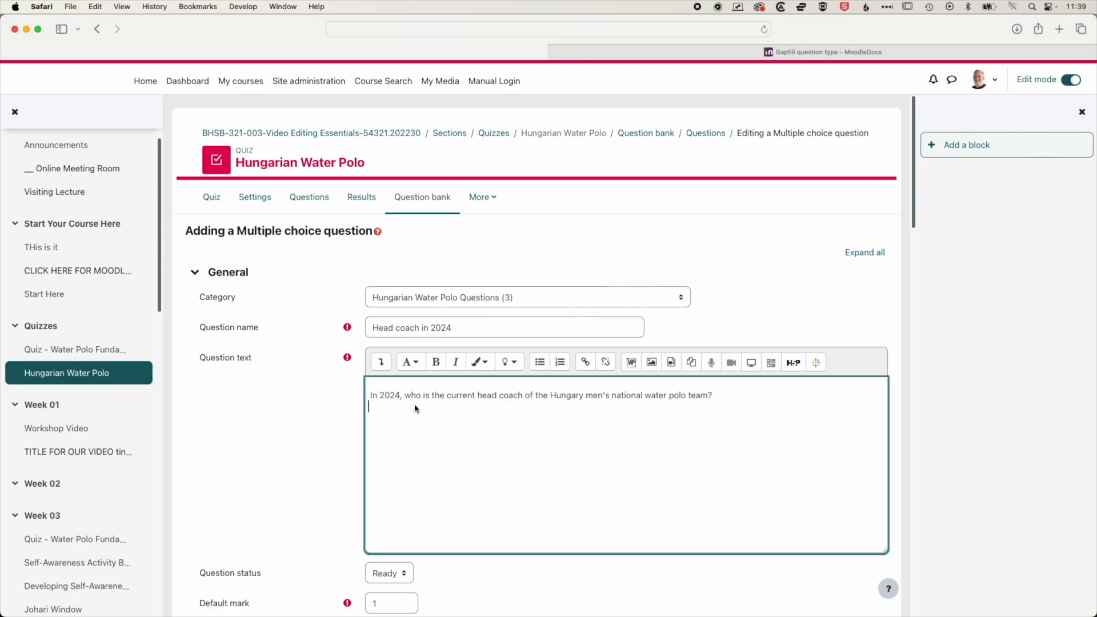
scroll(down, 3)
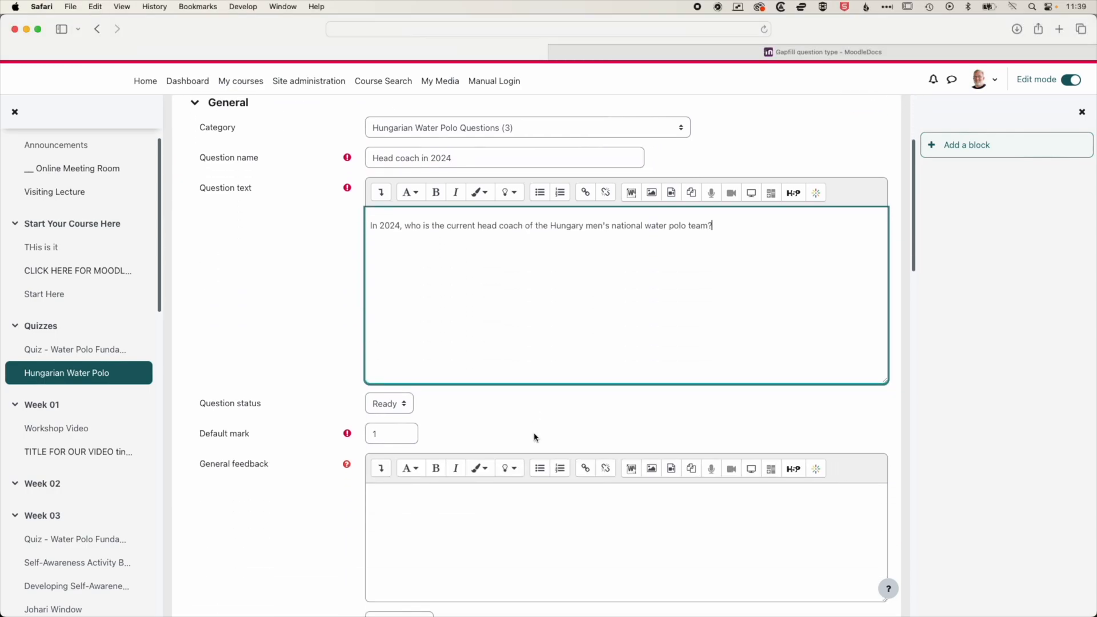
scroll(down, 3)
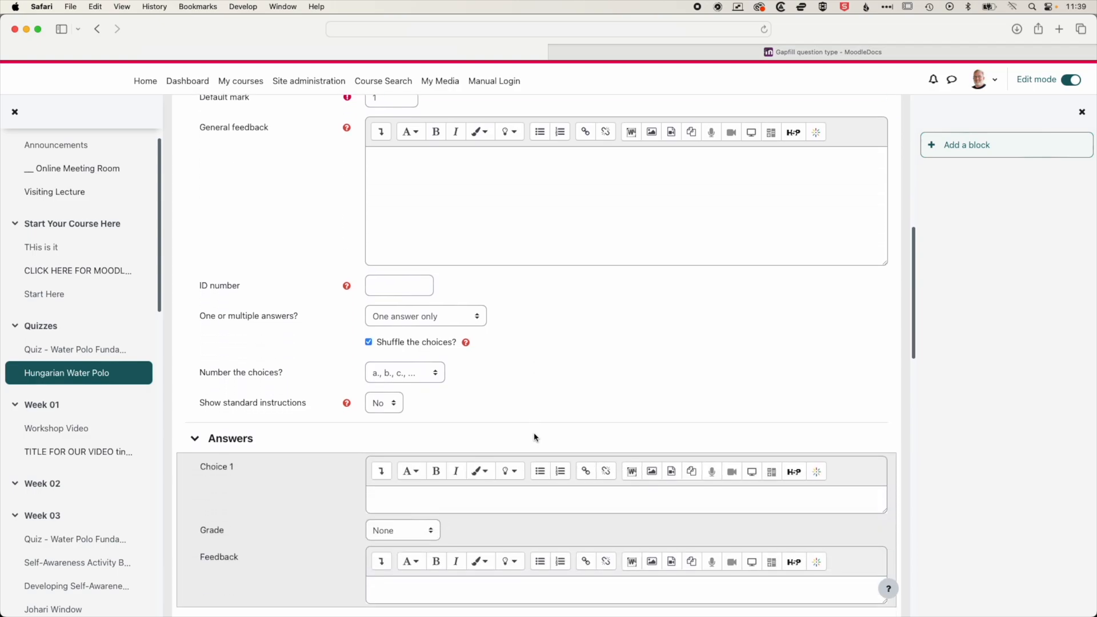
scroll(up, 3)
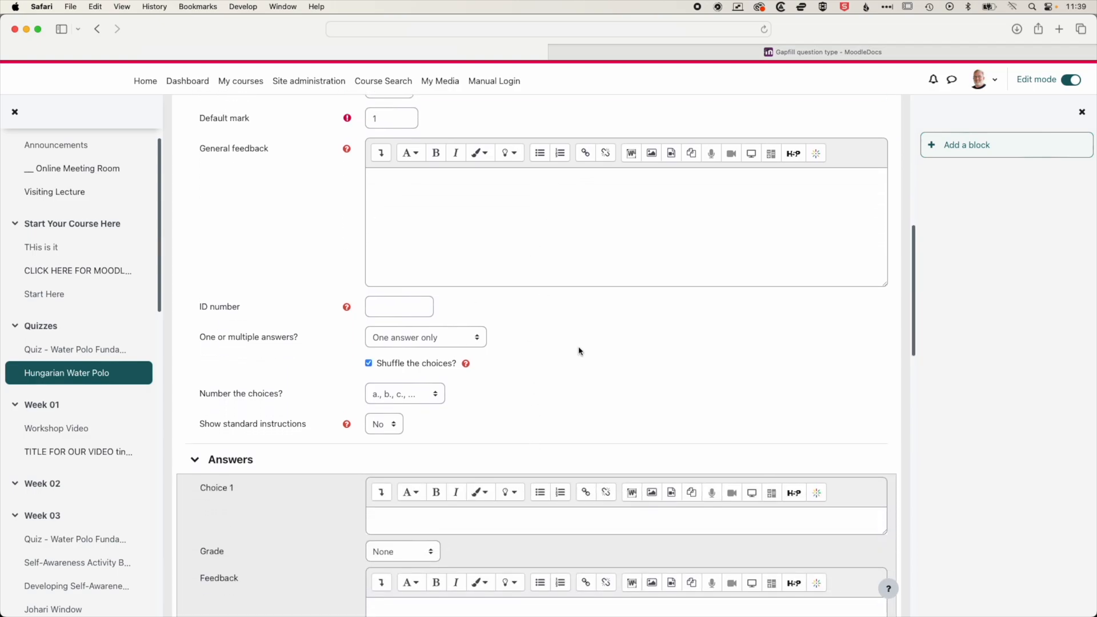
scroll(down, 3)
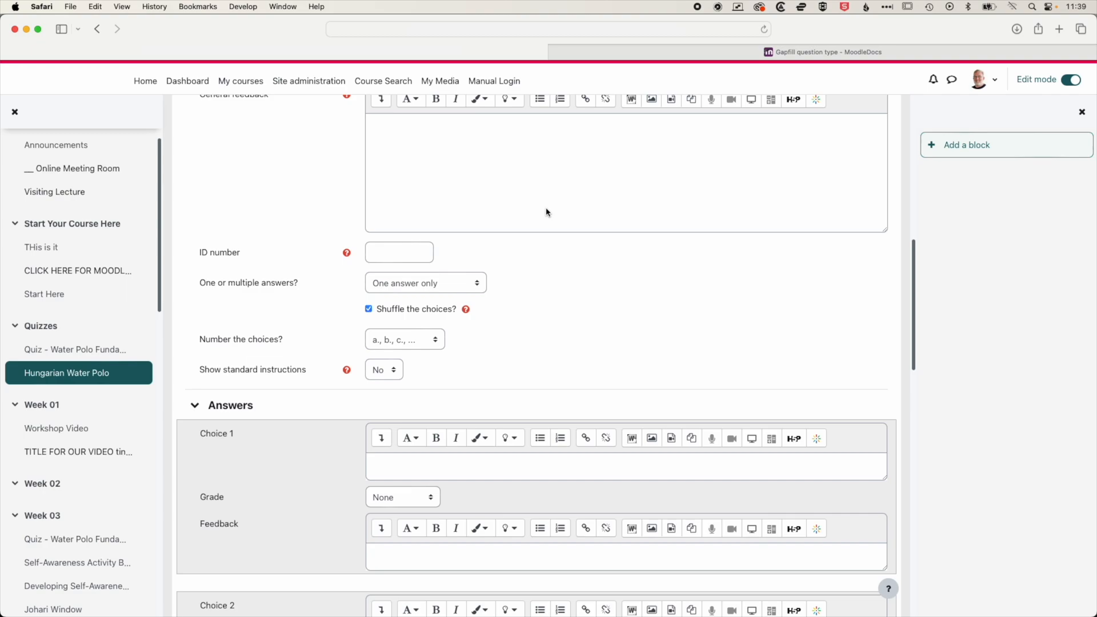
scroll(up, 3)
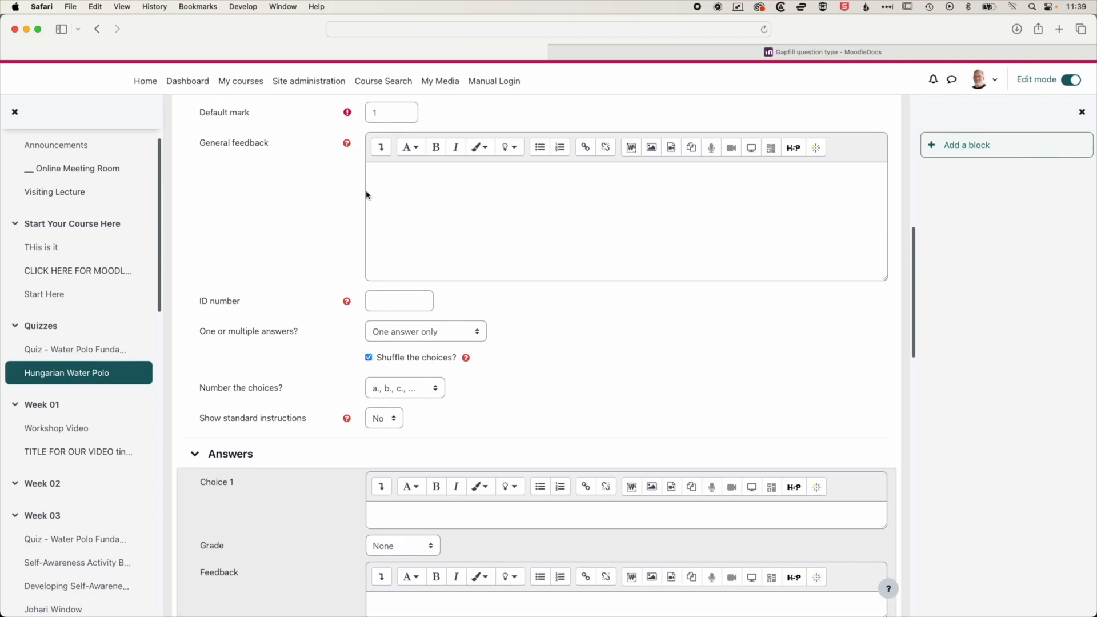
scroll(down, 3)
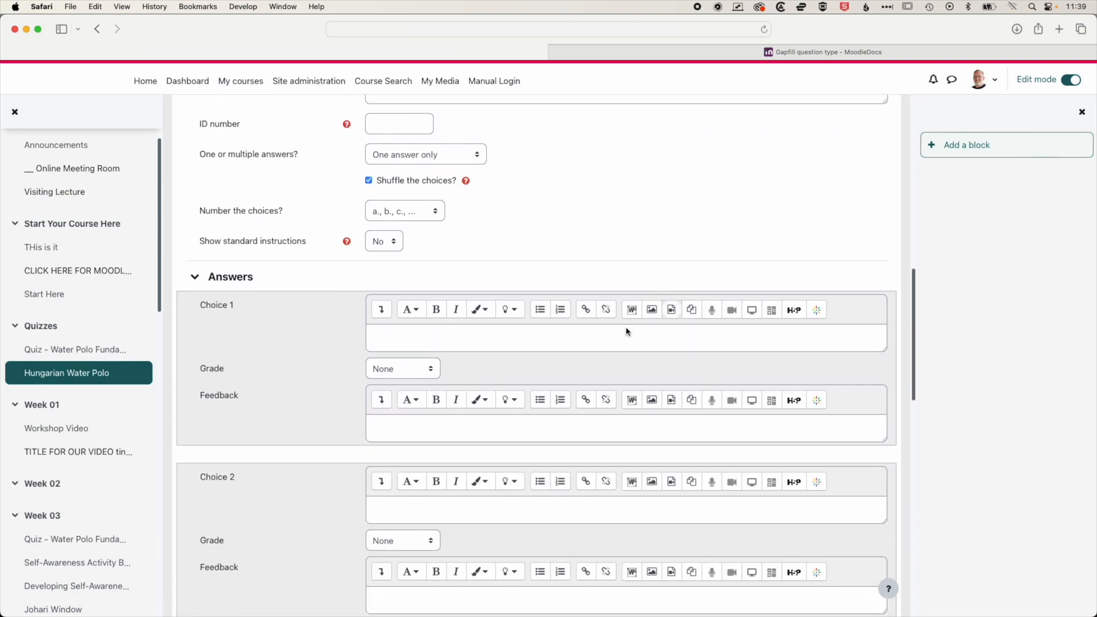
scroll(down, 3)
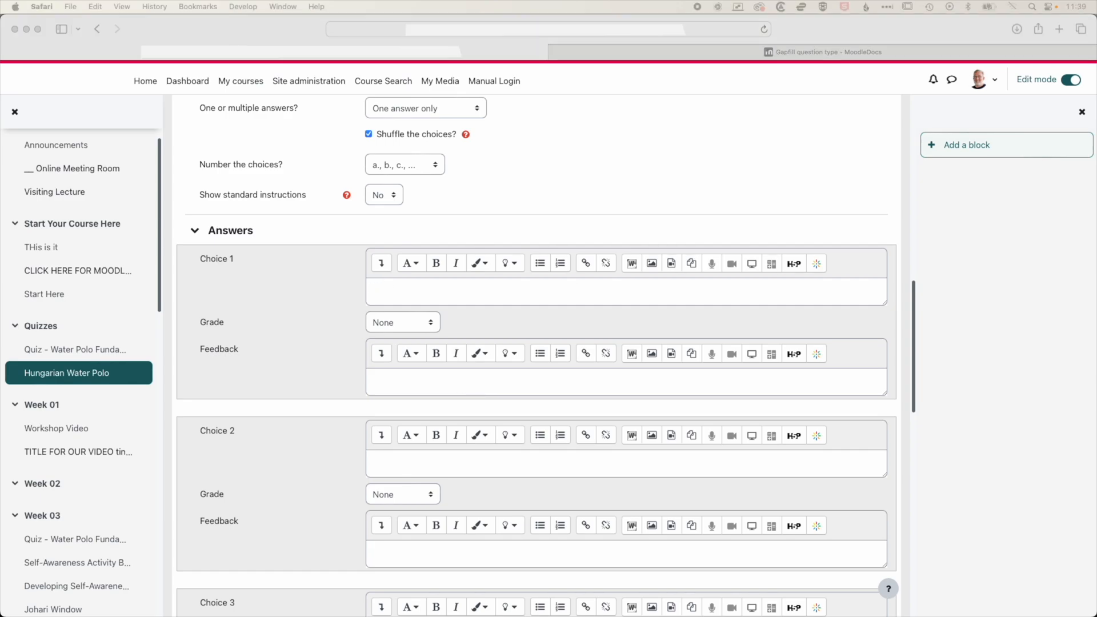
- Enter choices Dénes Kemény and Tibor Benedek, grading Tibor Benedek 100%
text(Dénes Kemény)
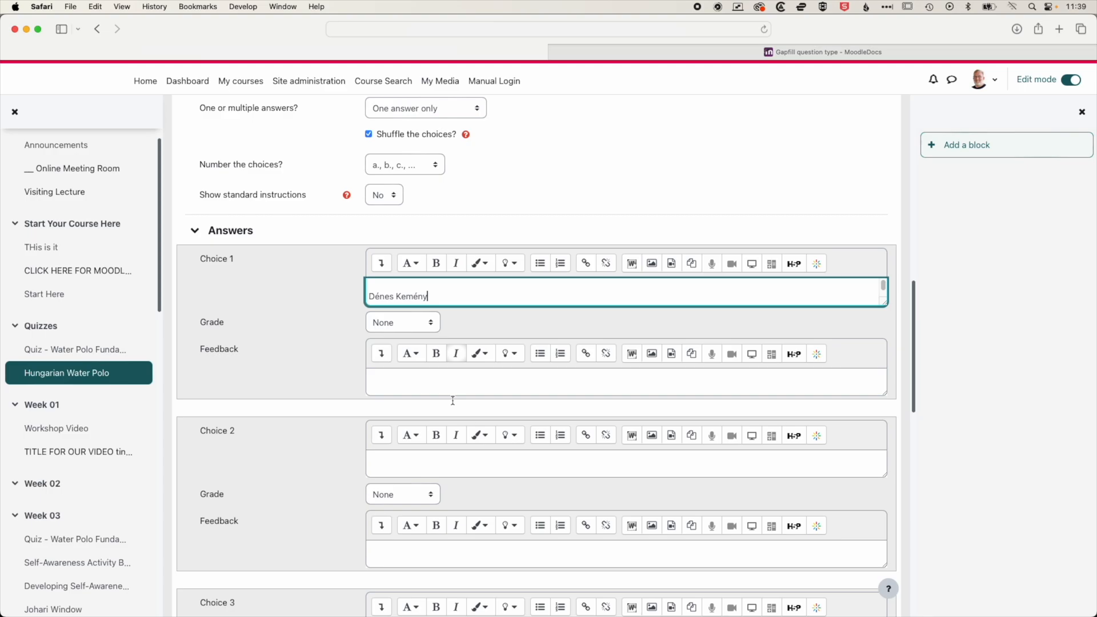
scroll(down, 3)
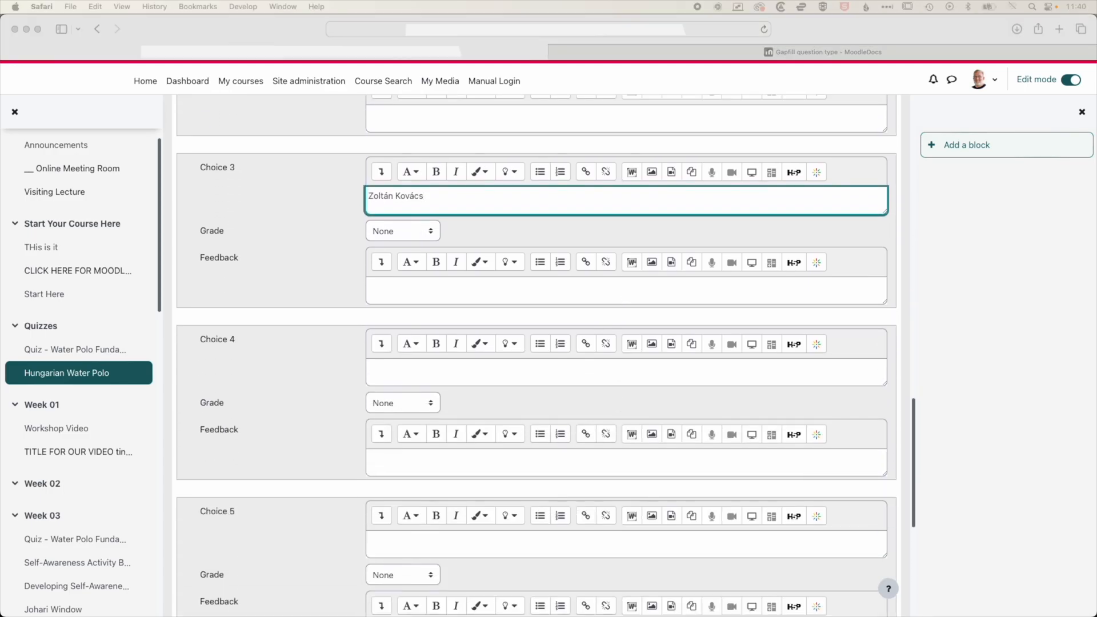
text(Tibor Benedek)
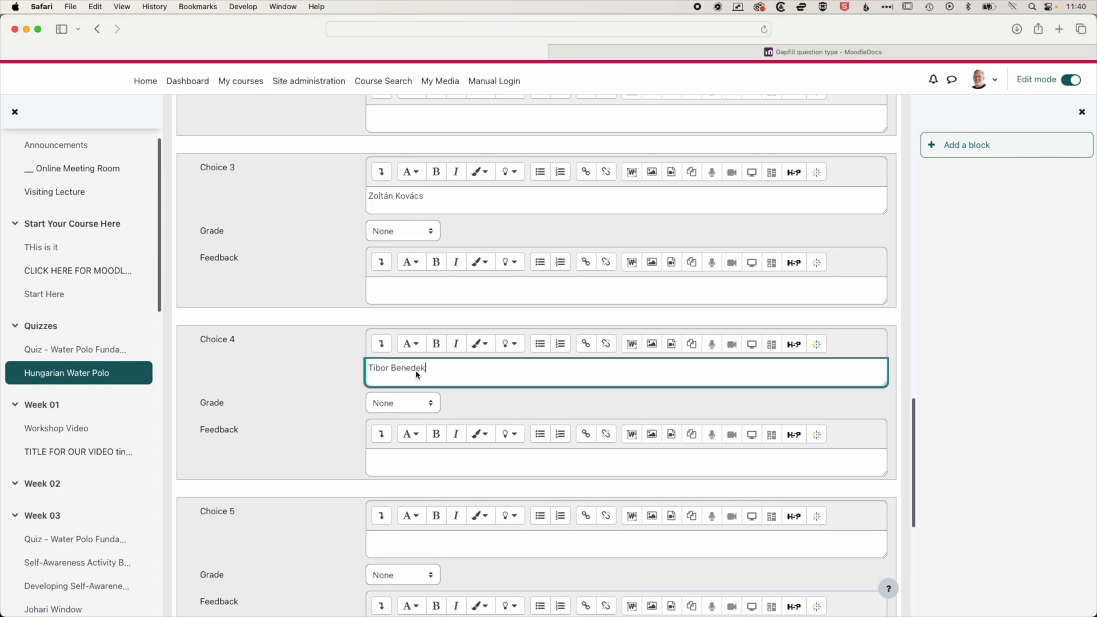
mouse_move(480, 318)
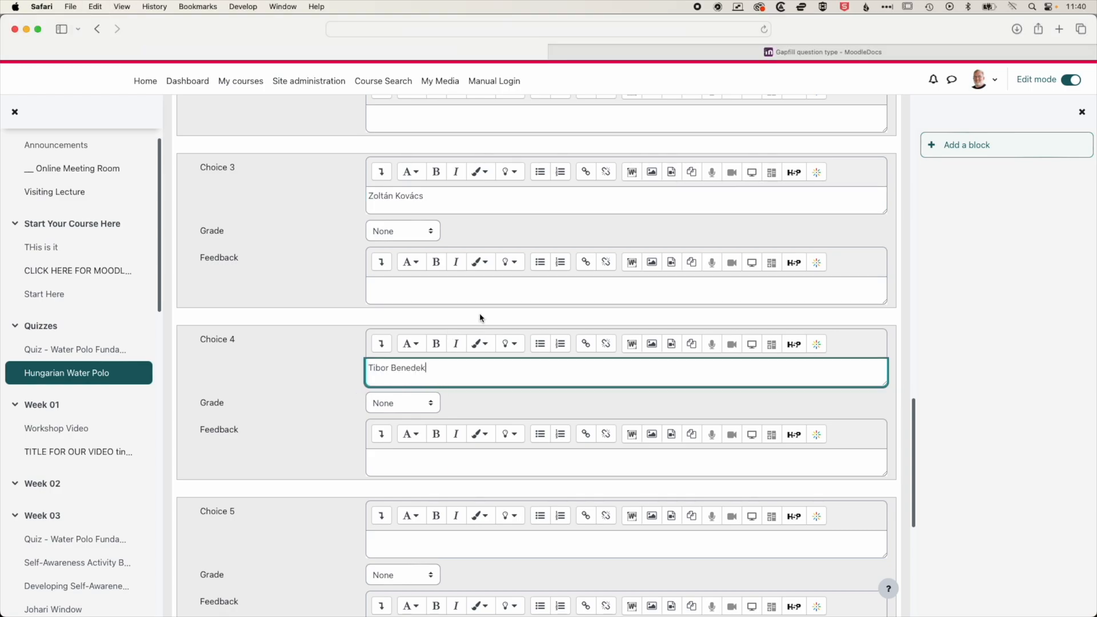
mouse_move(403, 408)
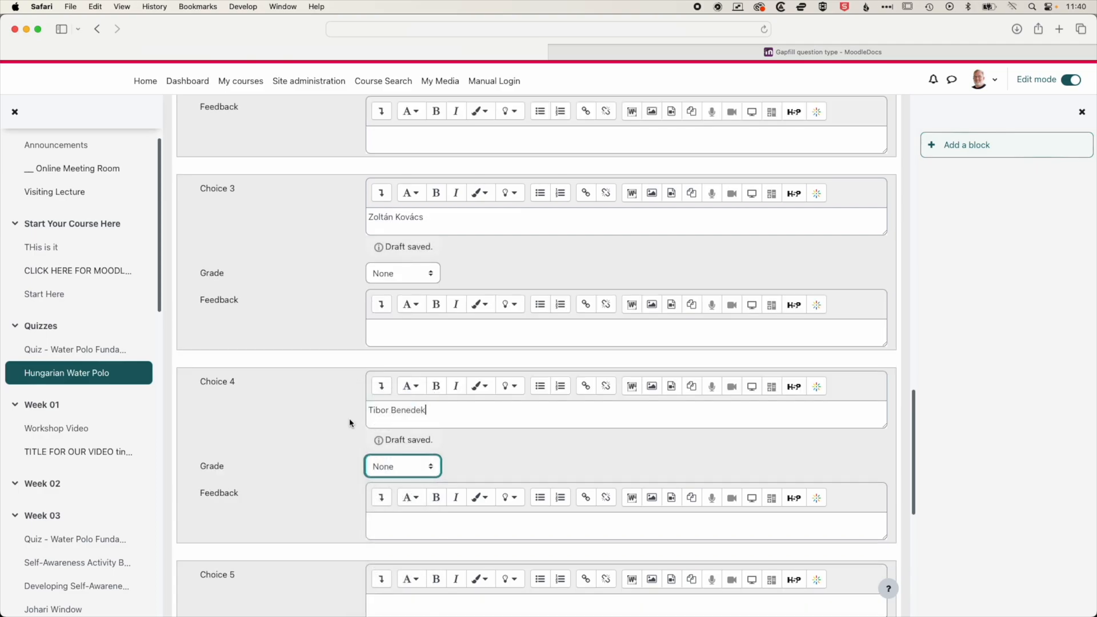
click(402, 466)
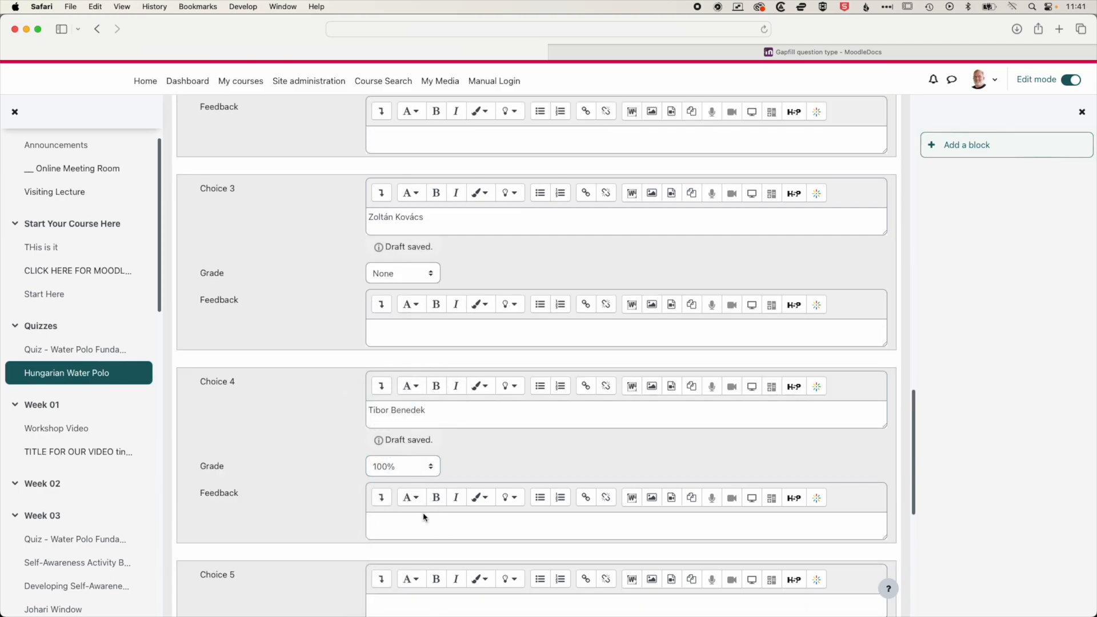
scroll(down, 3)
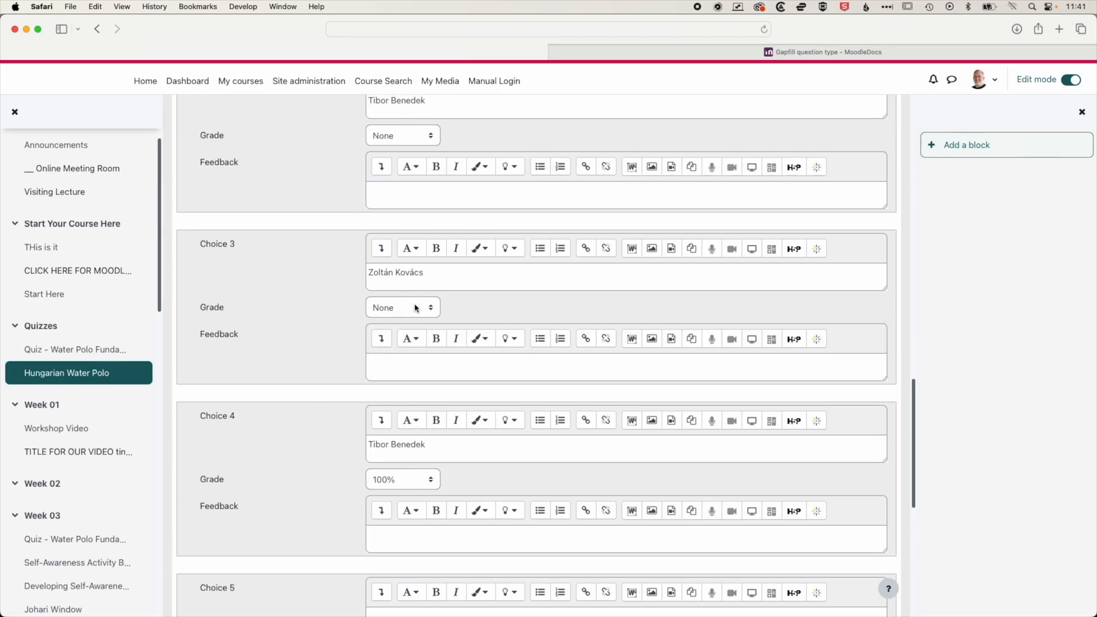
click(403, 307)
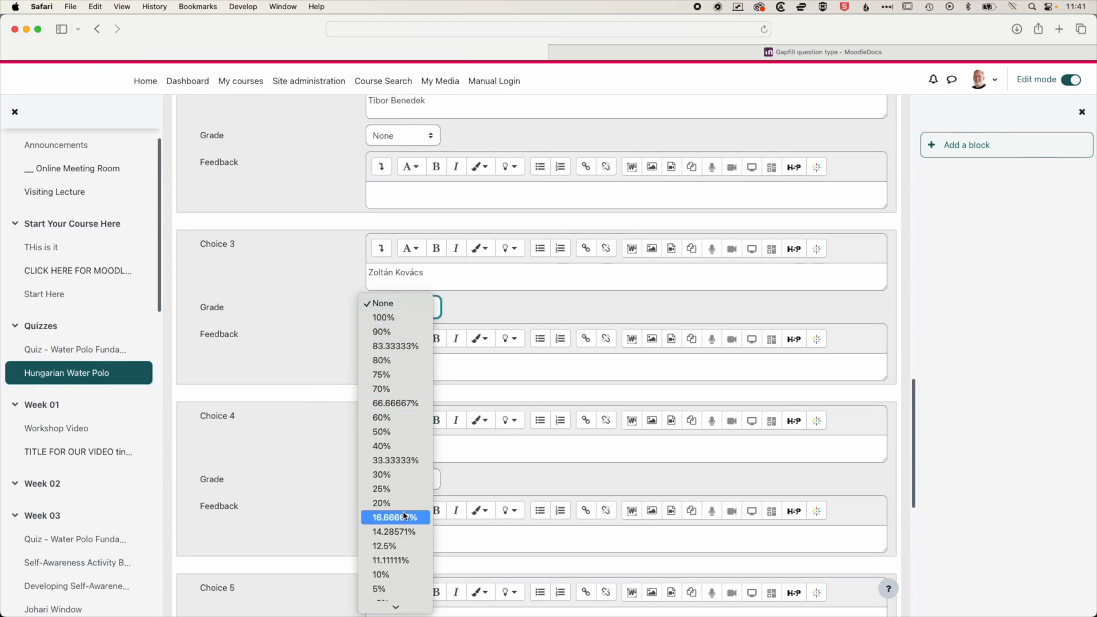
click(382, 303)
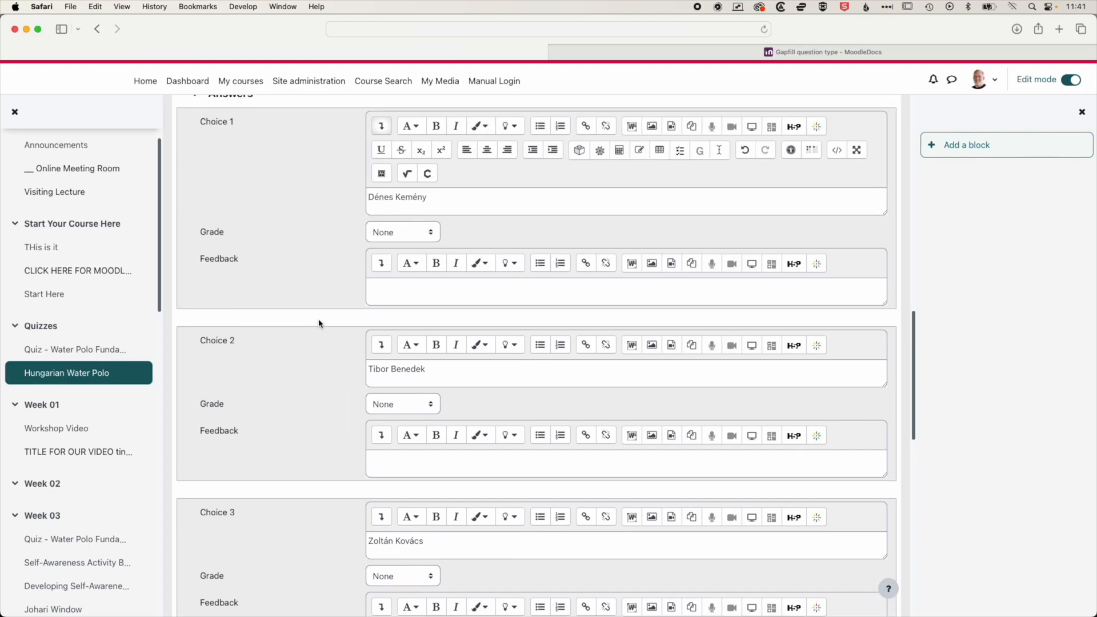
- Save the Head coach in 2024 question into the quiz
scroll(down, 3)
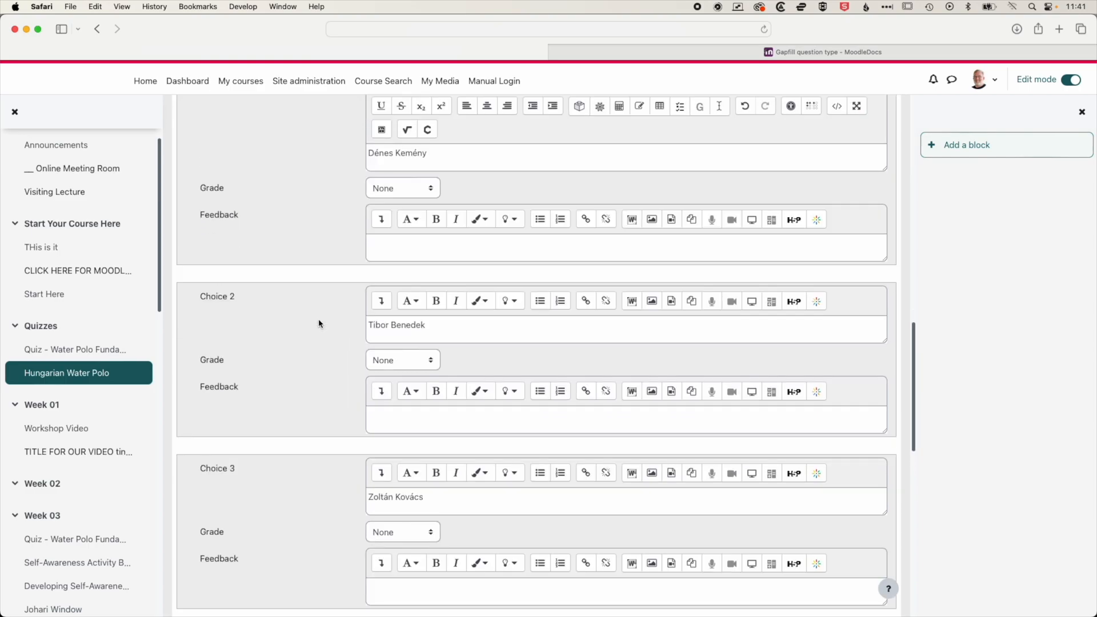
scroll(down, 3)
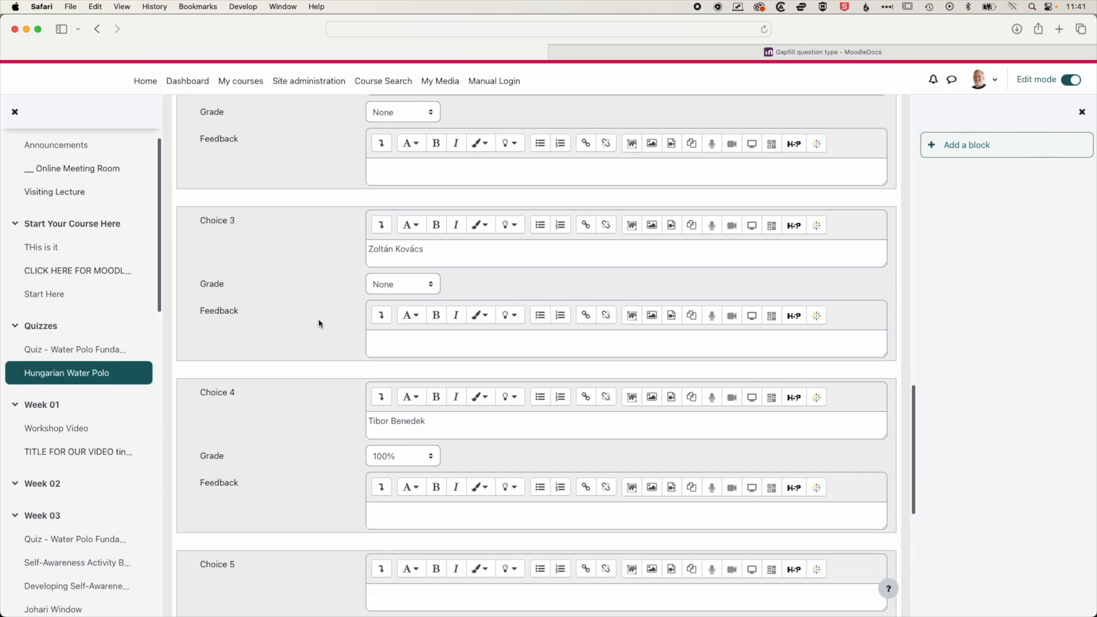
scroll(down, 3)
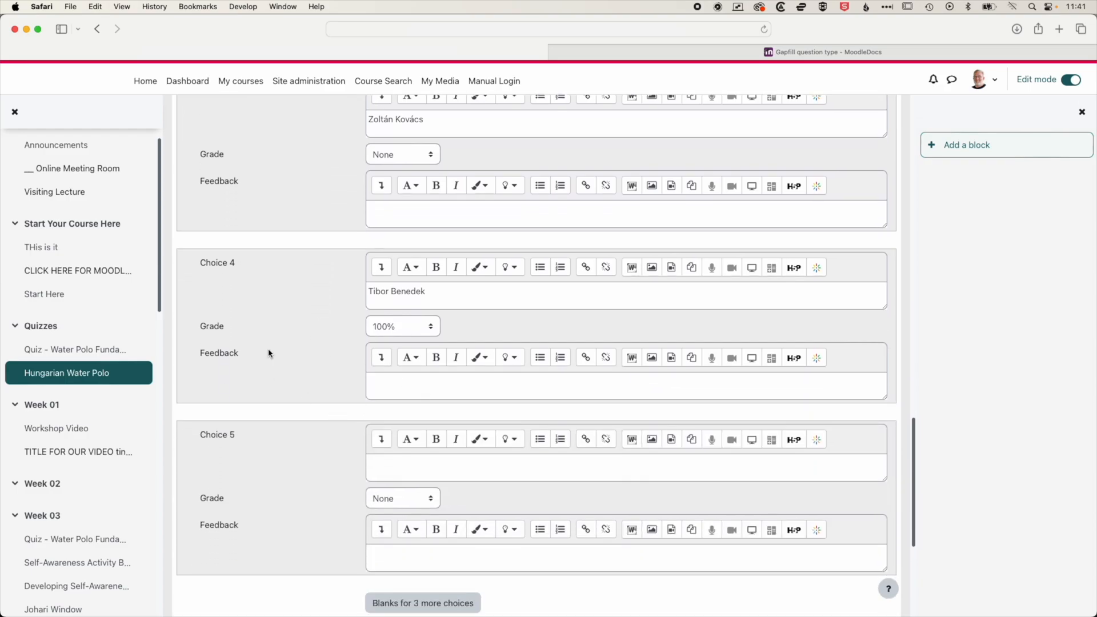
scroll(down, 3)
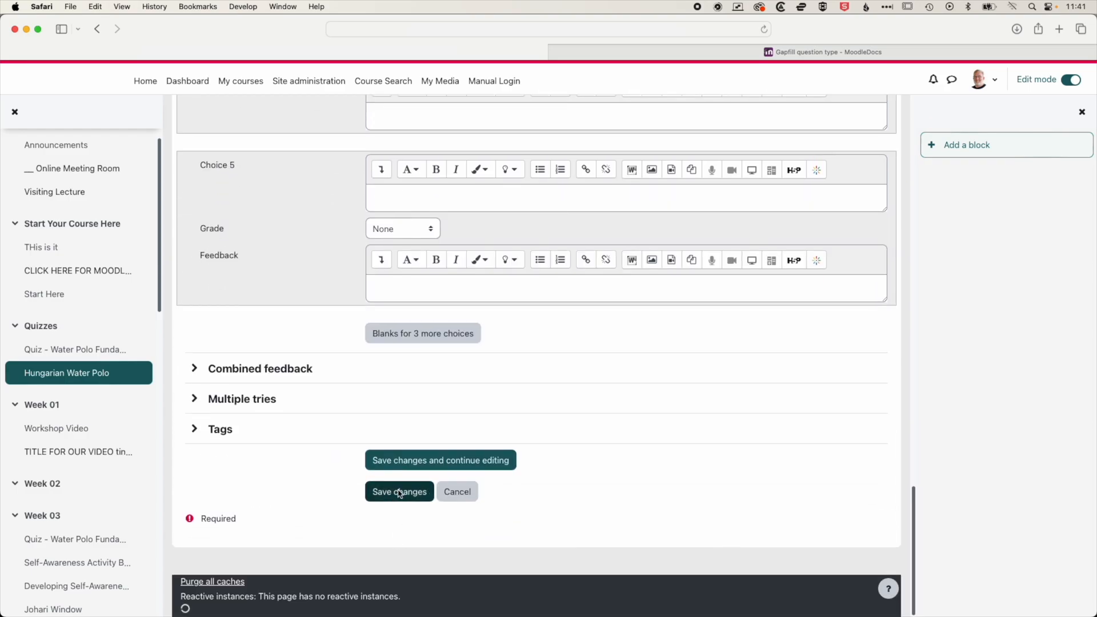
click(399, 491)
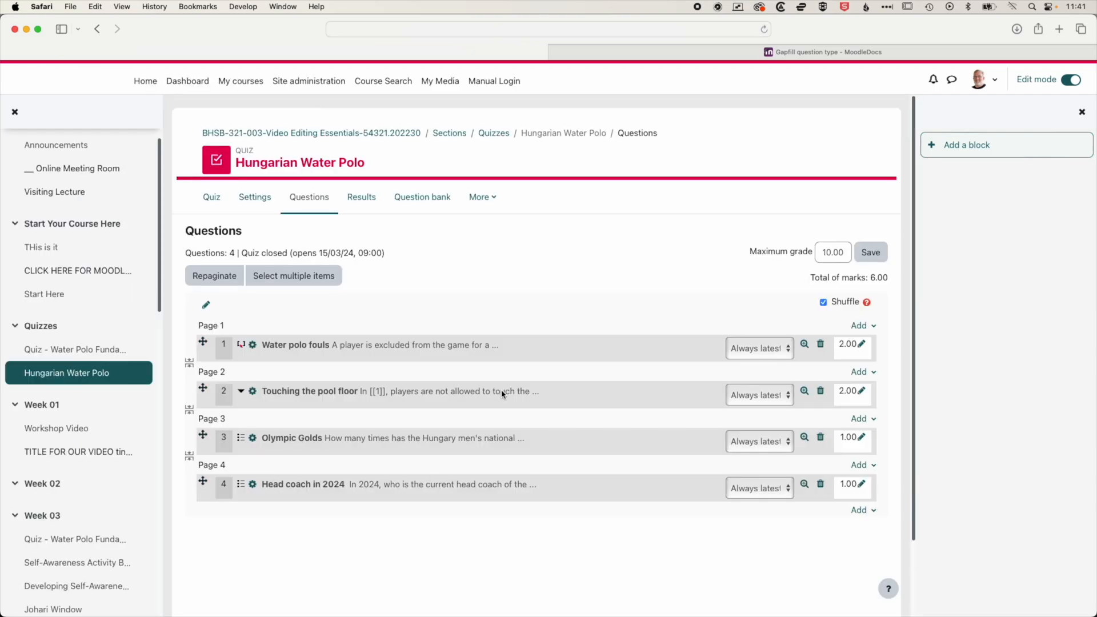
mouse_move(596, 481)
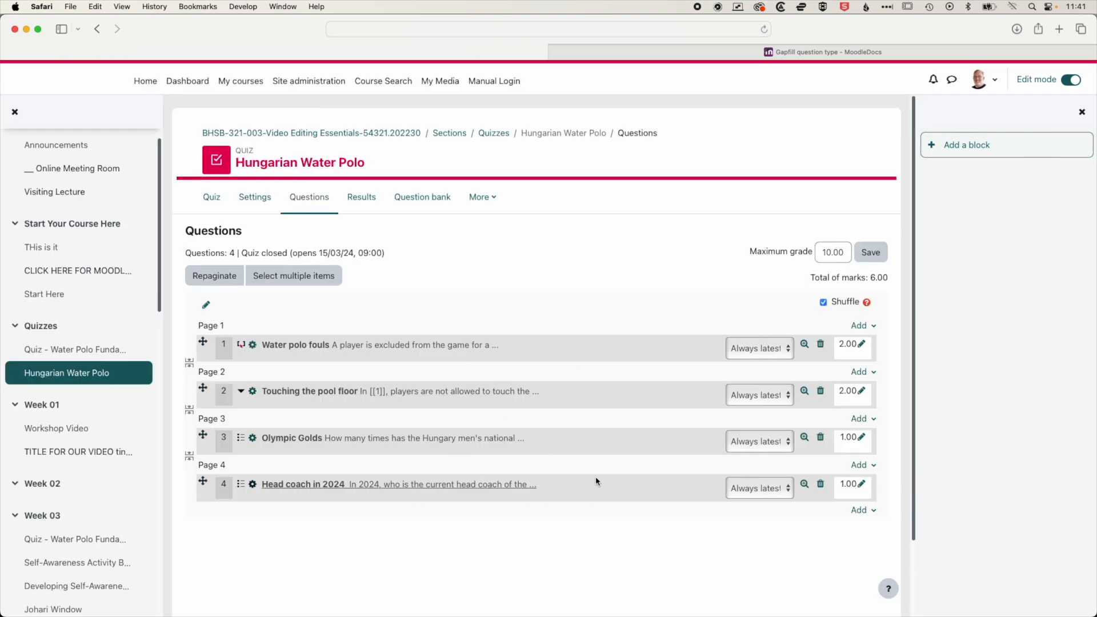
mouse_move(804, 485)
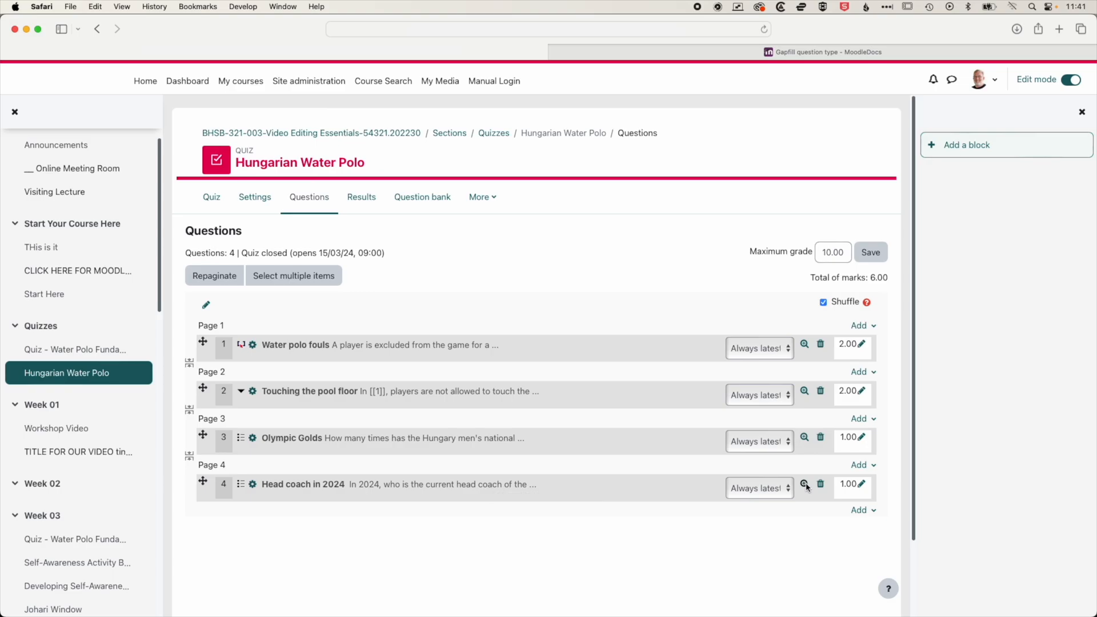
- Preview Head coach in 2024, answer Tibor Benedek, and submit the attempt
click(805, 484)
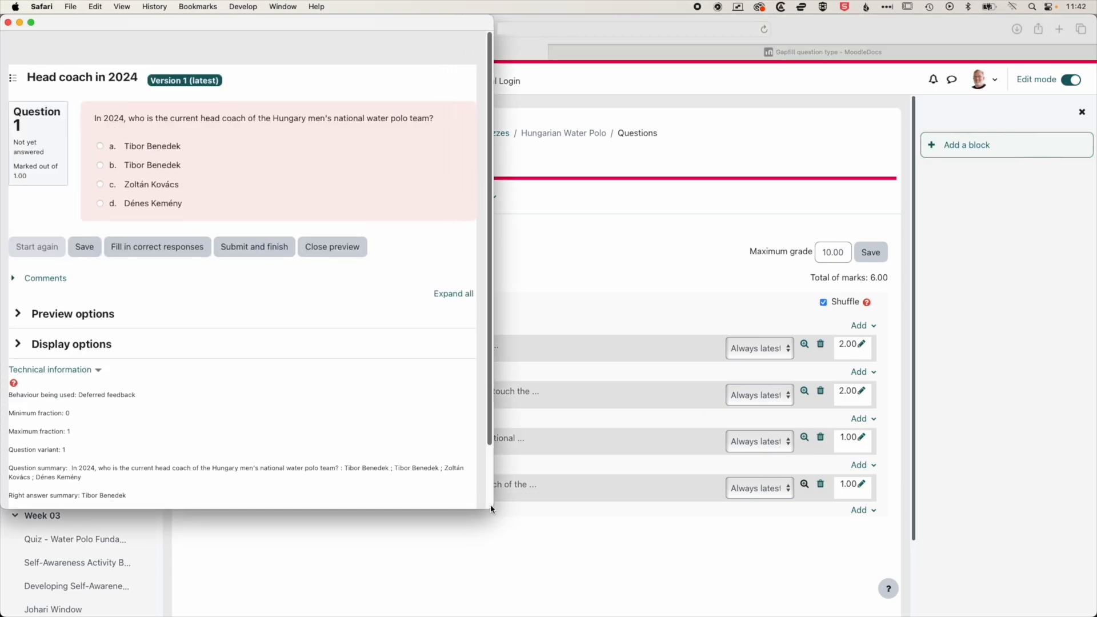
click(100, 165)
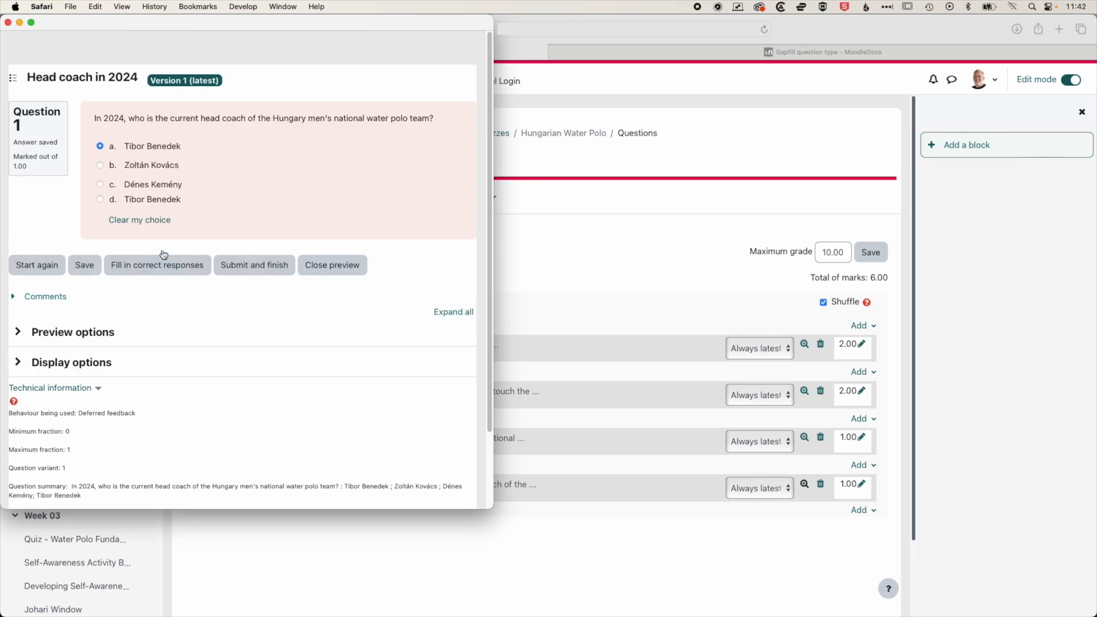
click(36, 265)
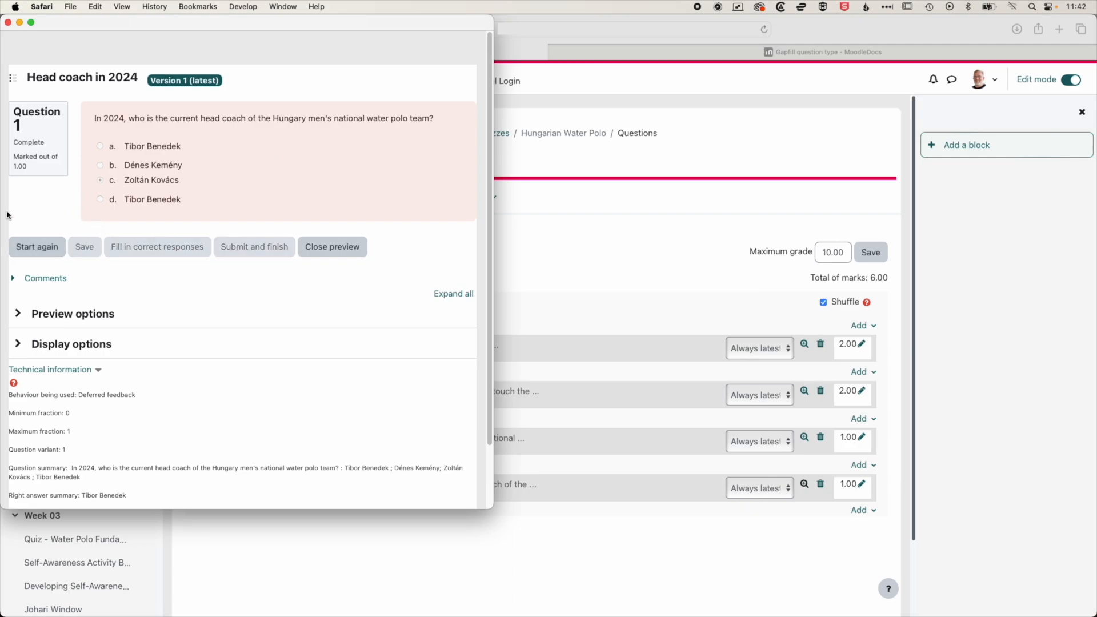
mouse_move(120, 111)
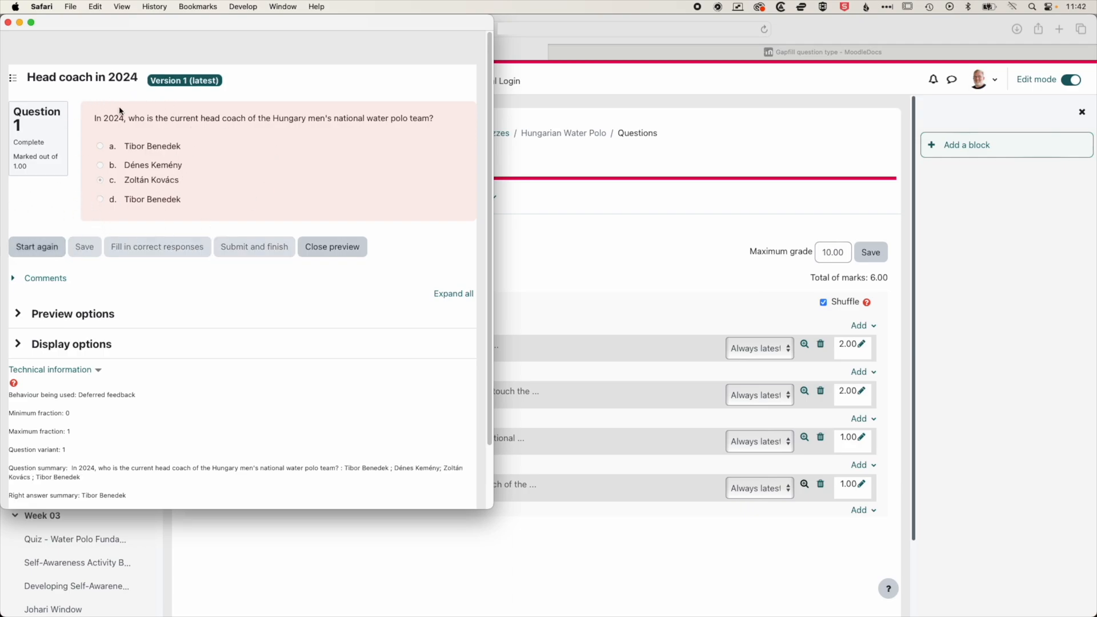
mouse_move(333, 247)
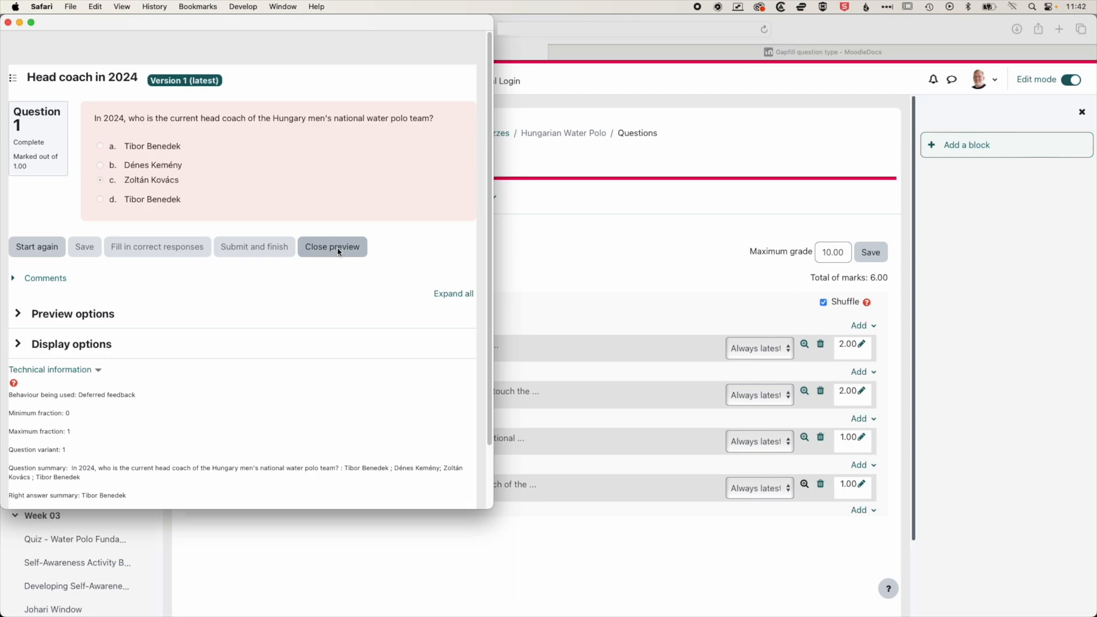
- Choose Gapfill as the type for a new question on page 3
click(332, 246)
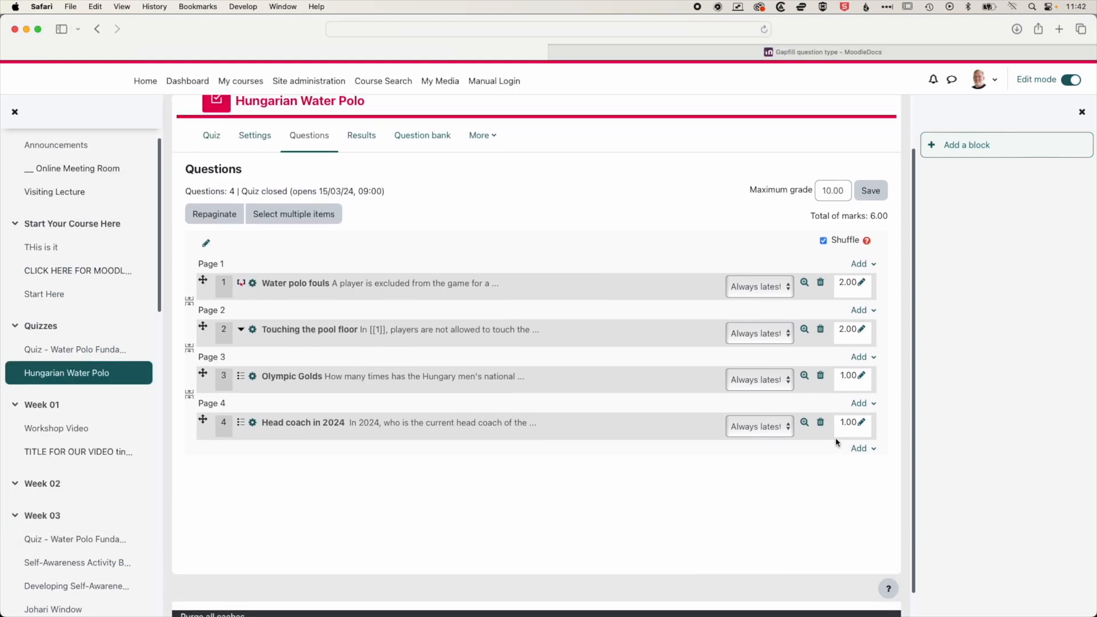
mouse_move(859, 318)
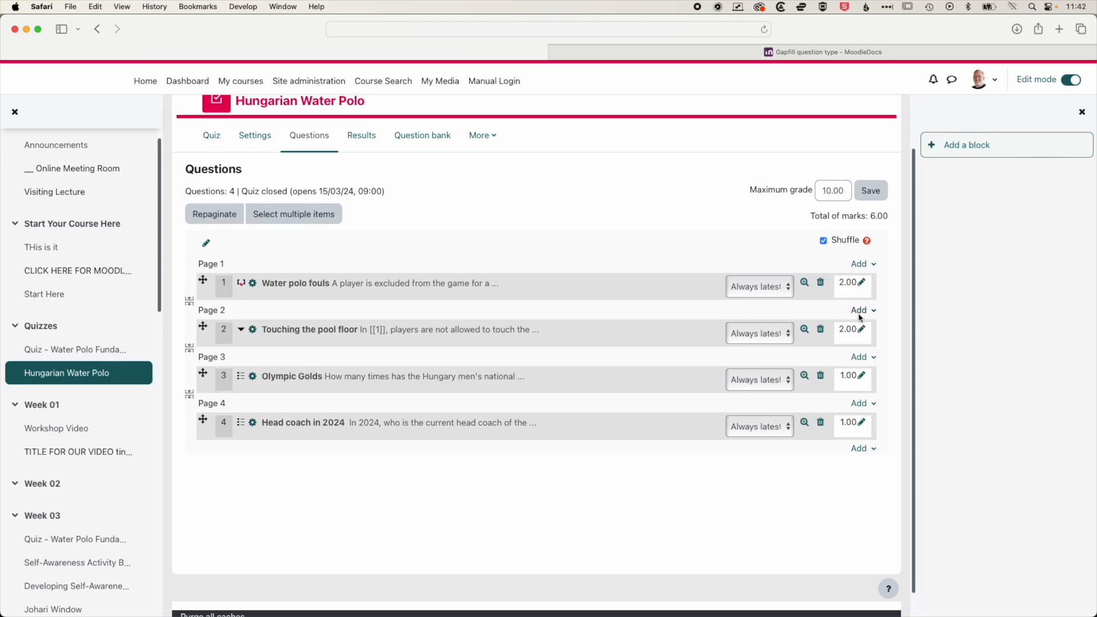
click(860, 356)
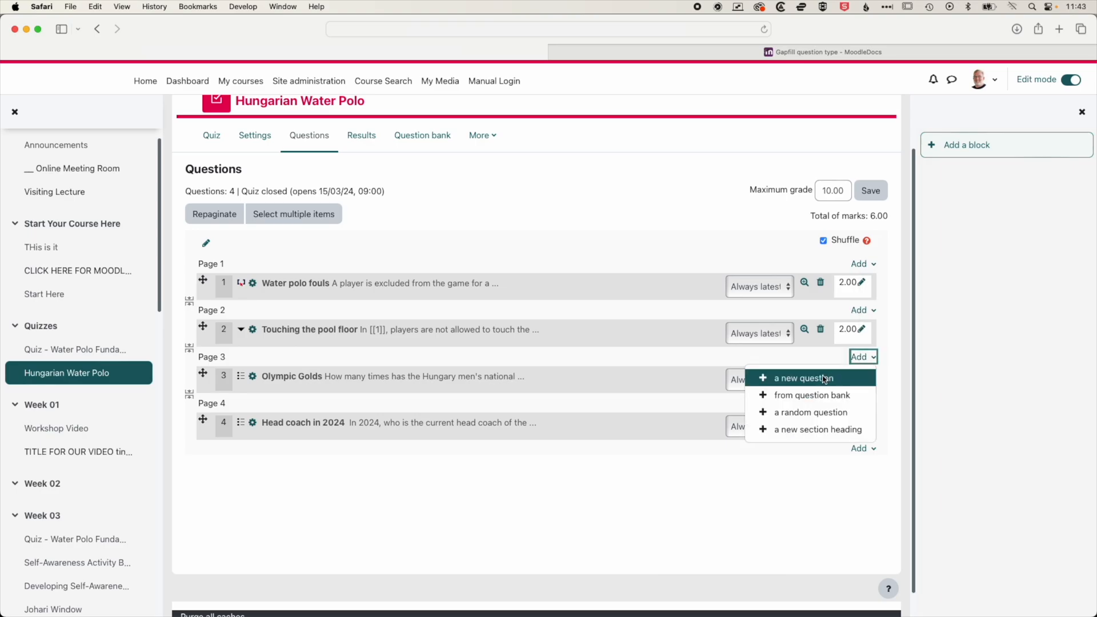
click(805, 377)
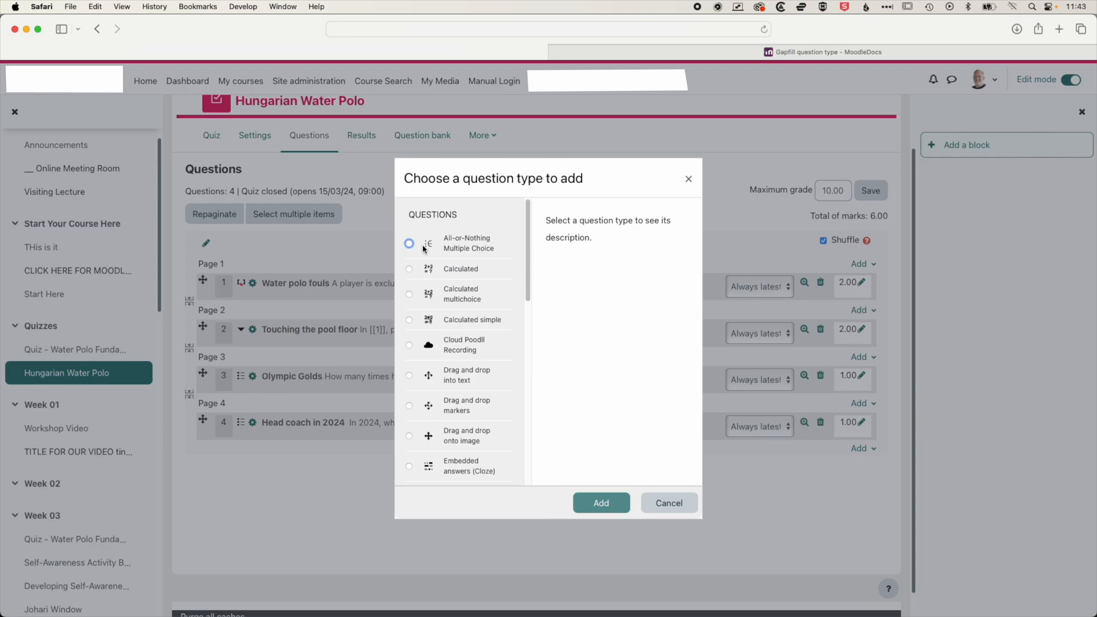
scroll(down, 3)
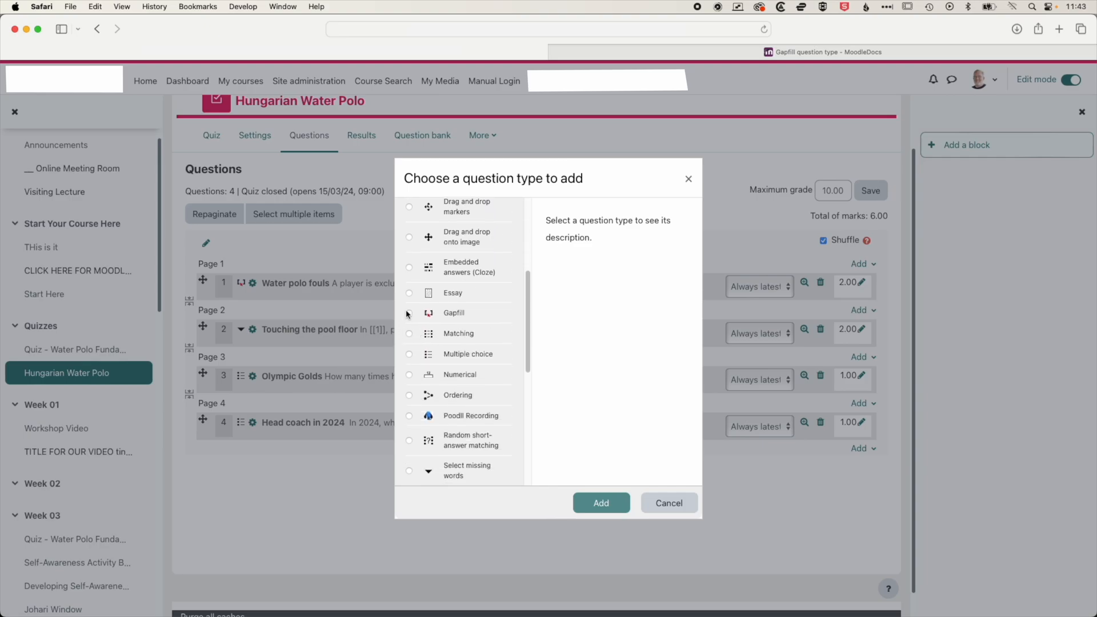
click(409, 313)
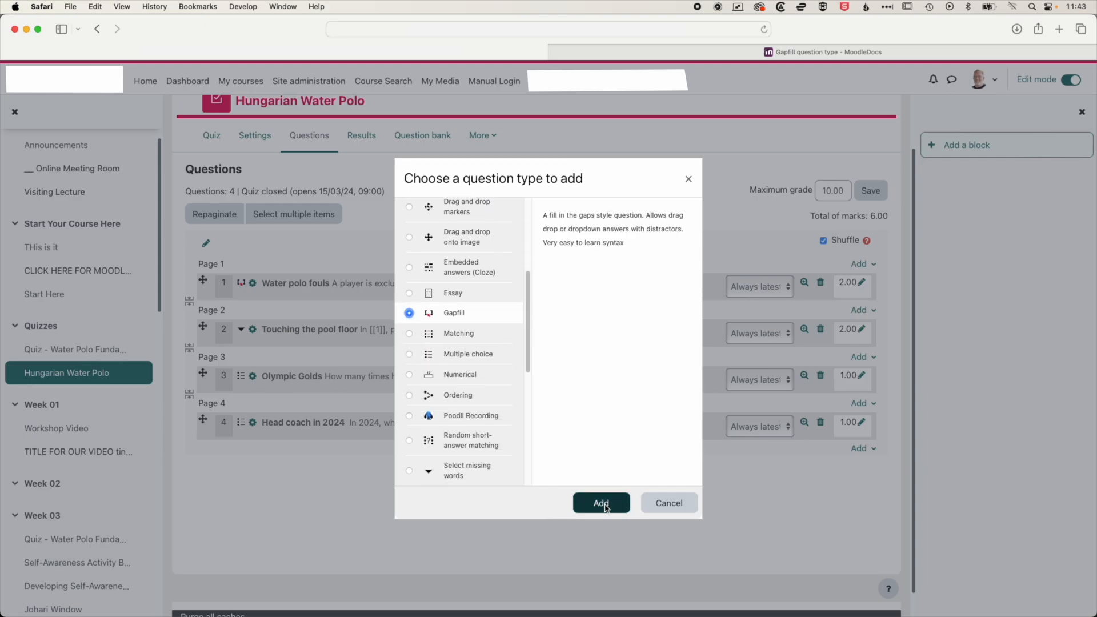
click(600, 503)
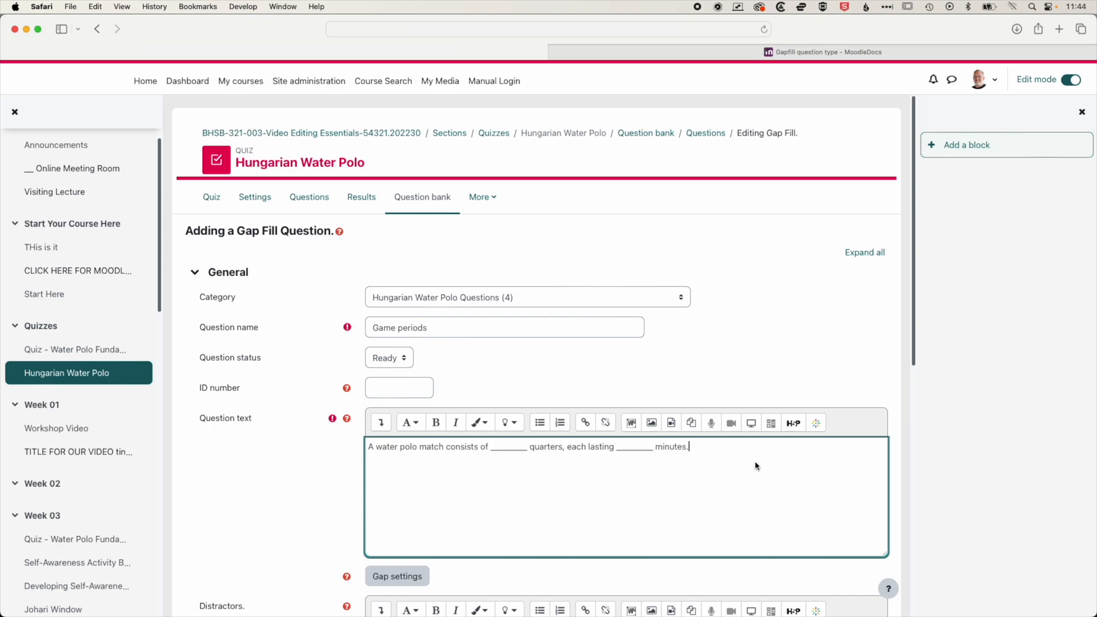
mouse_move(496, 473)
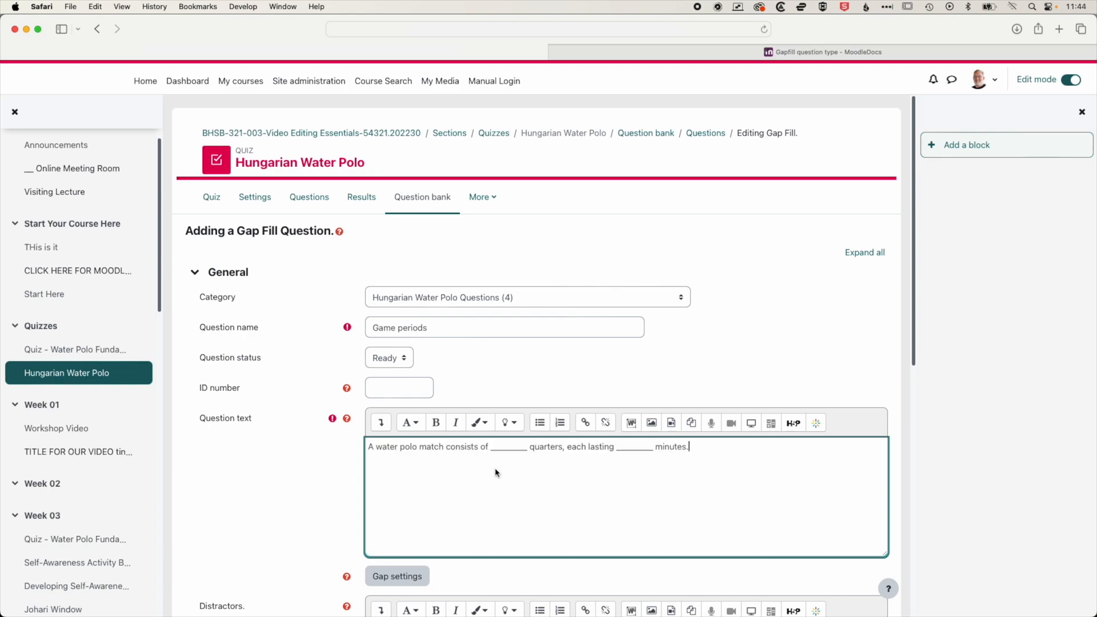
- Replace the two blanks in the quarters-and-minutes sentence with the gaps [[4]] and [[8]]
scroll(down, 3)
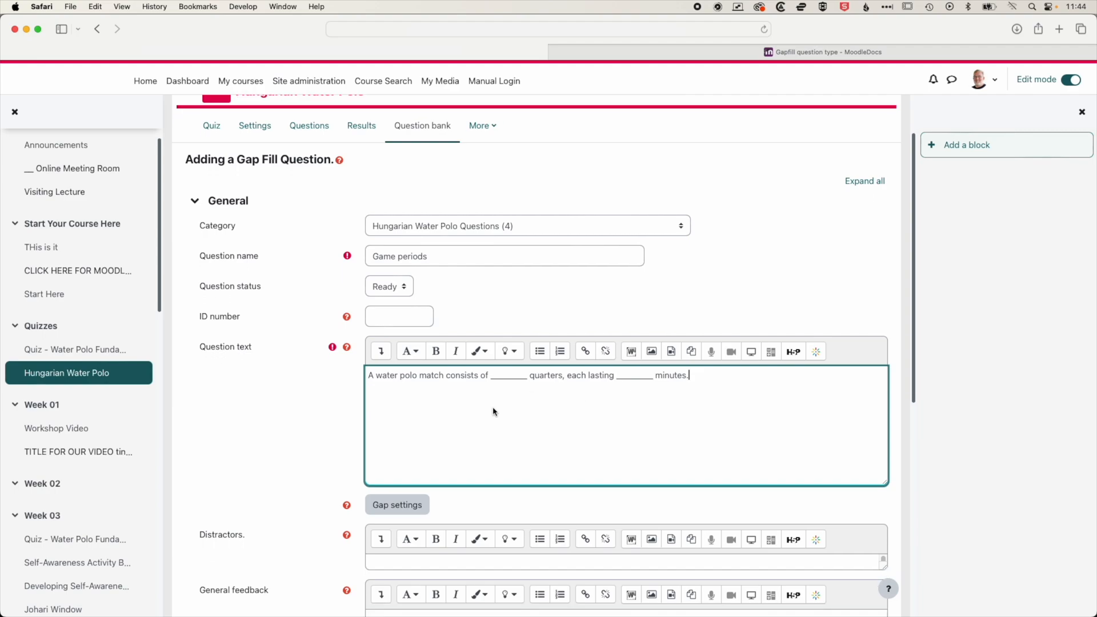
mouse_move(310, 496)
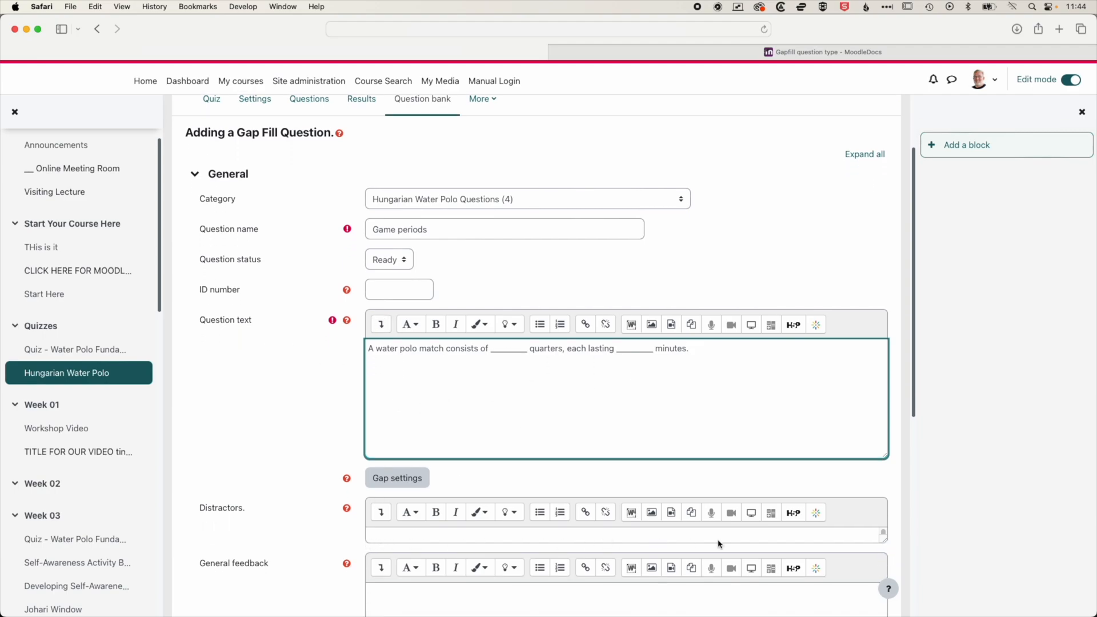
click(501, 348)
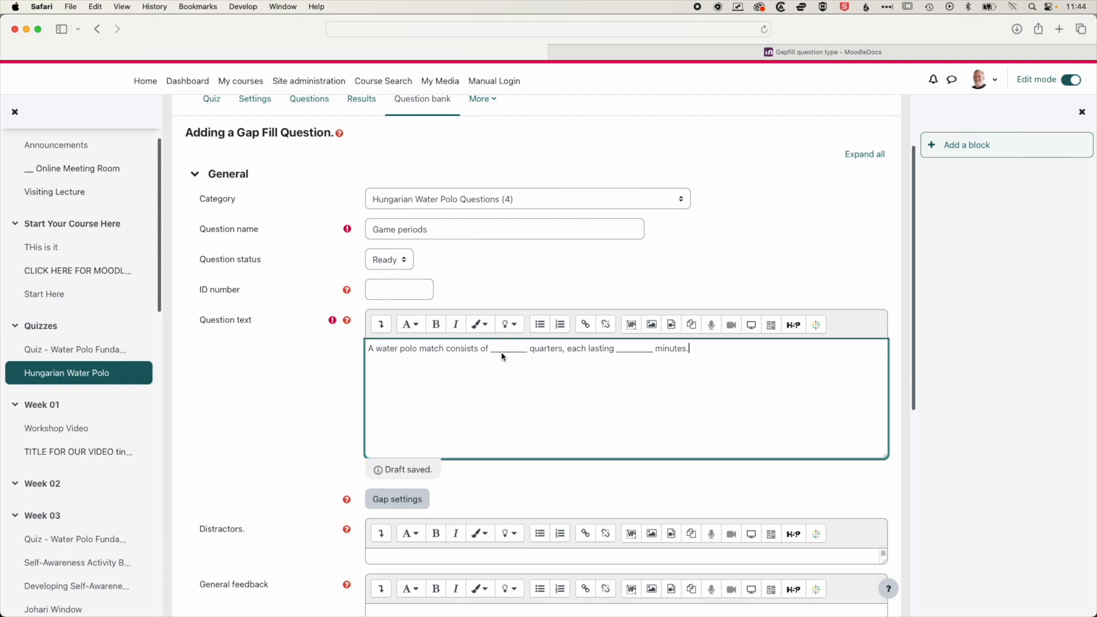
double_click(504, 348)
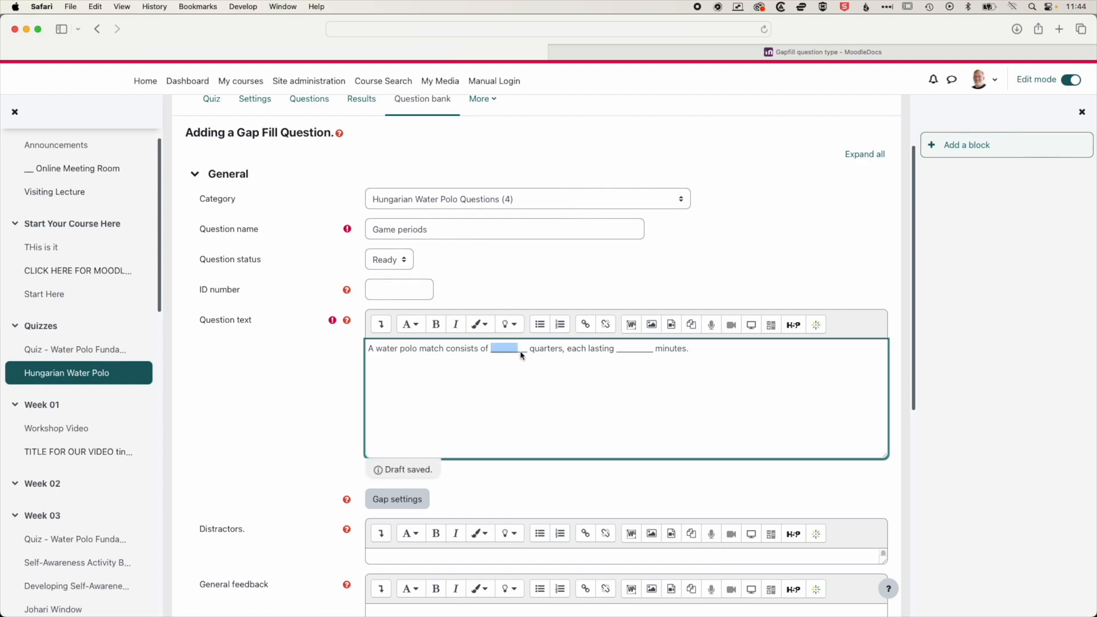
text([[4)
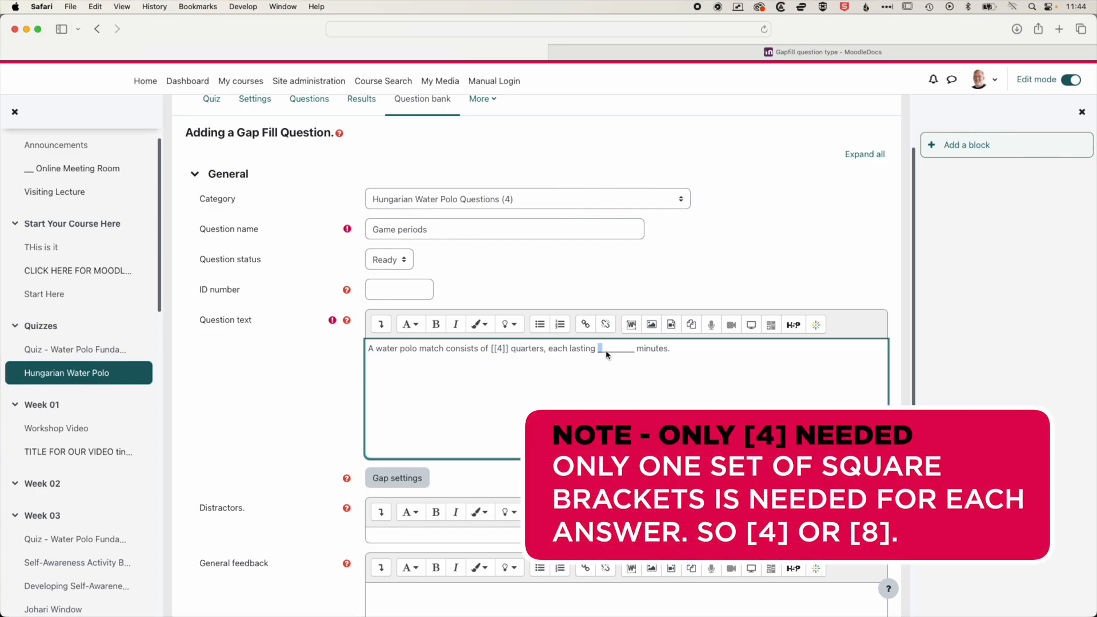
text([[8)
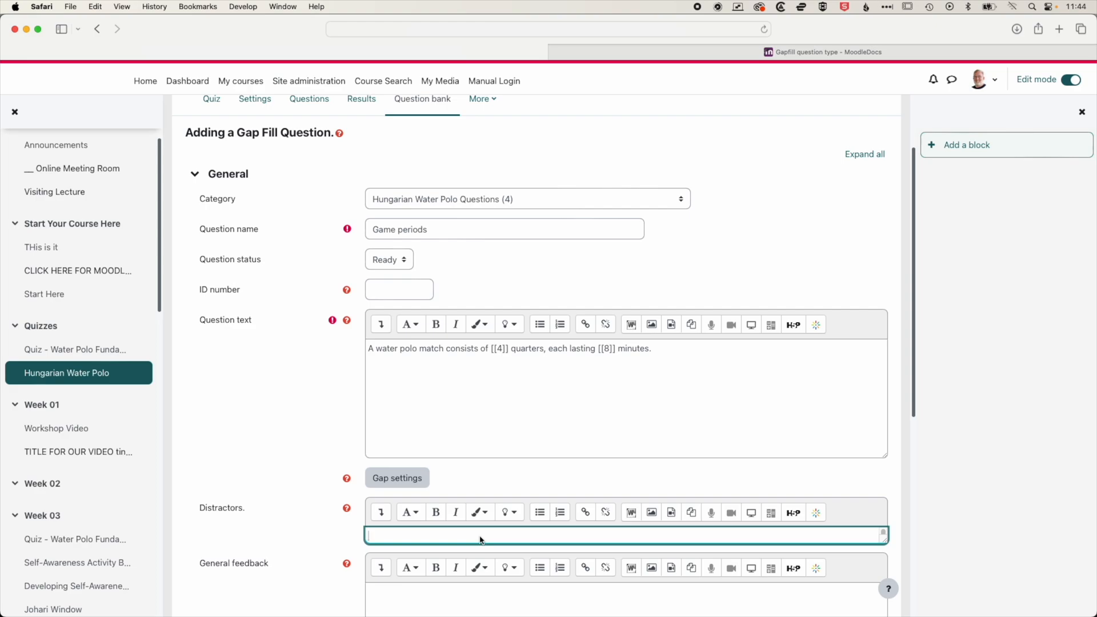
- Enter the distractors 1, 2, 3, 5, 6, 7, 9, 10, 11, 12
text(1,)
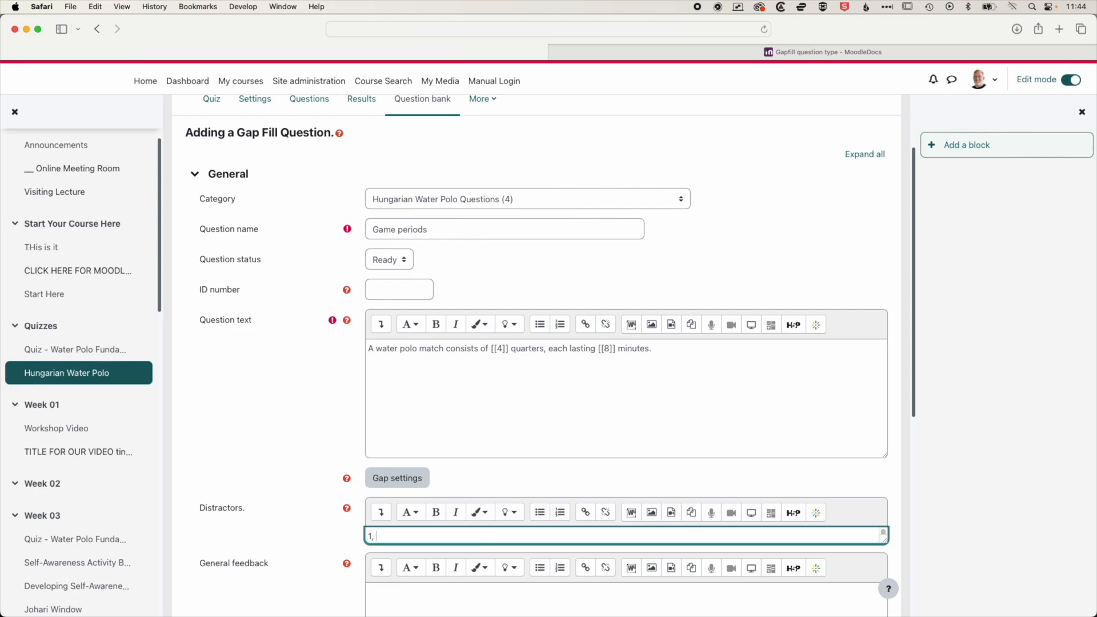
text(2, 3,)
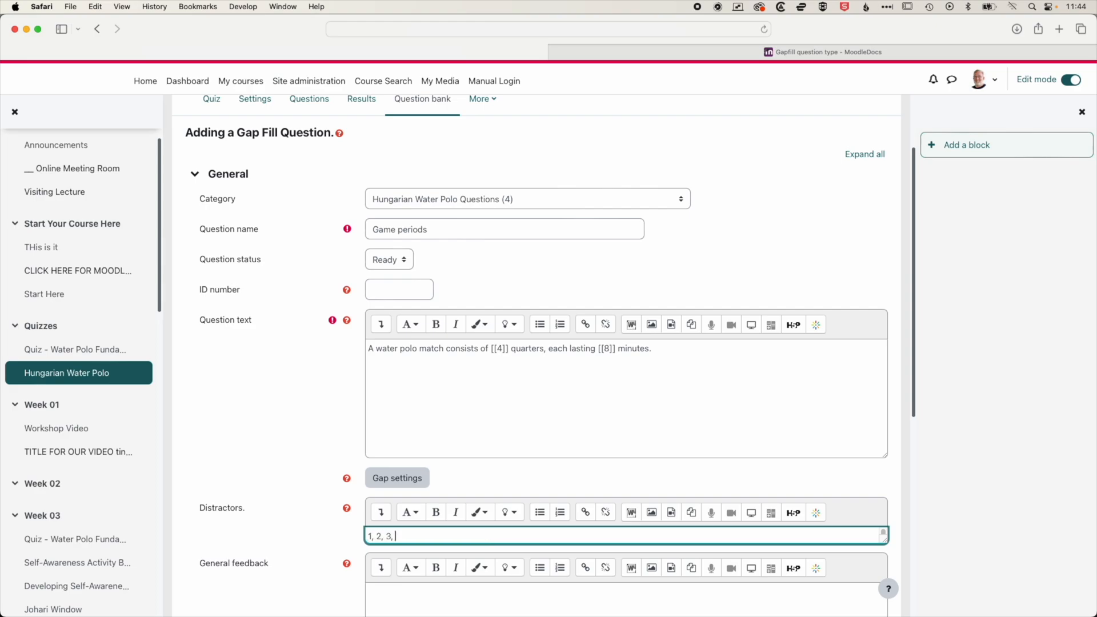
text(5)
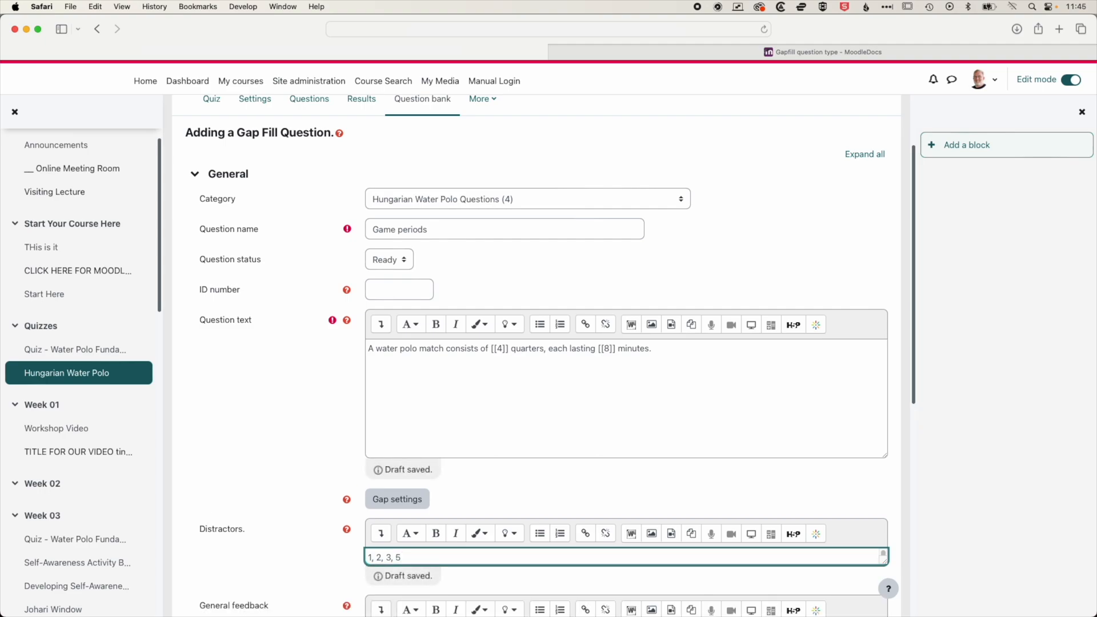
text(, 6, 7, 9, 10)
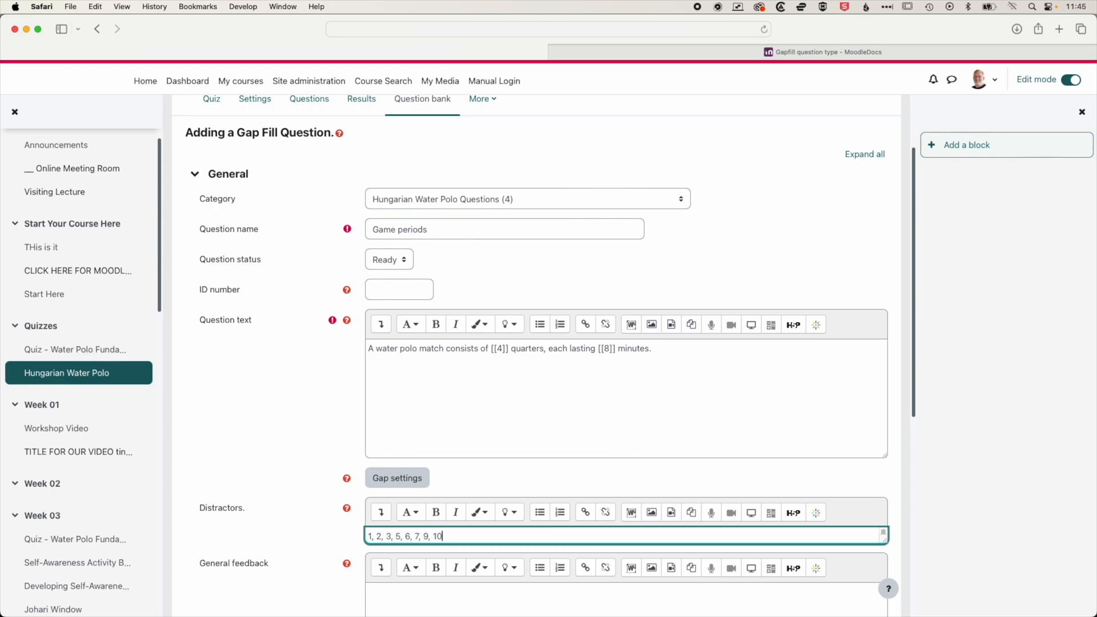
text(, 11, 12)
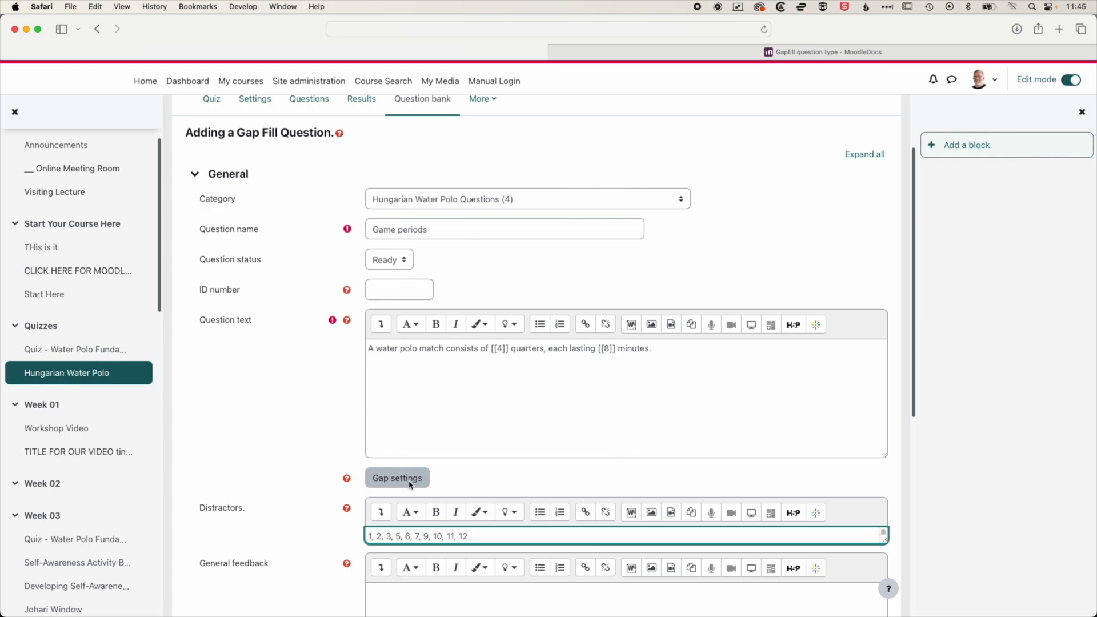
click(397, 478)
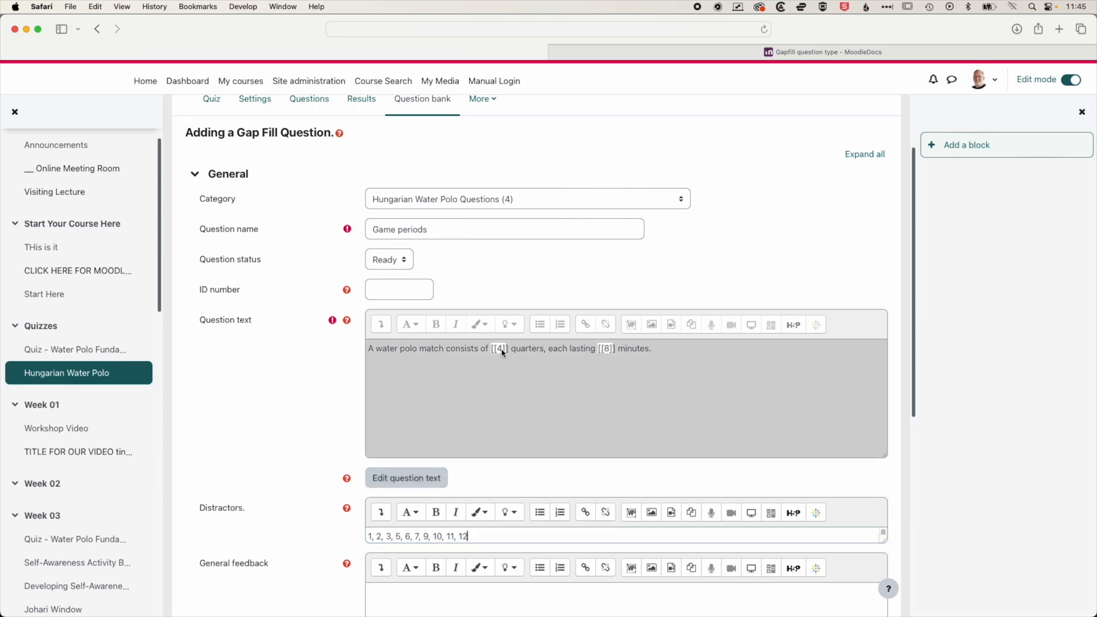
click(499, 348)
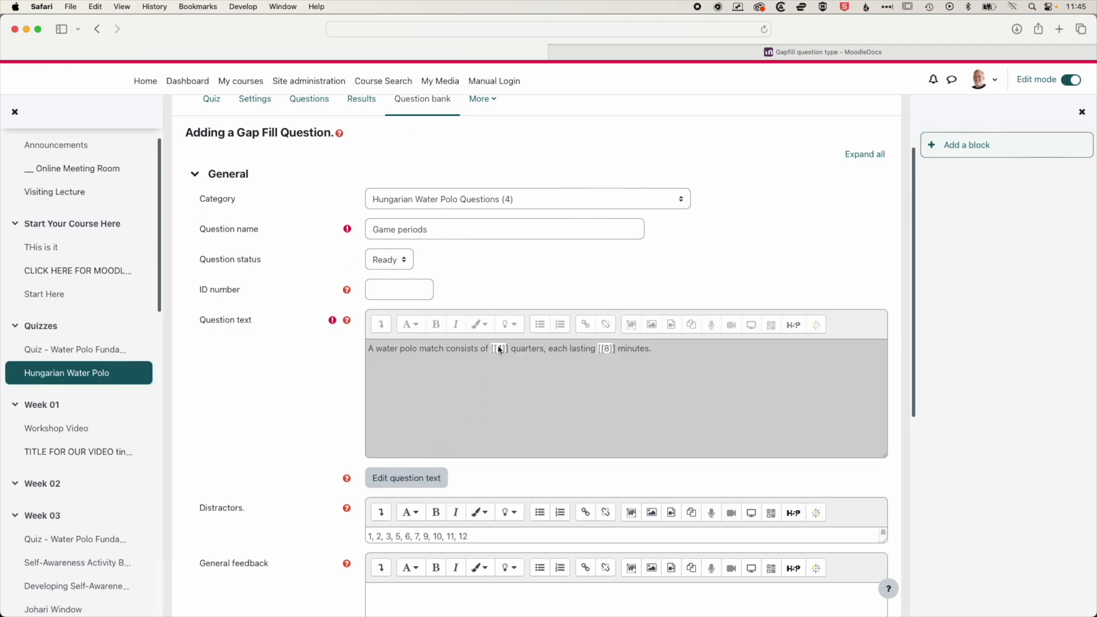
click(499, 349)
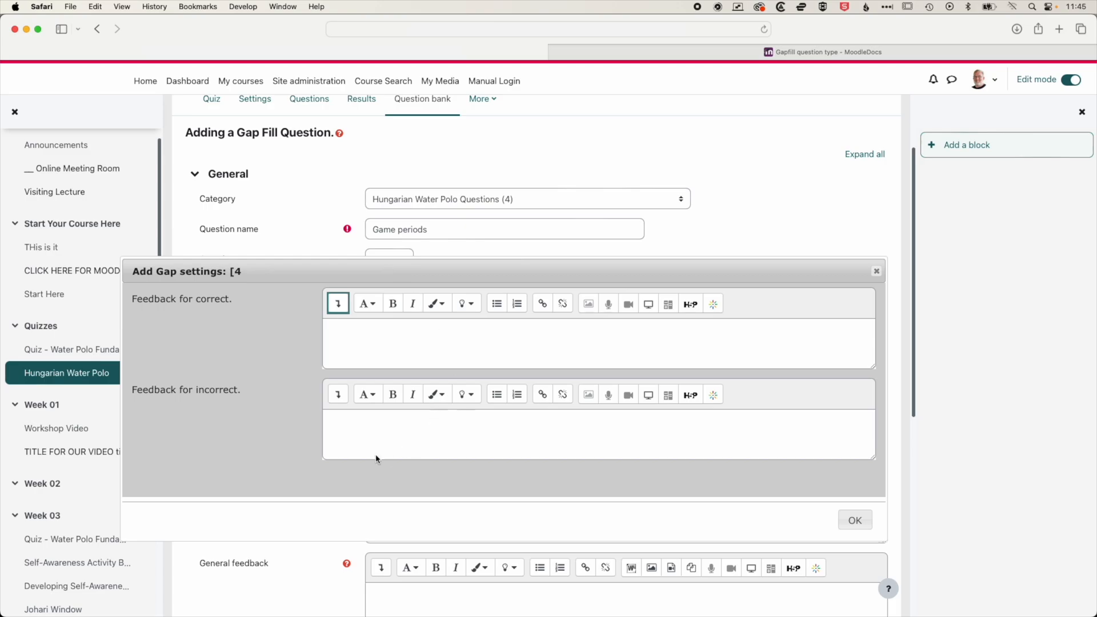
mouse_move(473, 341)
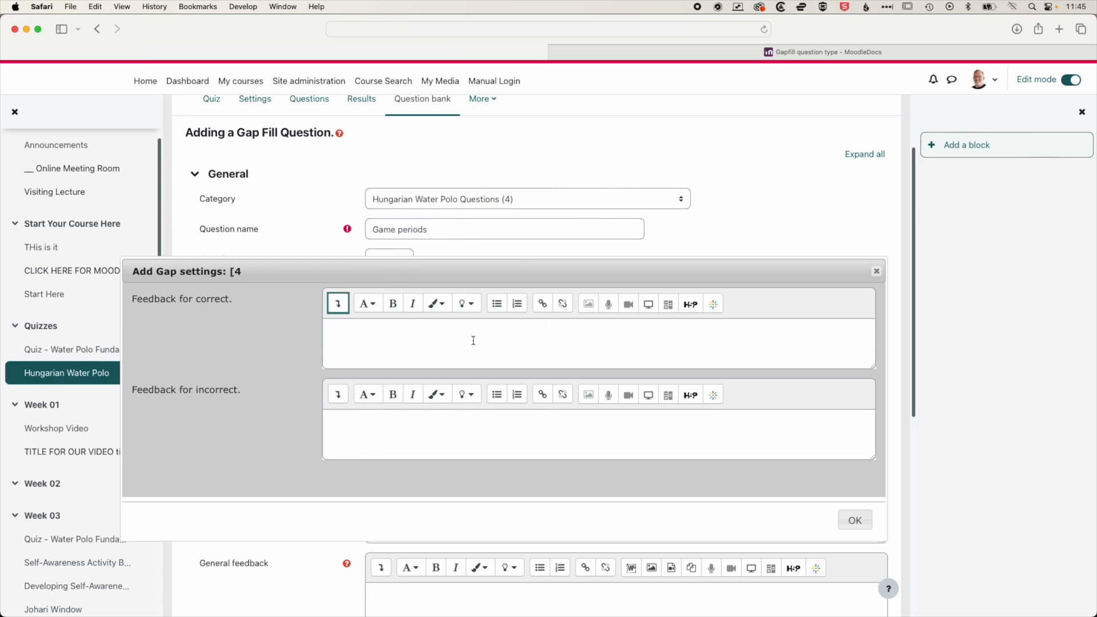
click(854, 519)
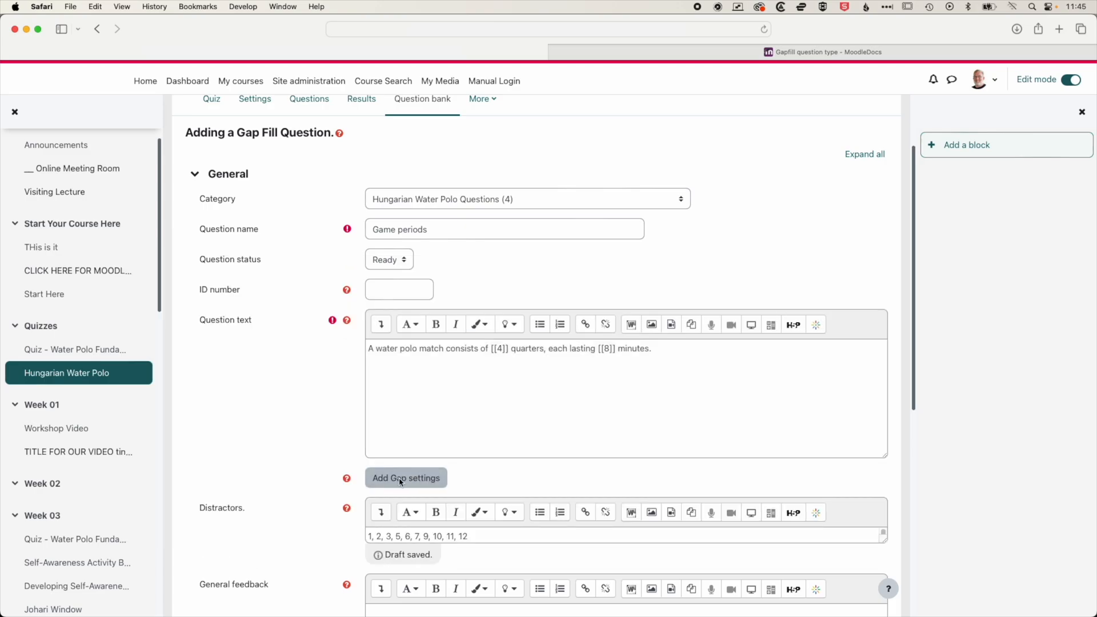
mouse_move(569, 334)
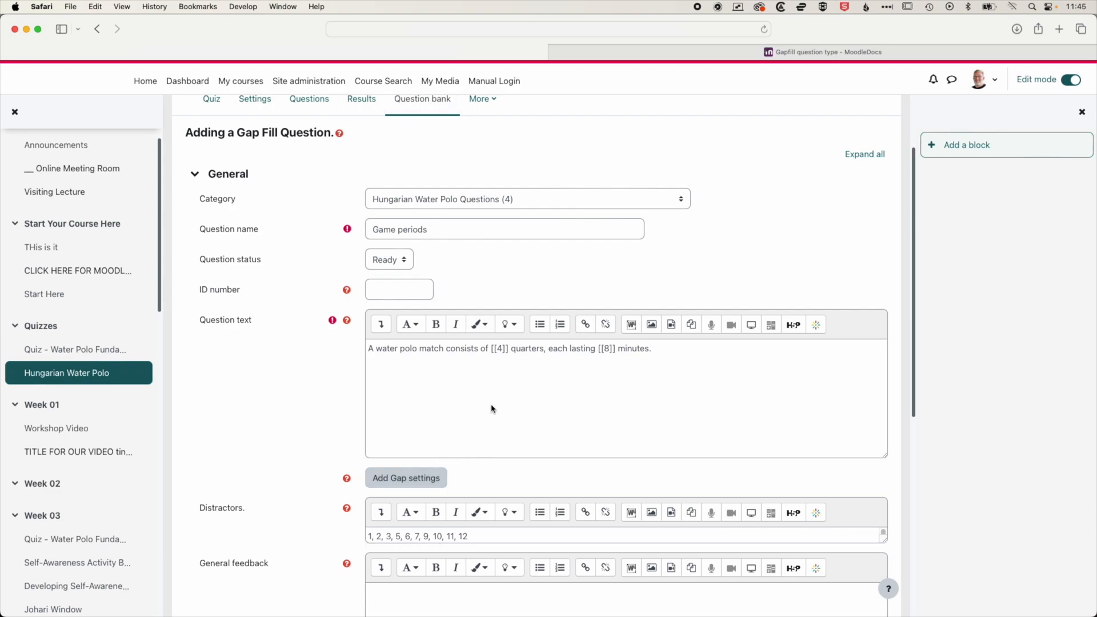
scroll(up, 3)
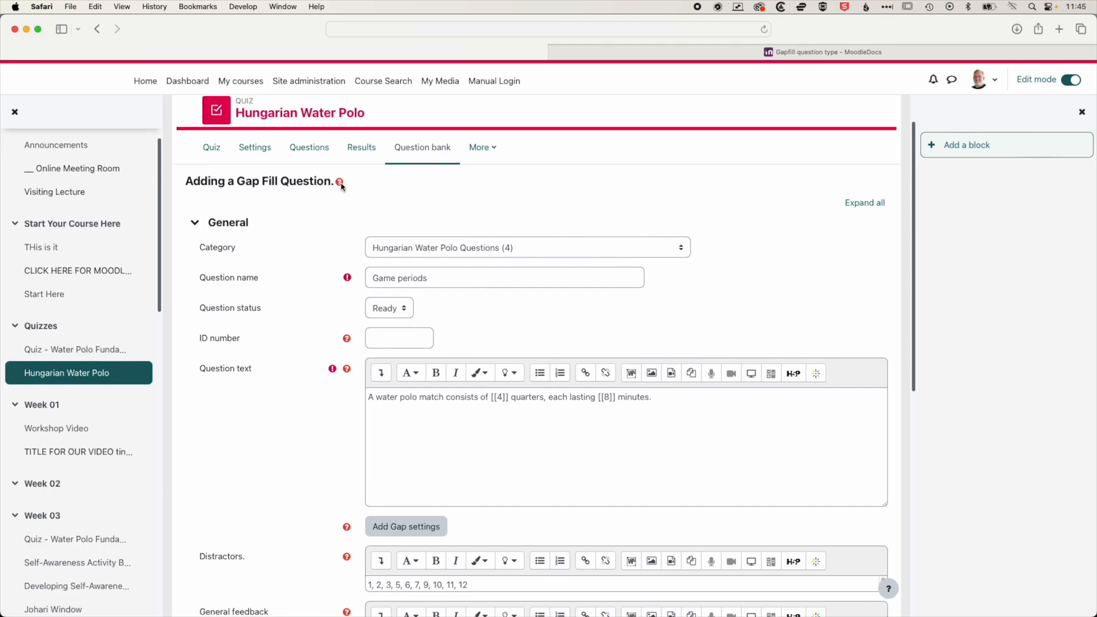
- Open the MoodleDocs Gapfill page and scroll to the 'Adding a Gap Fill Question' example
click(340, 182)
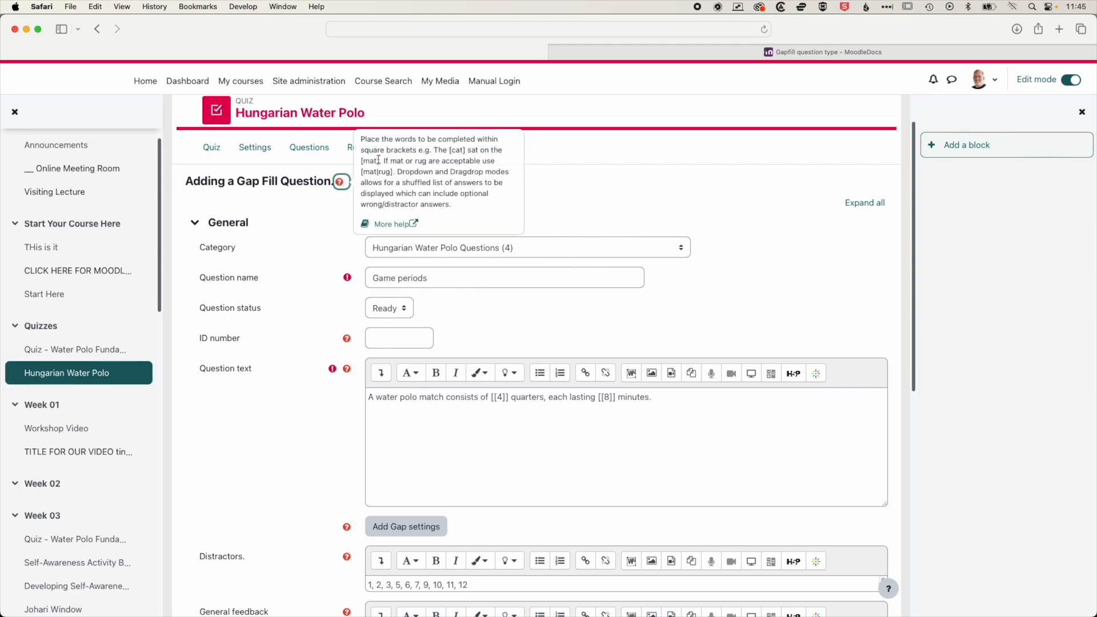
mouse_move(449, 203)
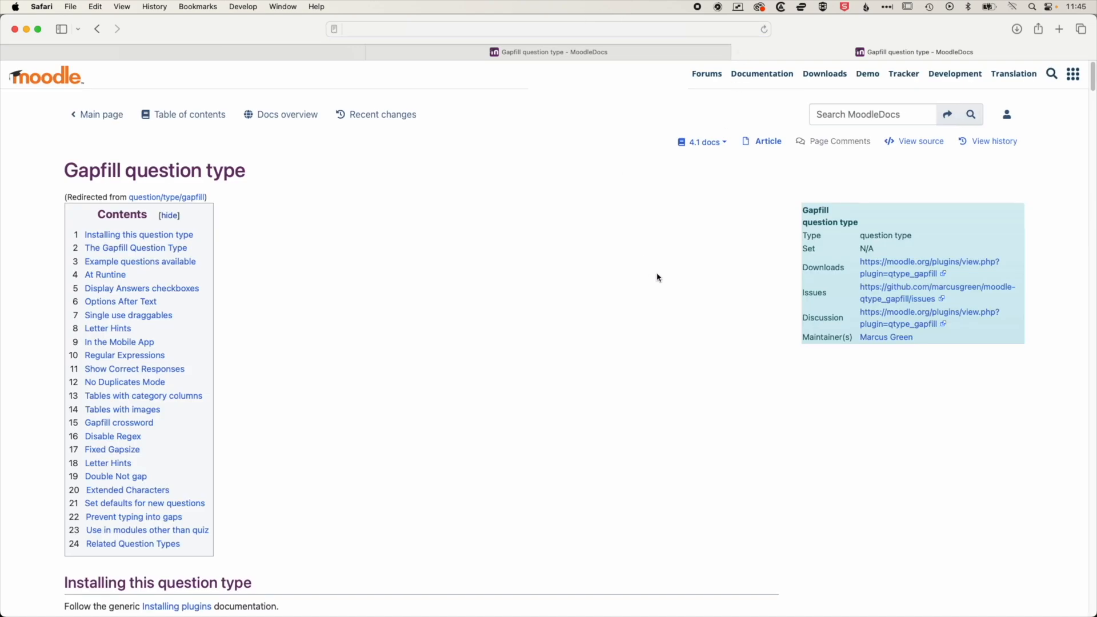
scroll(down, 3)
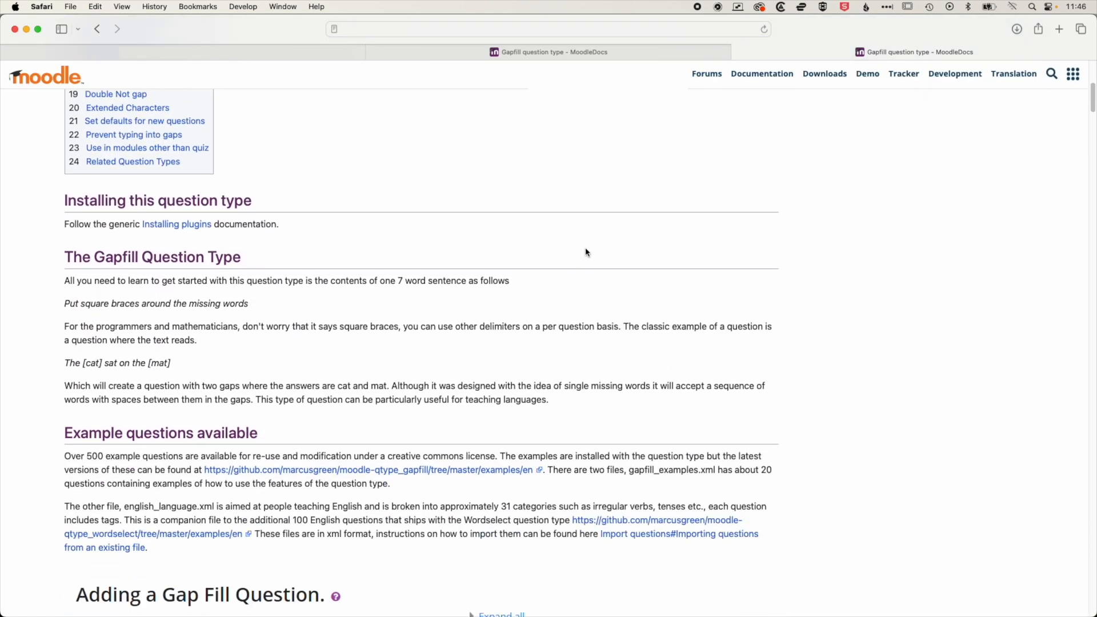
scroll(down, 3)
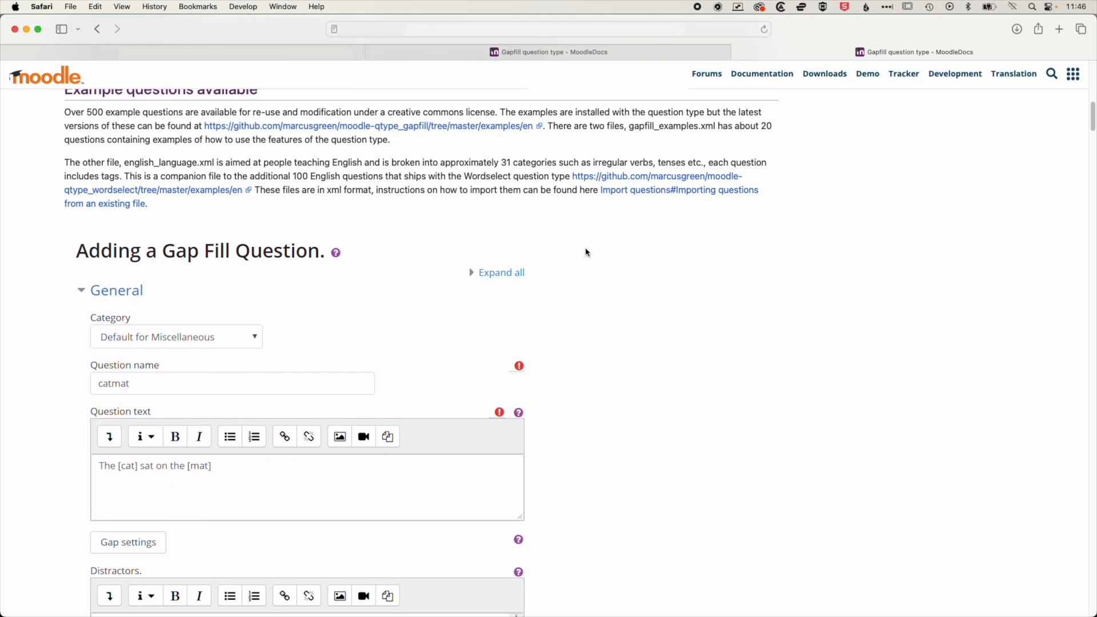
scroll(down, 3)
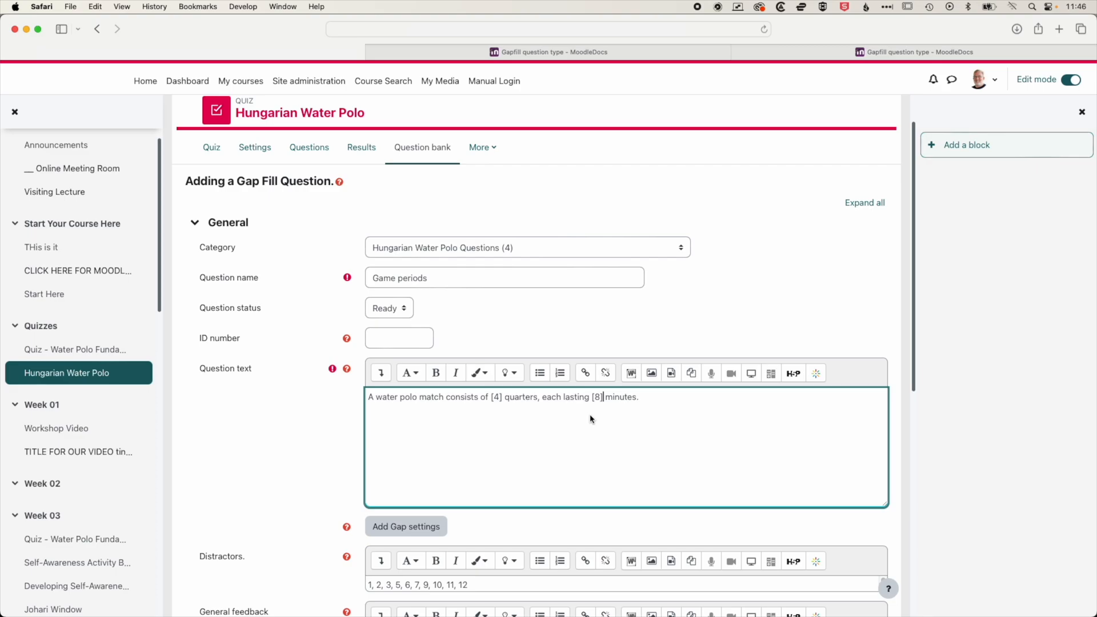
- Expand More Options and change Display Answers from dragdrop to dropdown
scroll(down, 3)
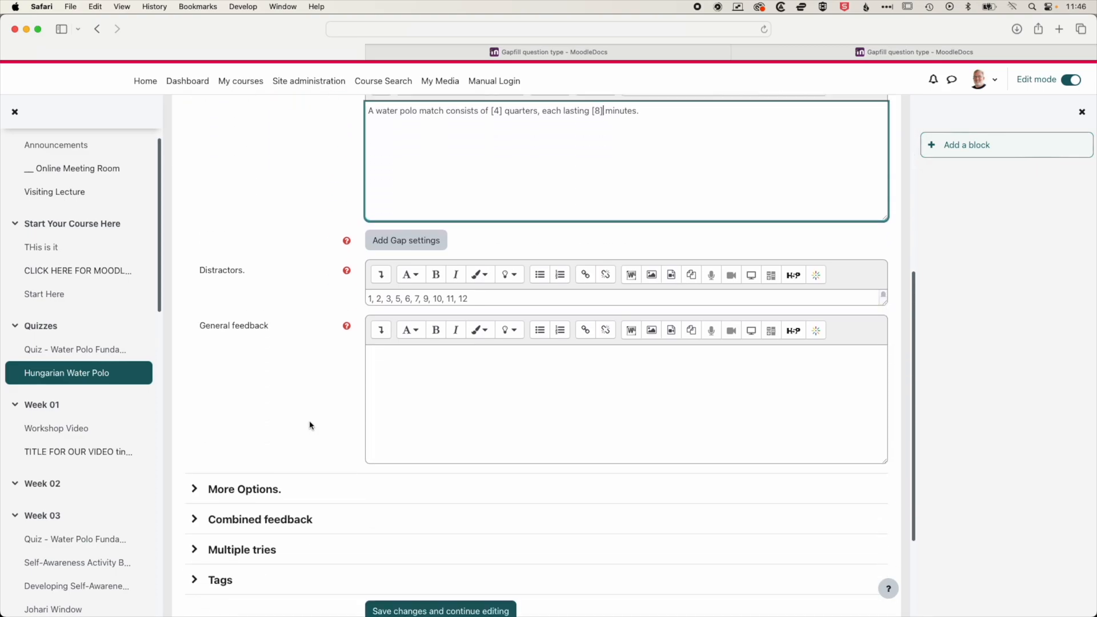
click(243, 488)
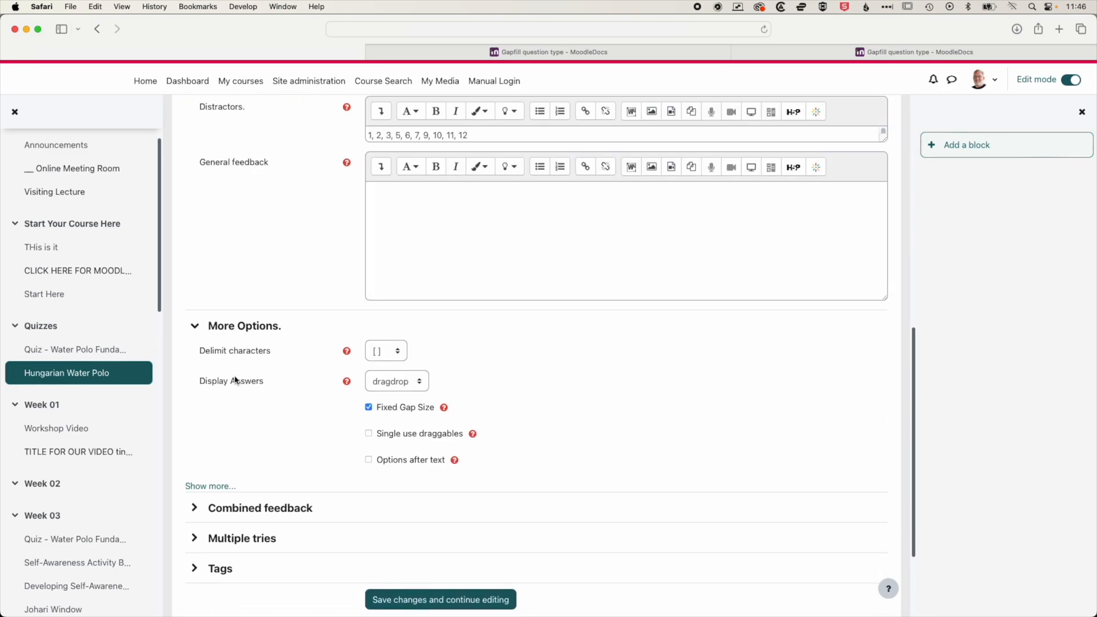
click(395, 381)
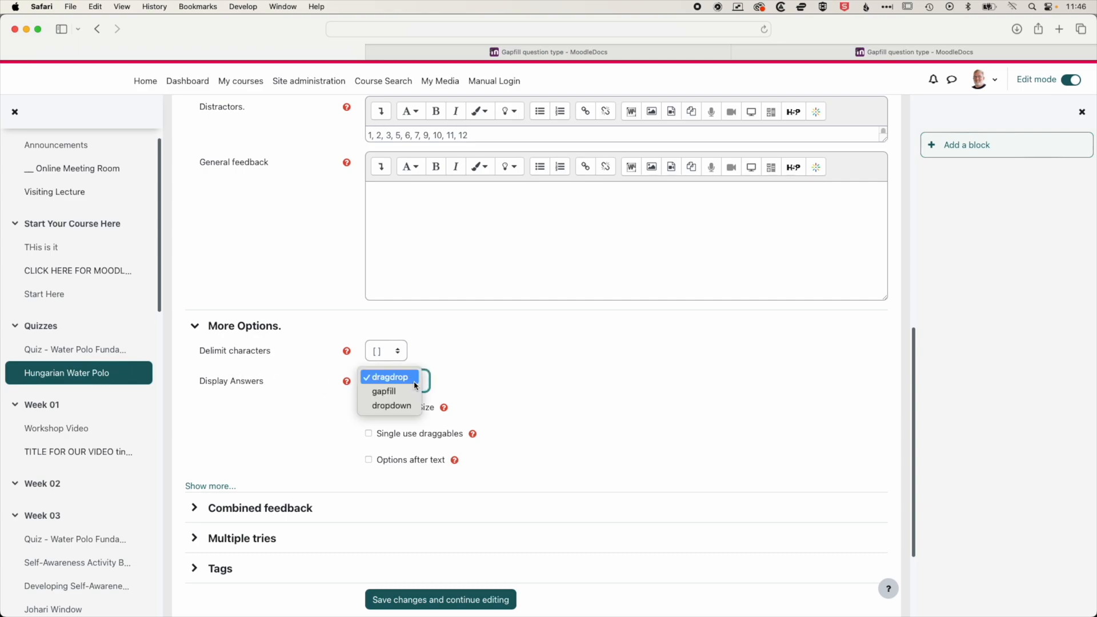
click(390, 391)
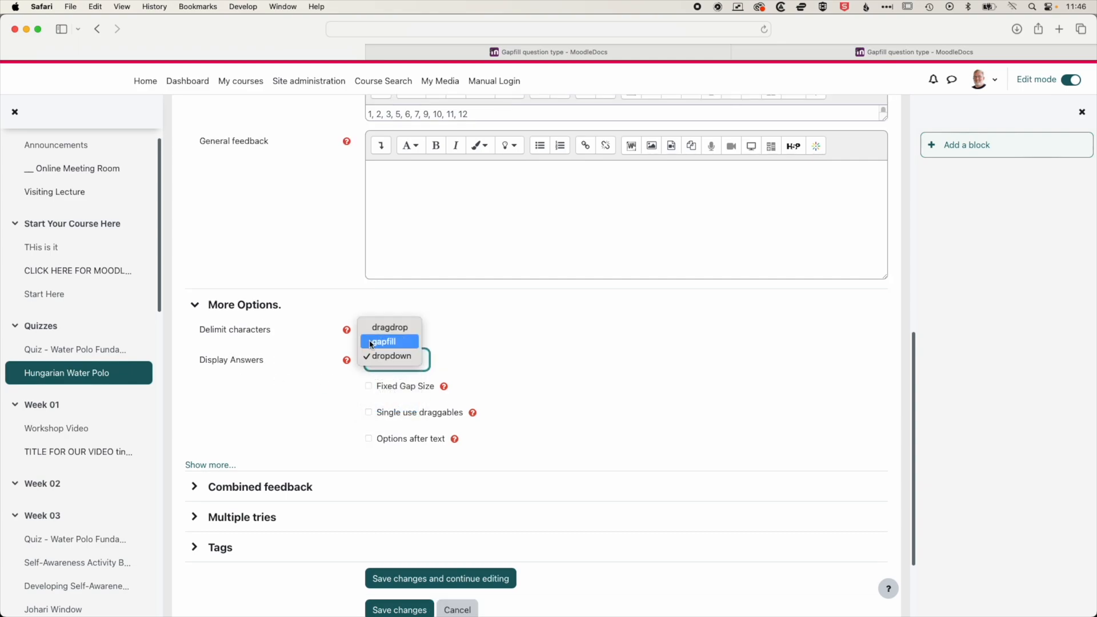
click(390, 355)
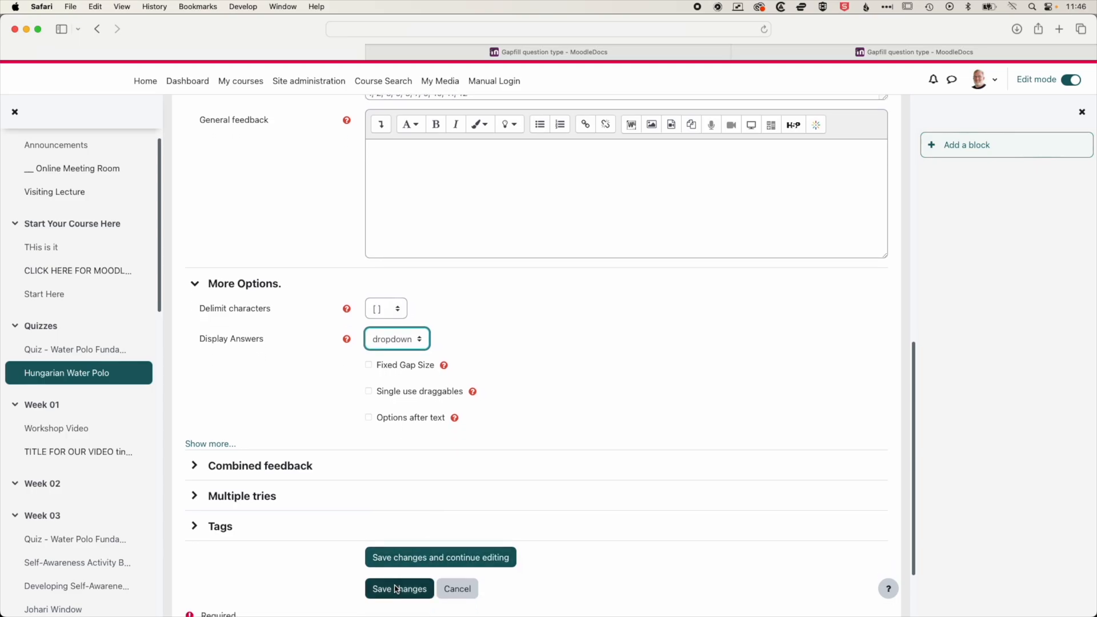
- Save the Game periods question, preview it, and submit wrong answers 8 and 12
click(399, 589)
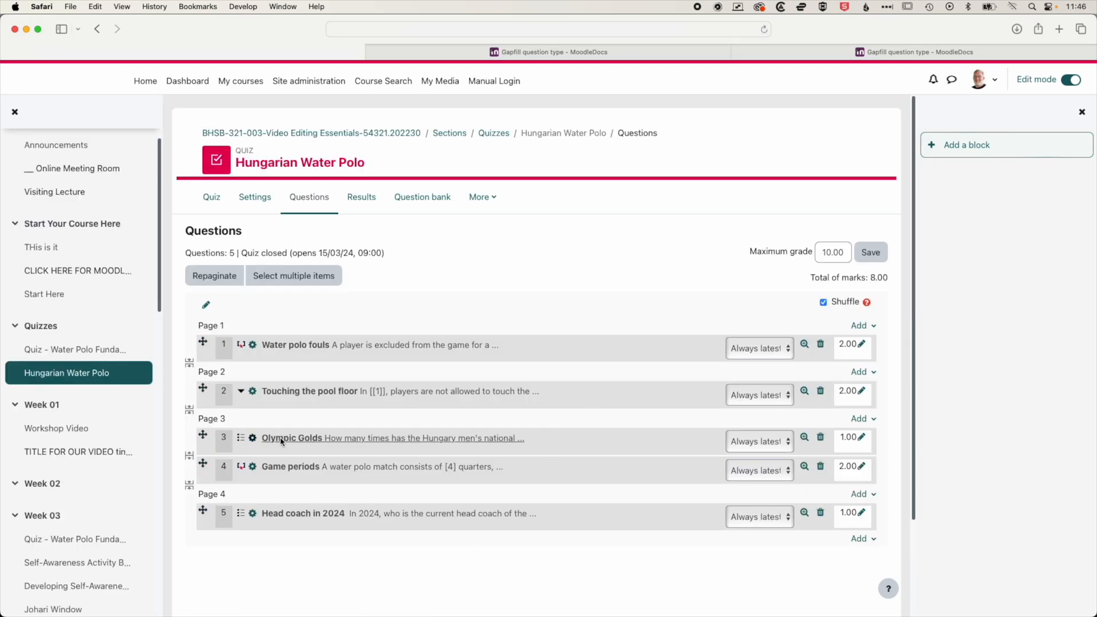
mouse_move(196, 453)
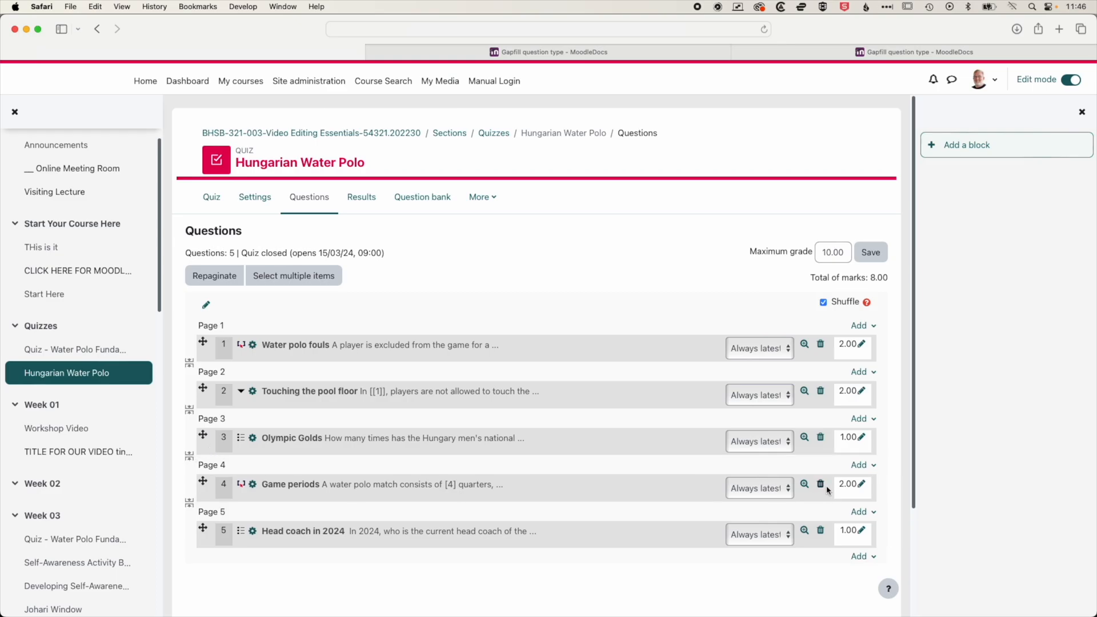
click(804, 484)
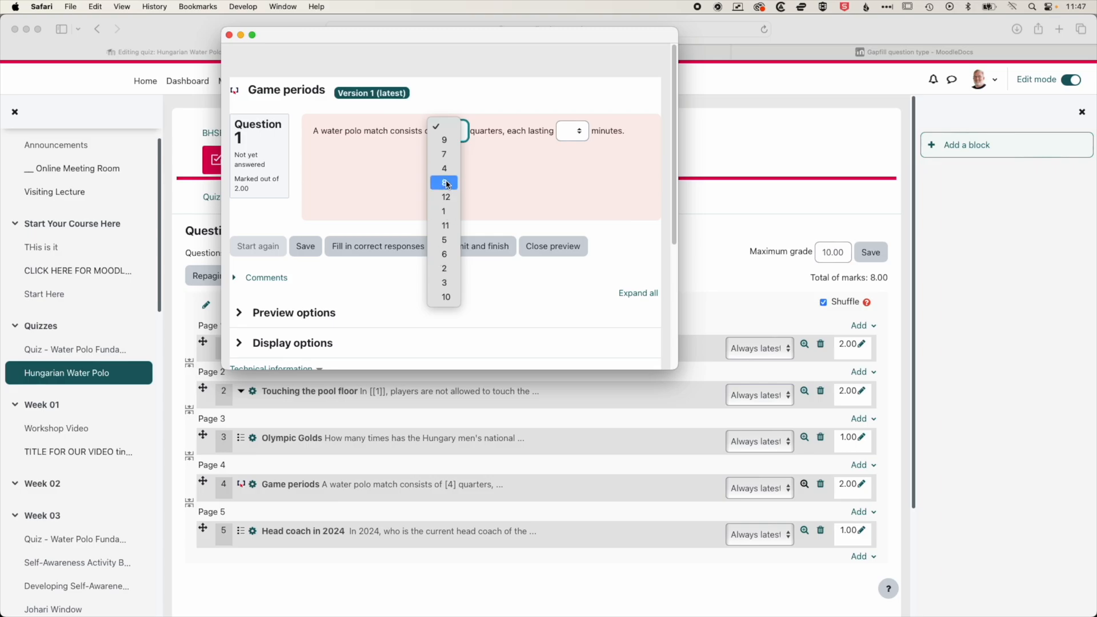
click(445, 183)
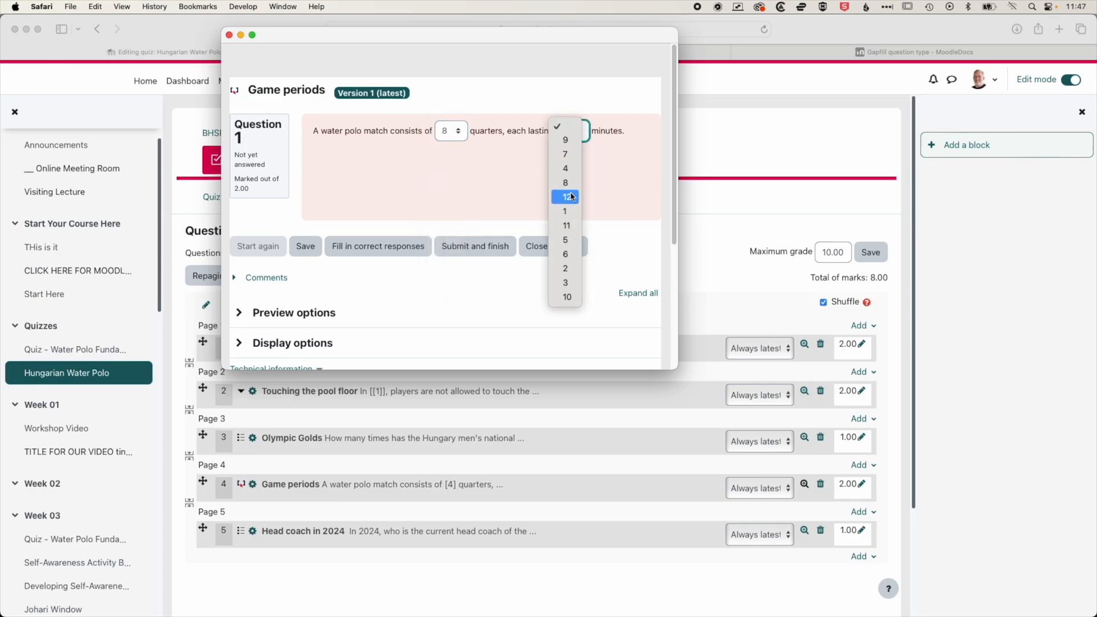
click(565, 197)
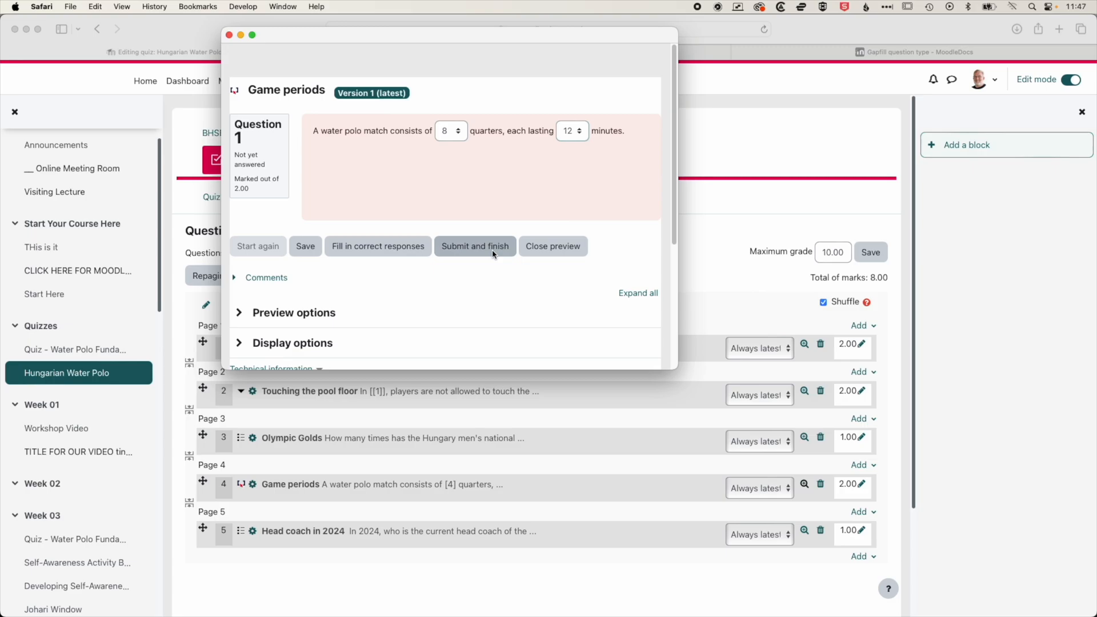
click(474, 246)
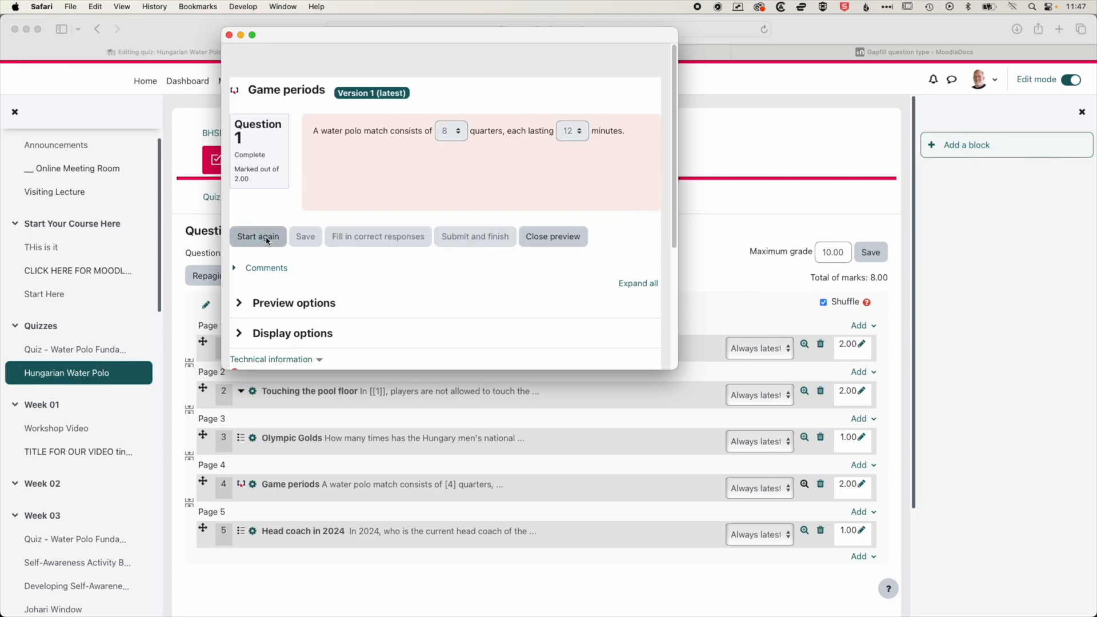
- Restart the preview, fill in the correct responses, and close the preview
click(257, 236)
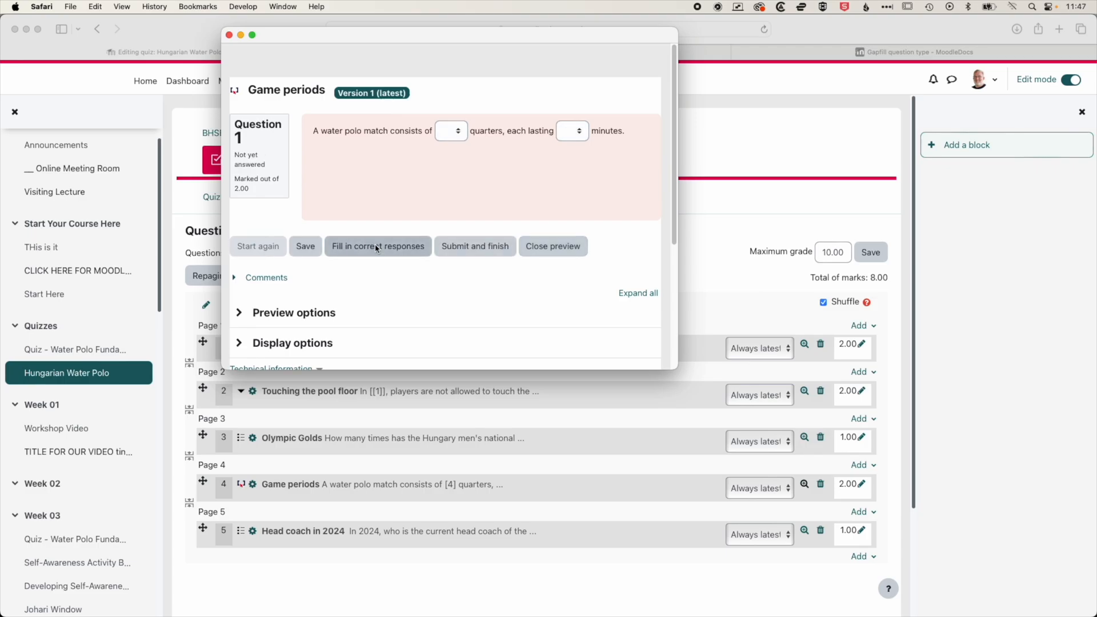
click(378, 246)
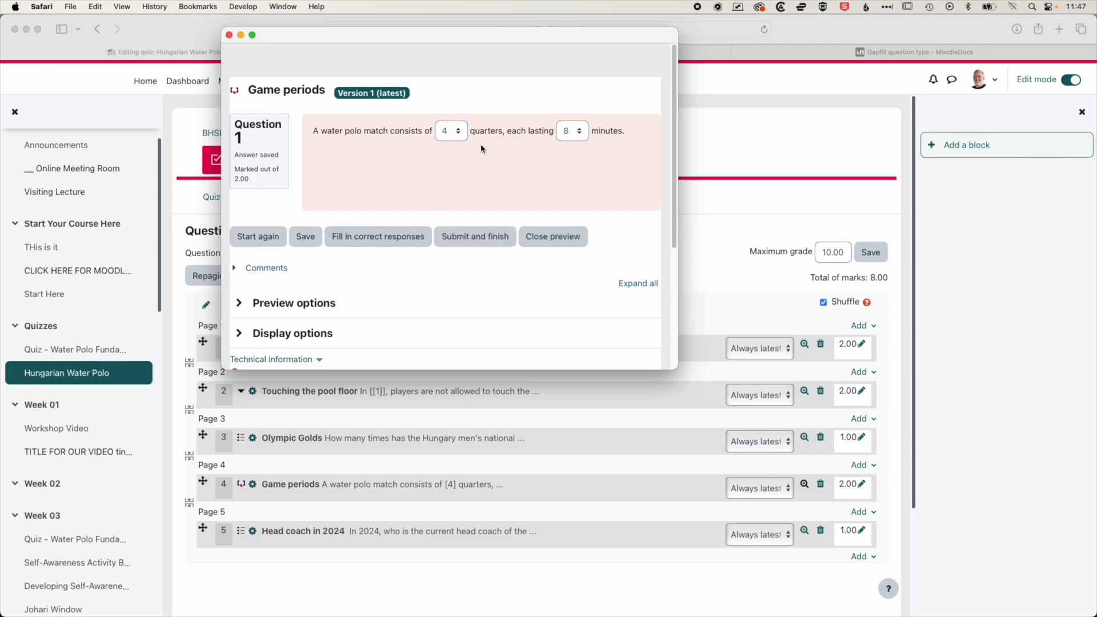
mouse_move(564, 166)
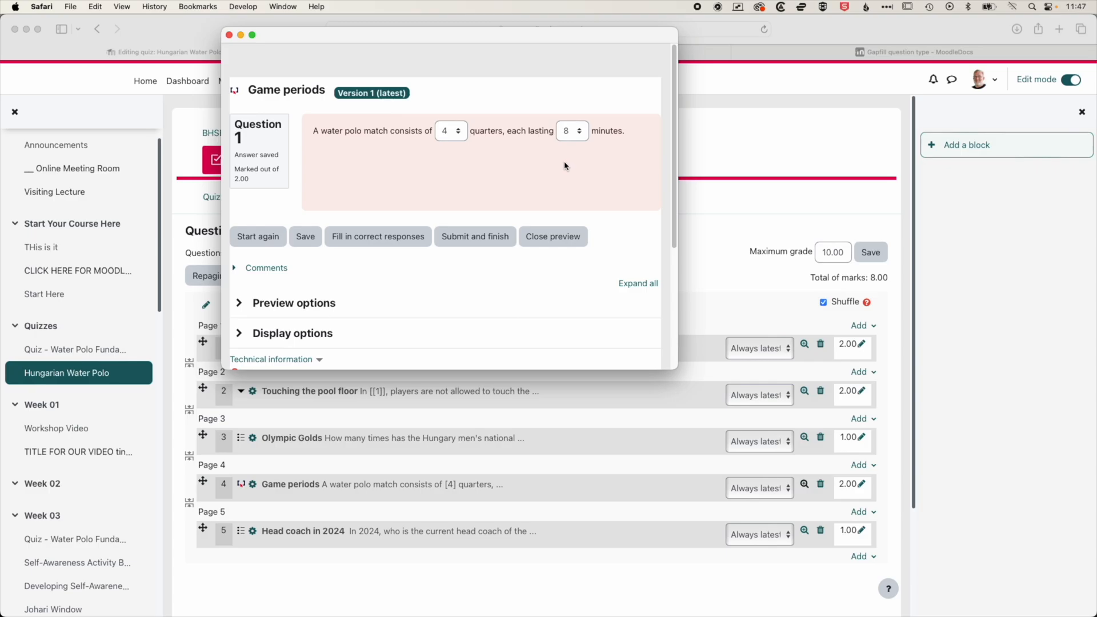
click(552, 236)
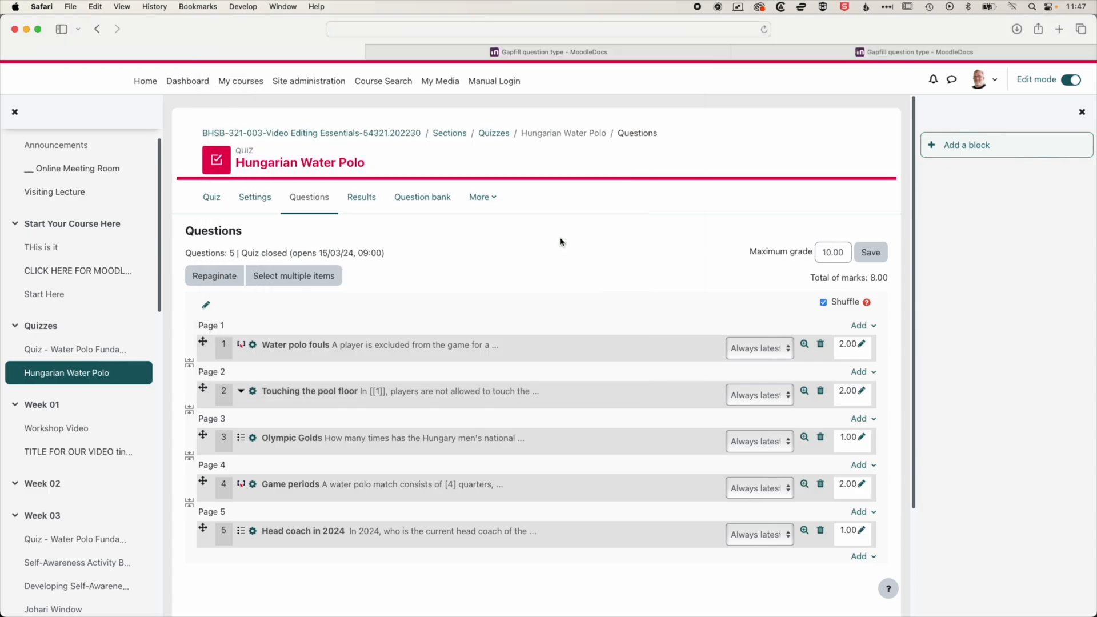
mouse_move(815, 290)
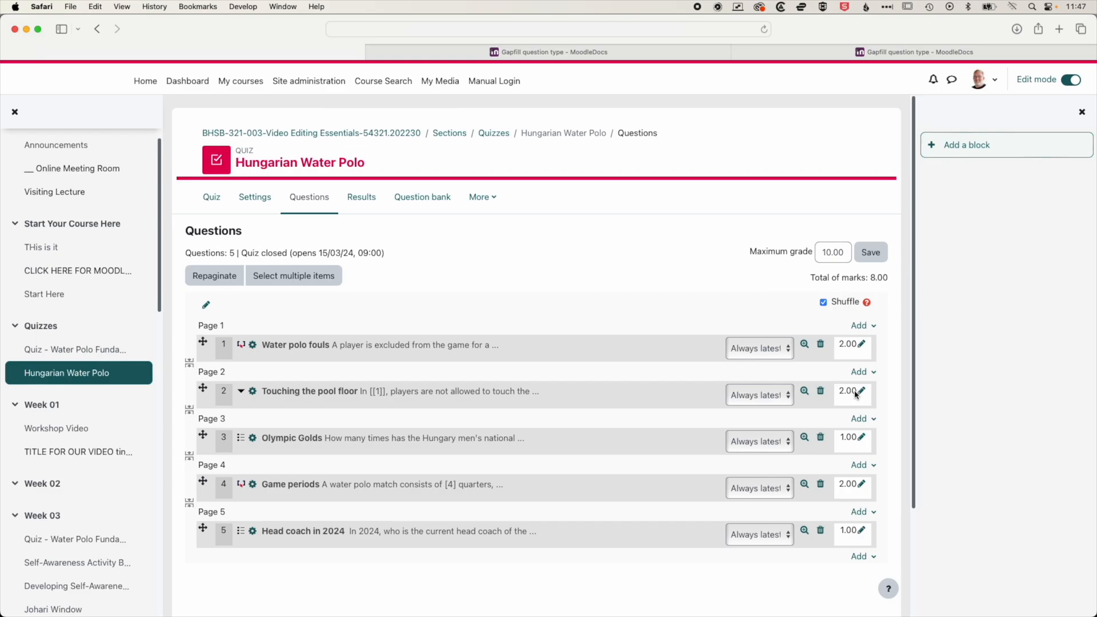
mouse_move(408, 499)
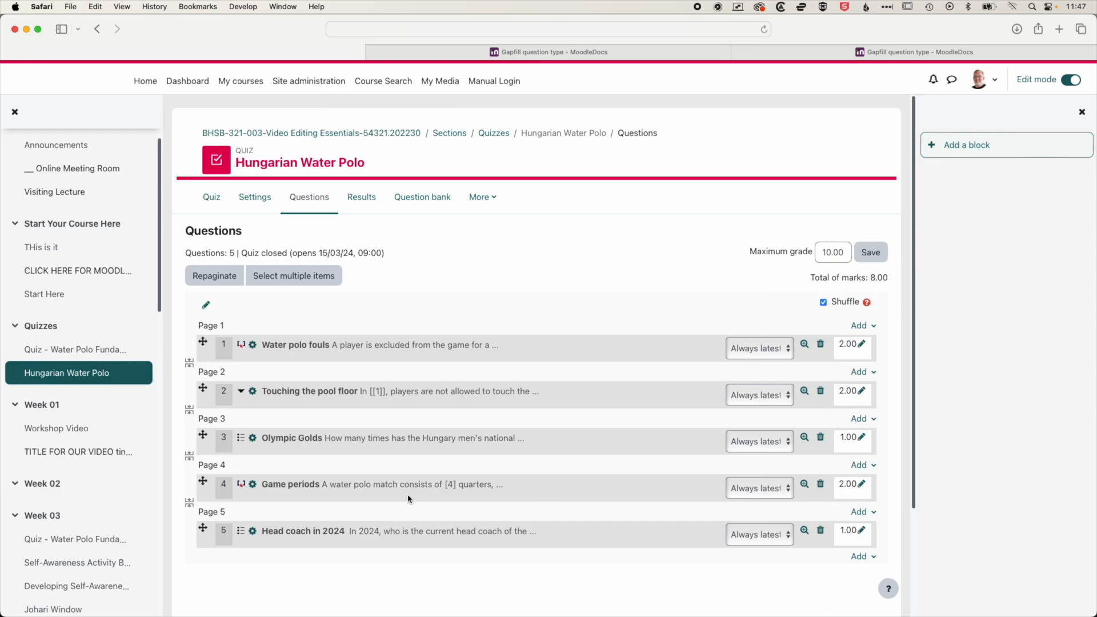
- Add a new Essay question at the end of the quiz and scroll through its form
click(860, 455)
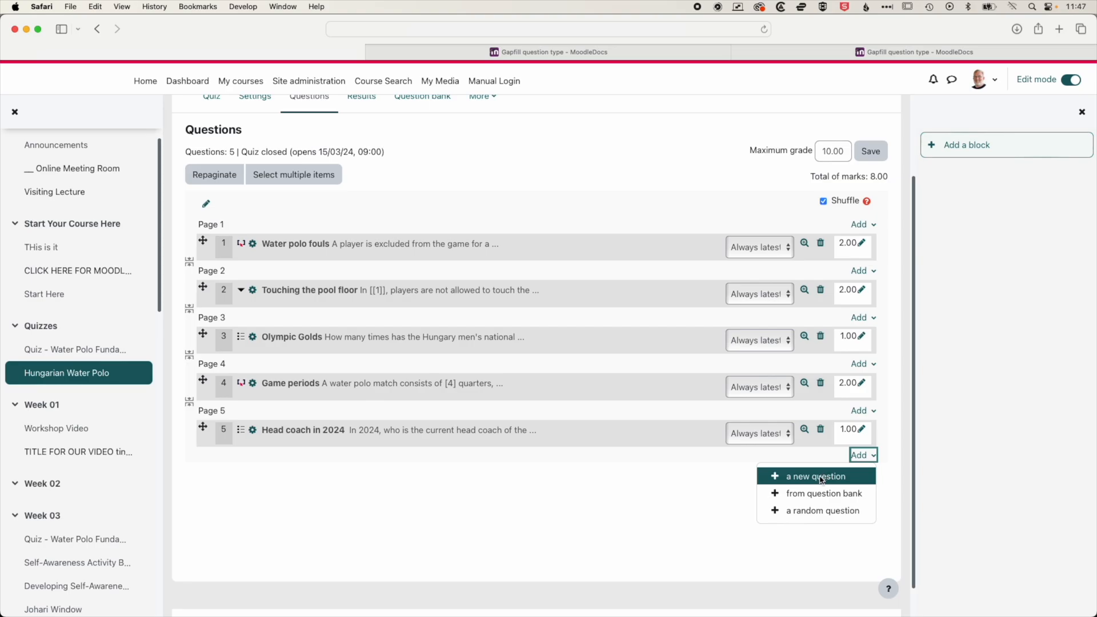
click(815, 476)
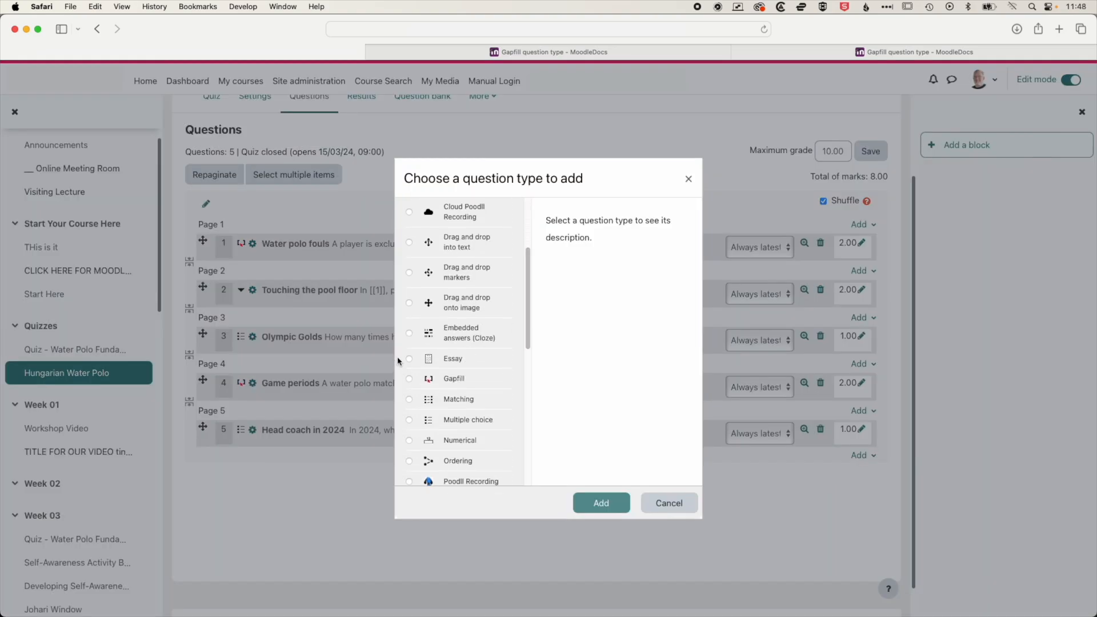
click(601, 502)
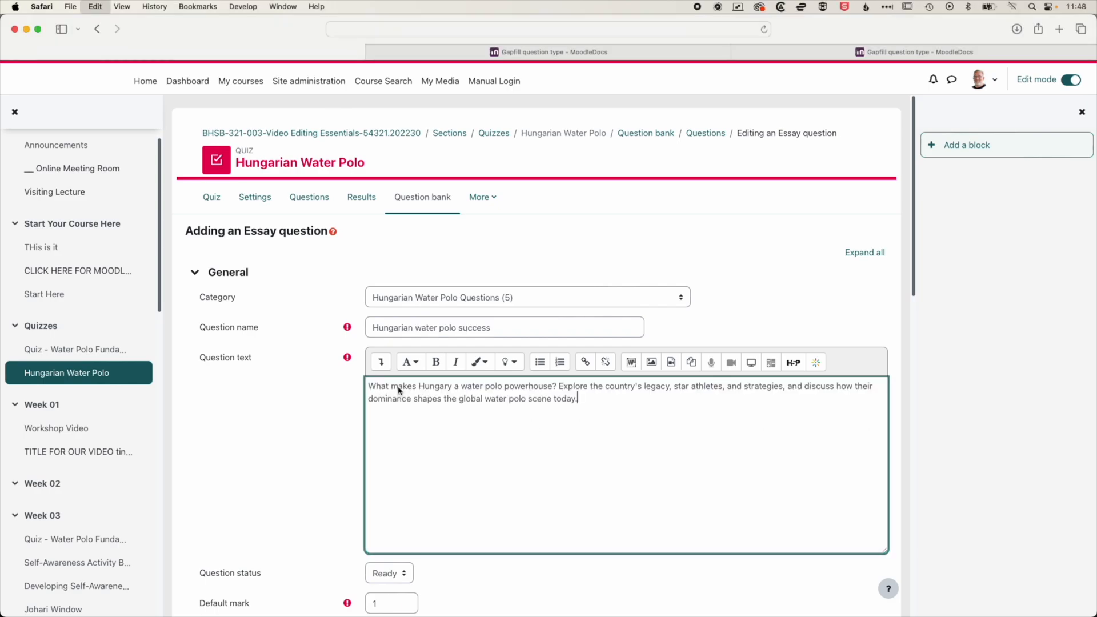
scroll(down, 3)
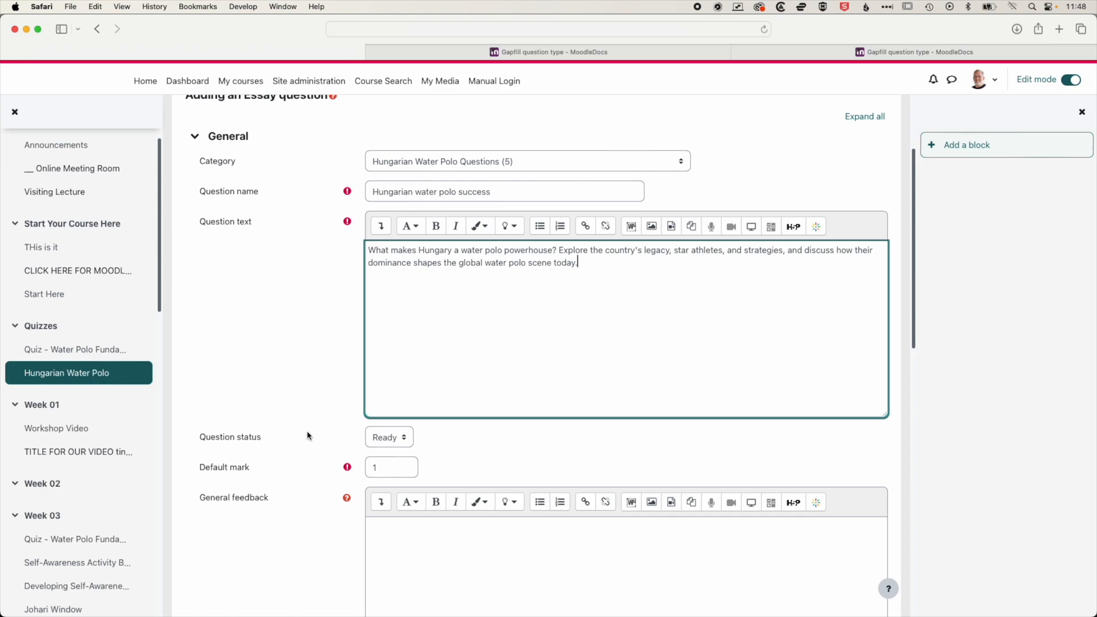
scroll(down, 3)
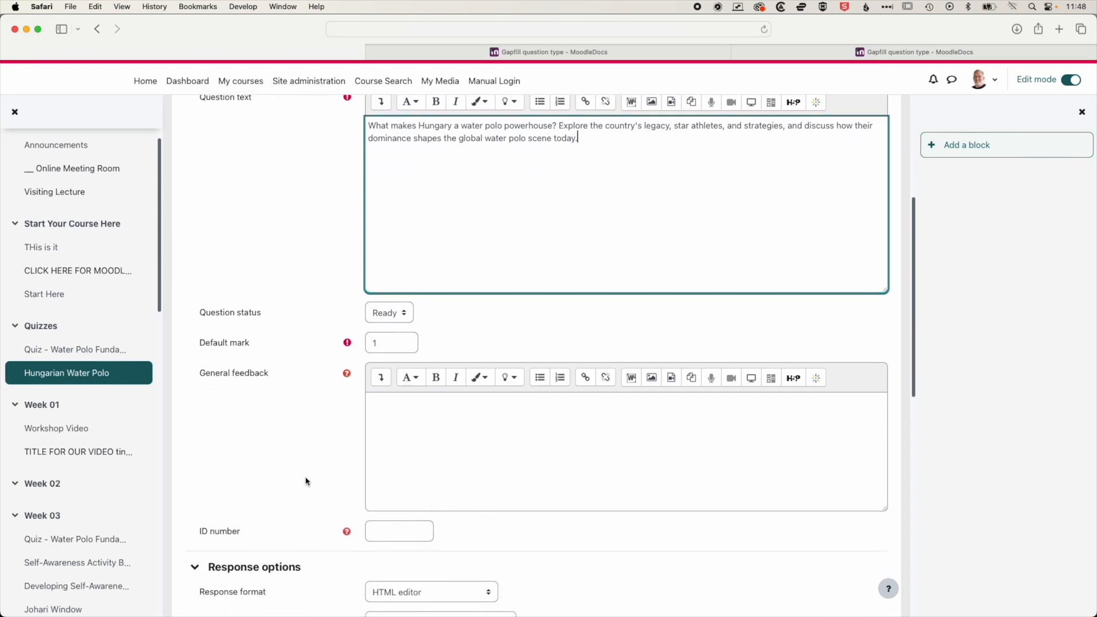
scroll(down, 3)
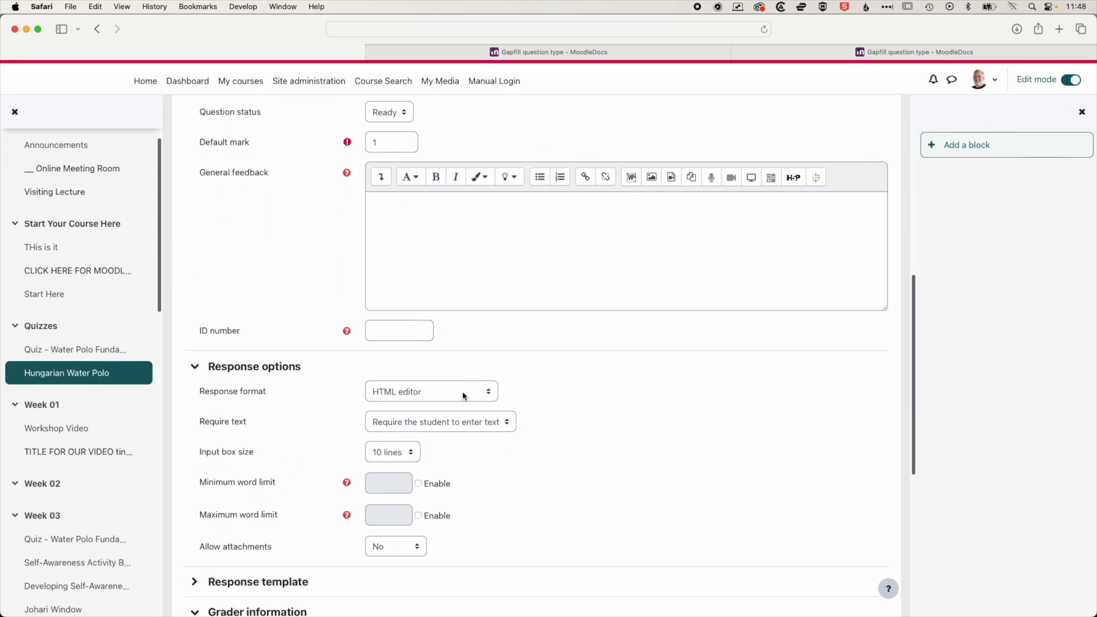
- Keep the HTML editor response format and make the answer box 25 lines
click(430, 391)
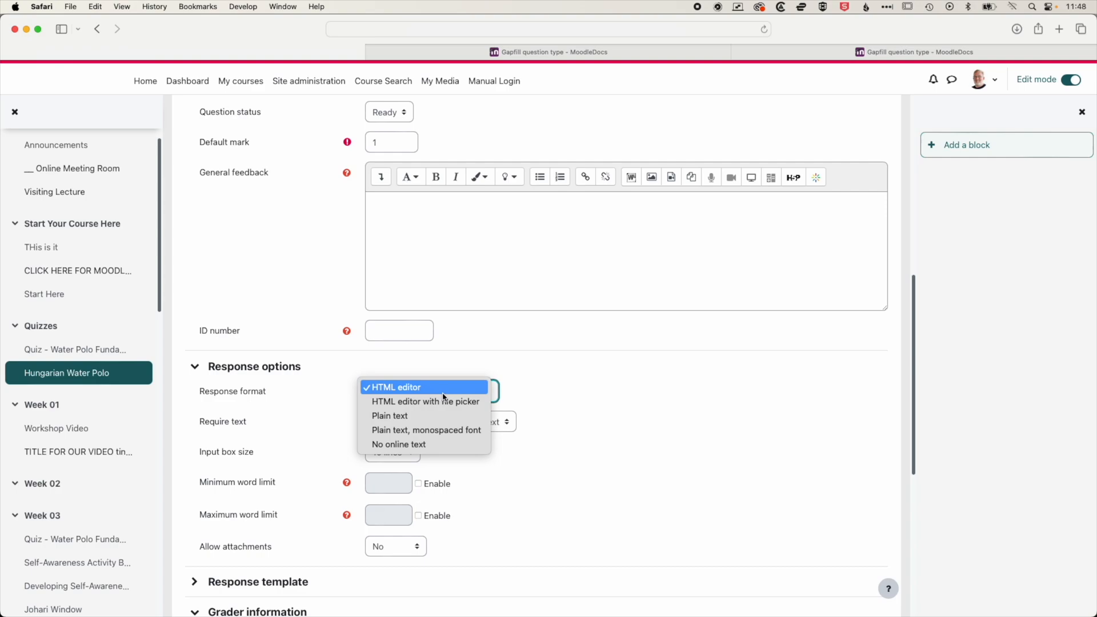
mouse_move(389, 416)
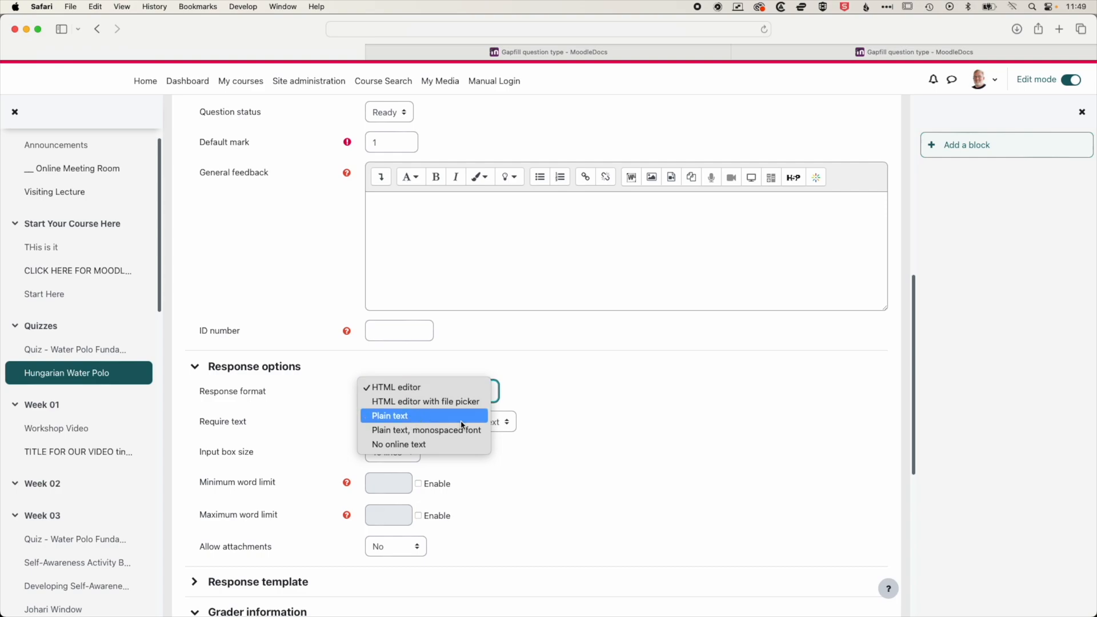
click(396, 387)
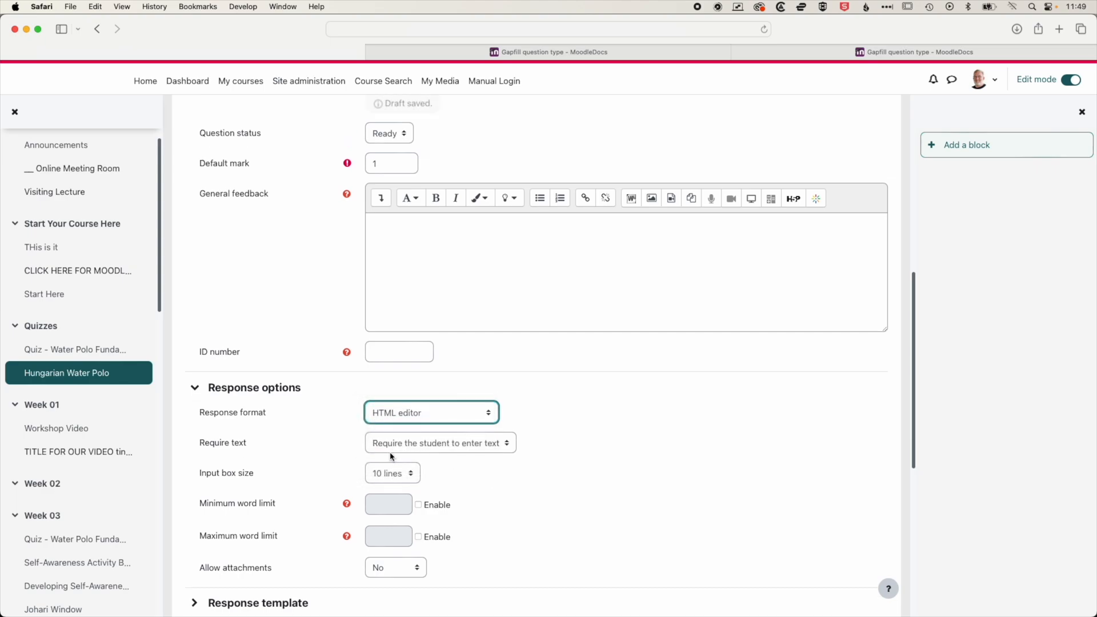
click(390, 473)
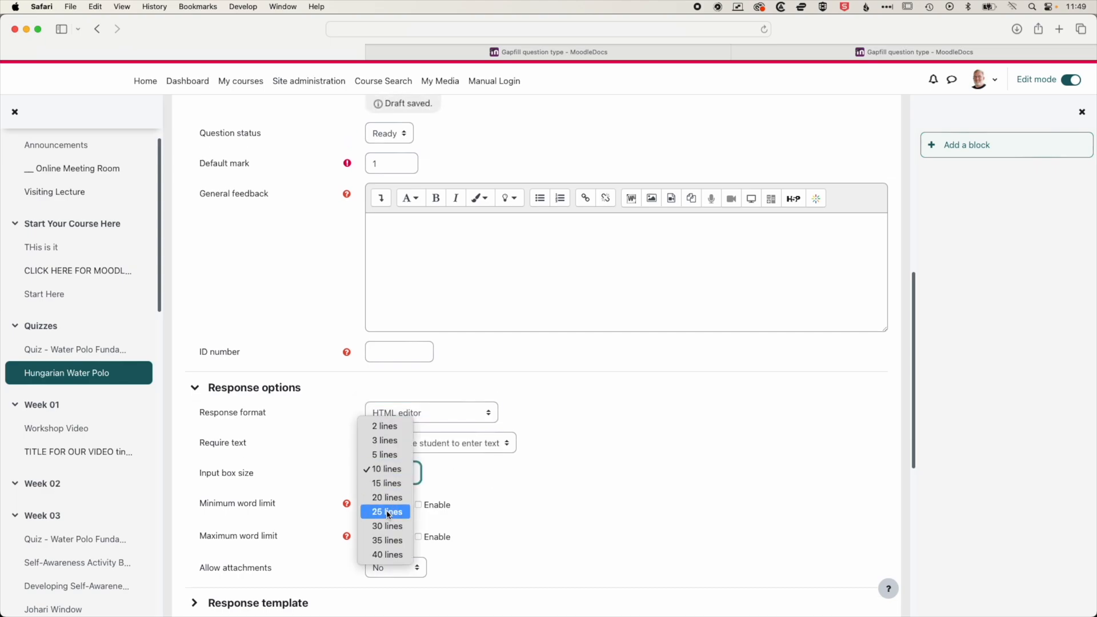
click(385, 511)
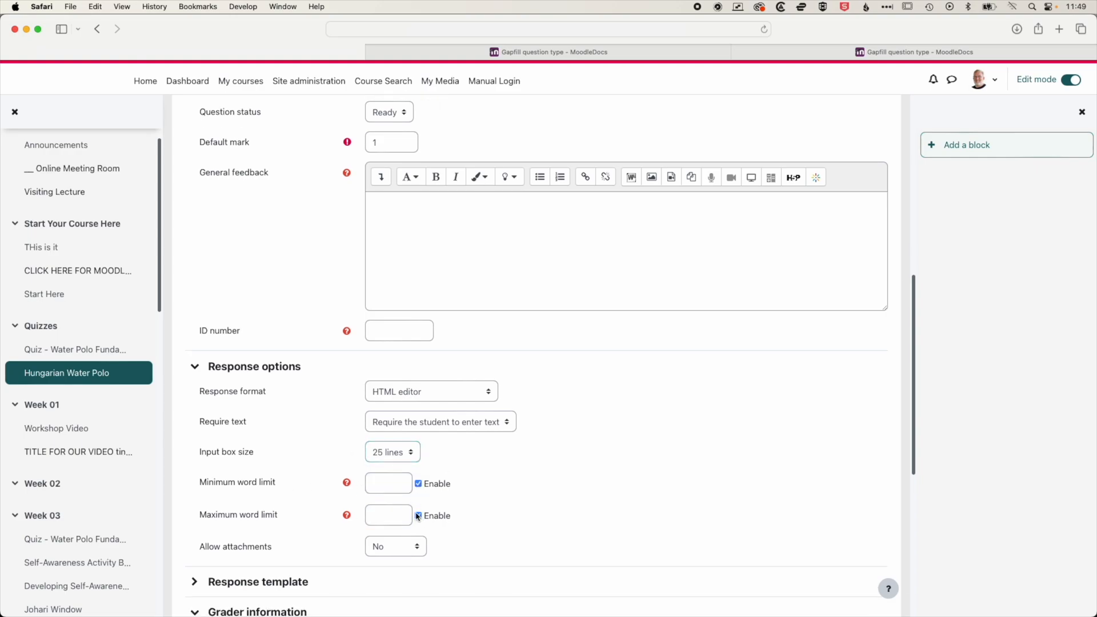
- Set a 500–750 word limit, keep attachments disallowed, and save the essay
text(500)
text(7)
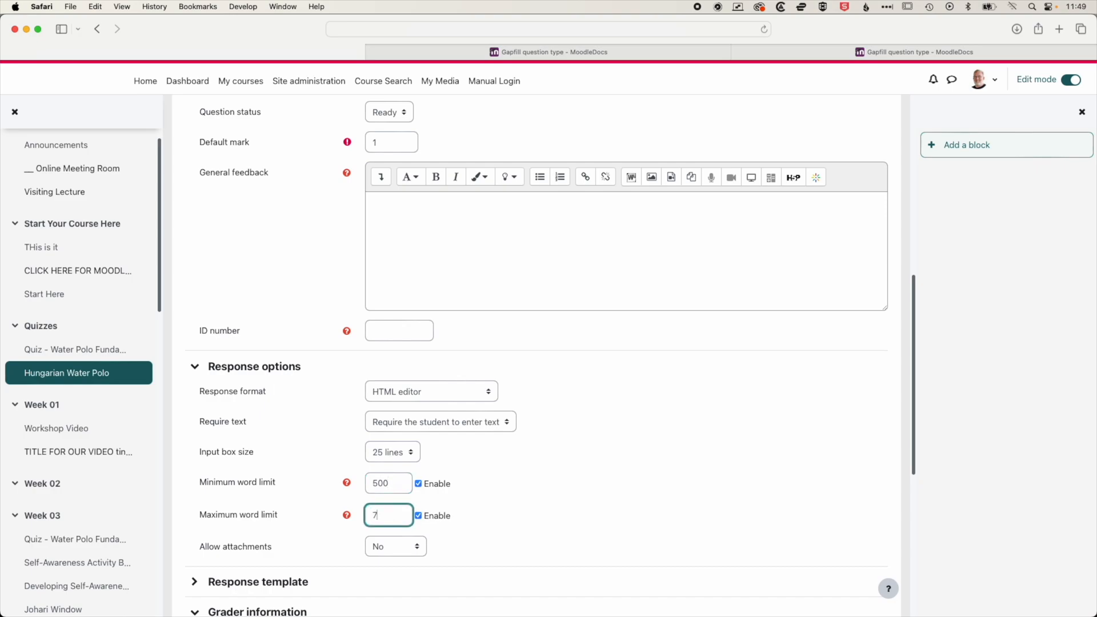
text(50)
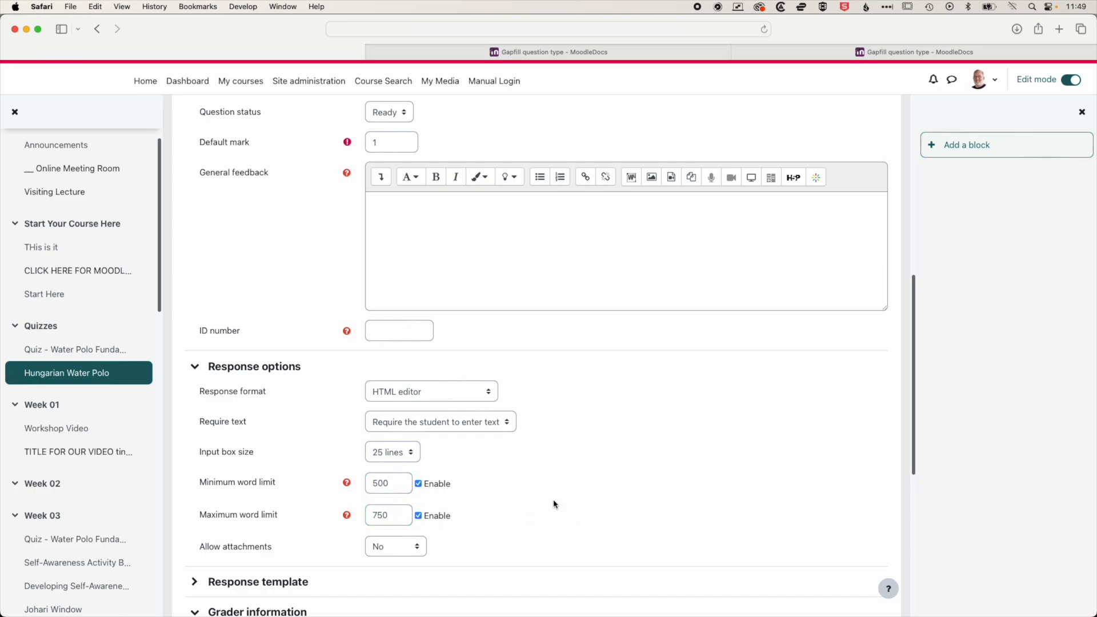
click(396, 547)
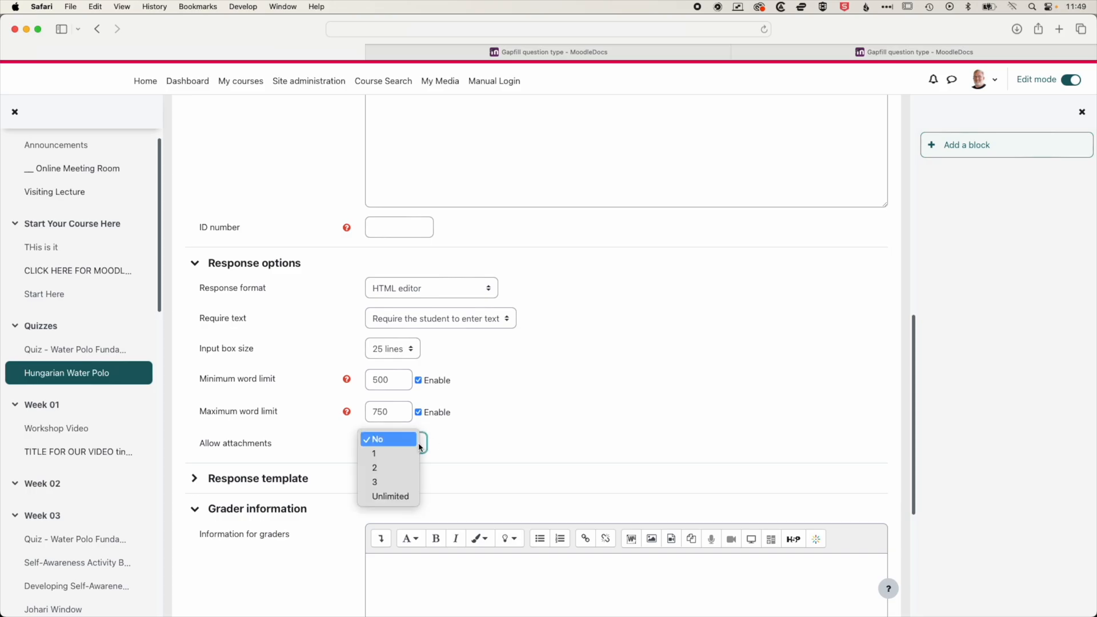
click(376, 439)
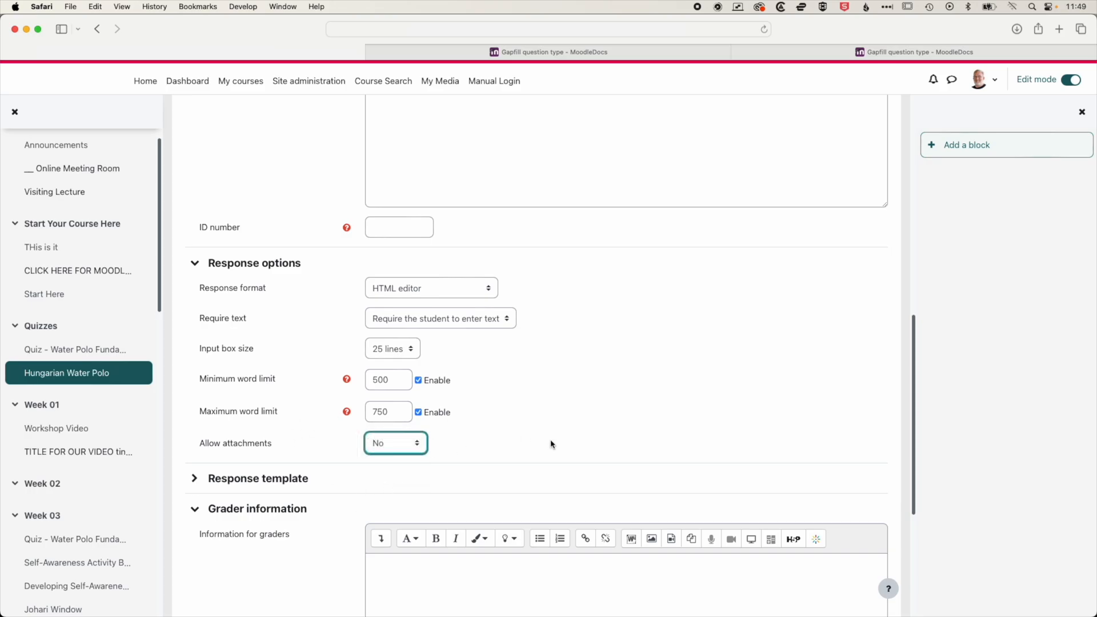
scroll(down, 3)
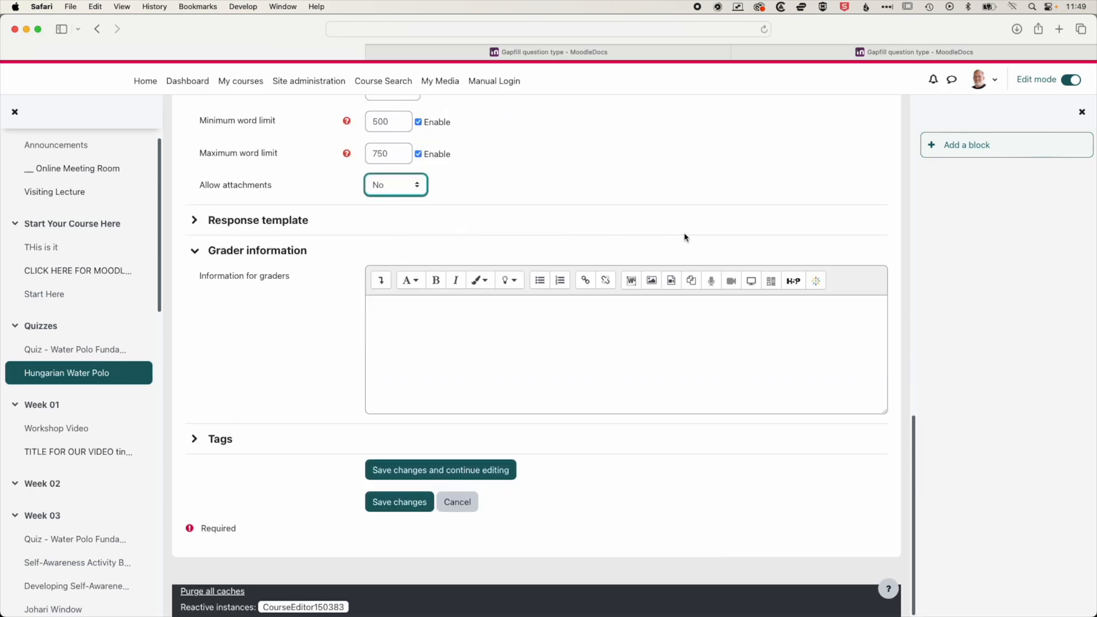
mouse_move(642, 407)
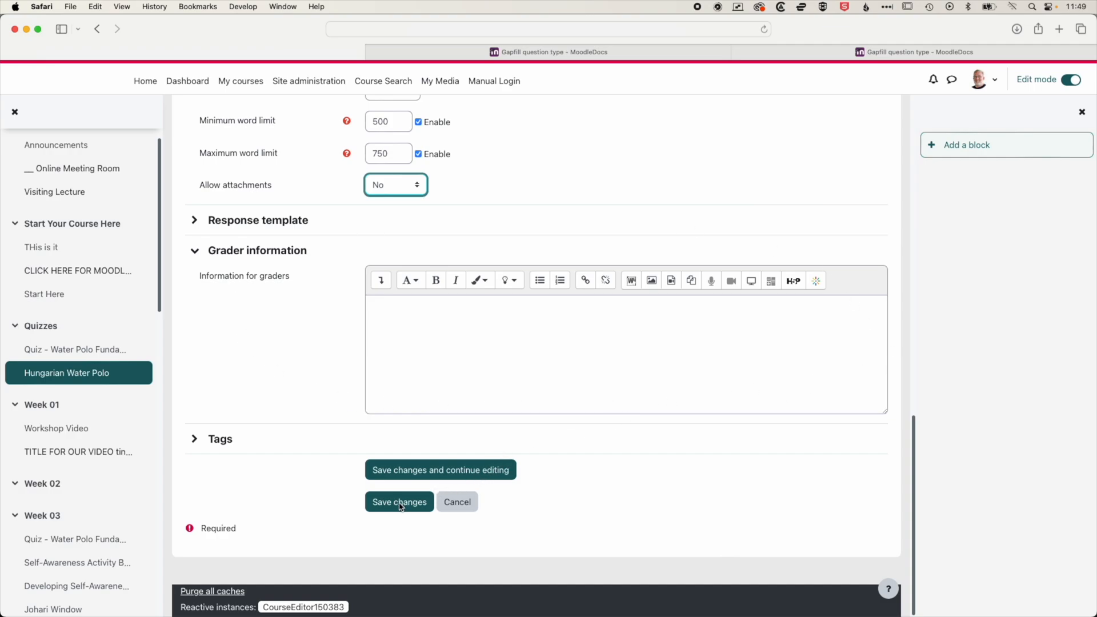
click(399, 501)
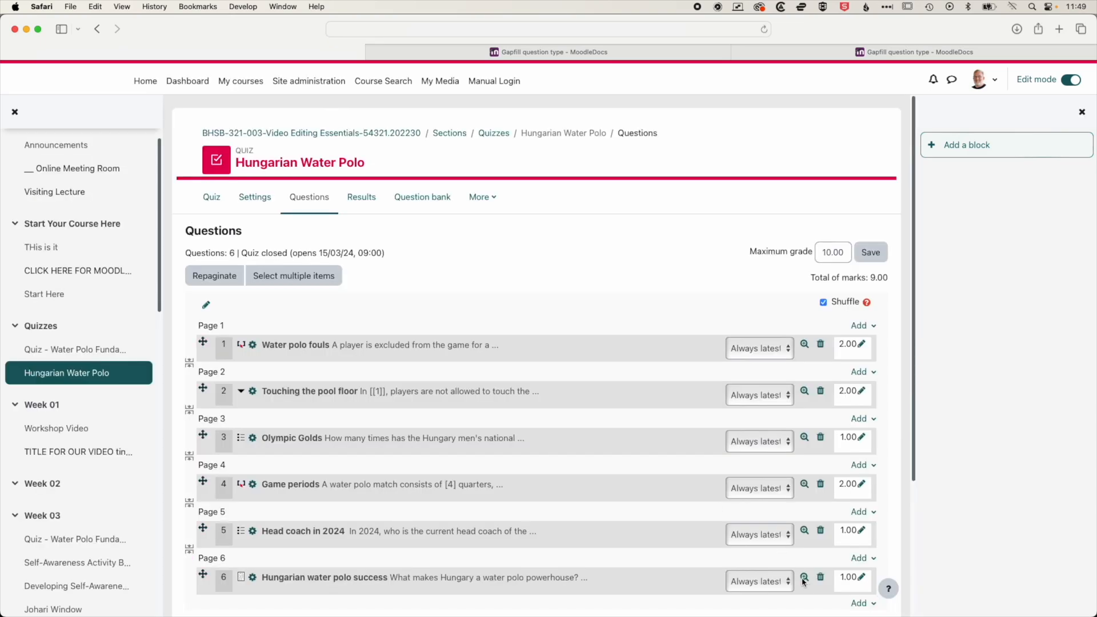
click(804, 578)
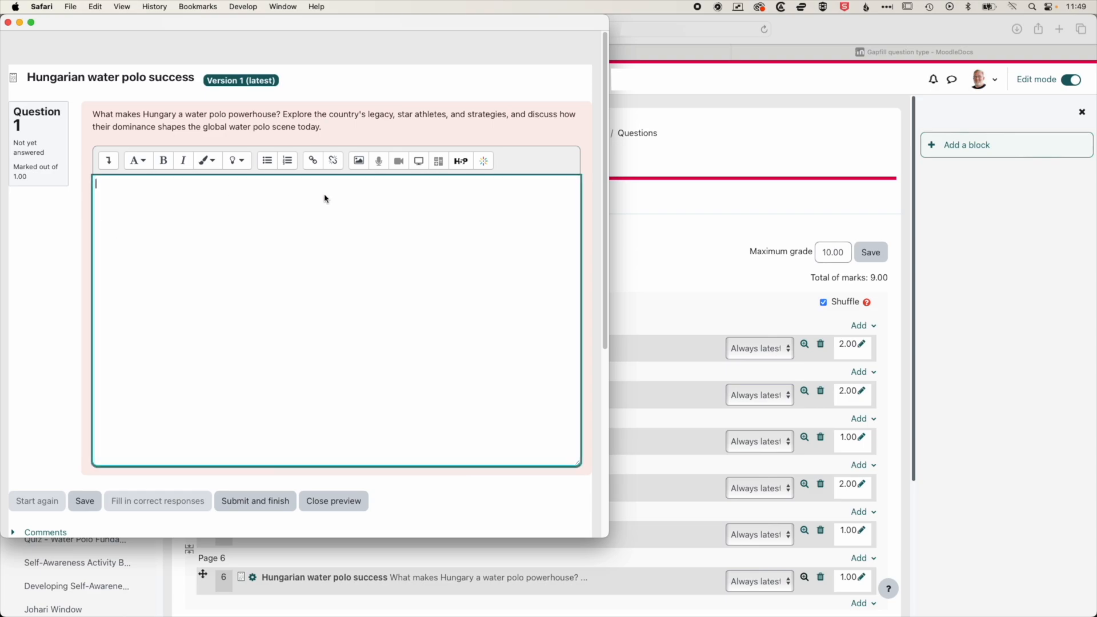
mouse_move(156, 217)
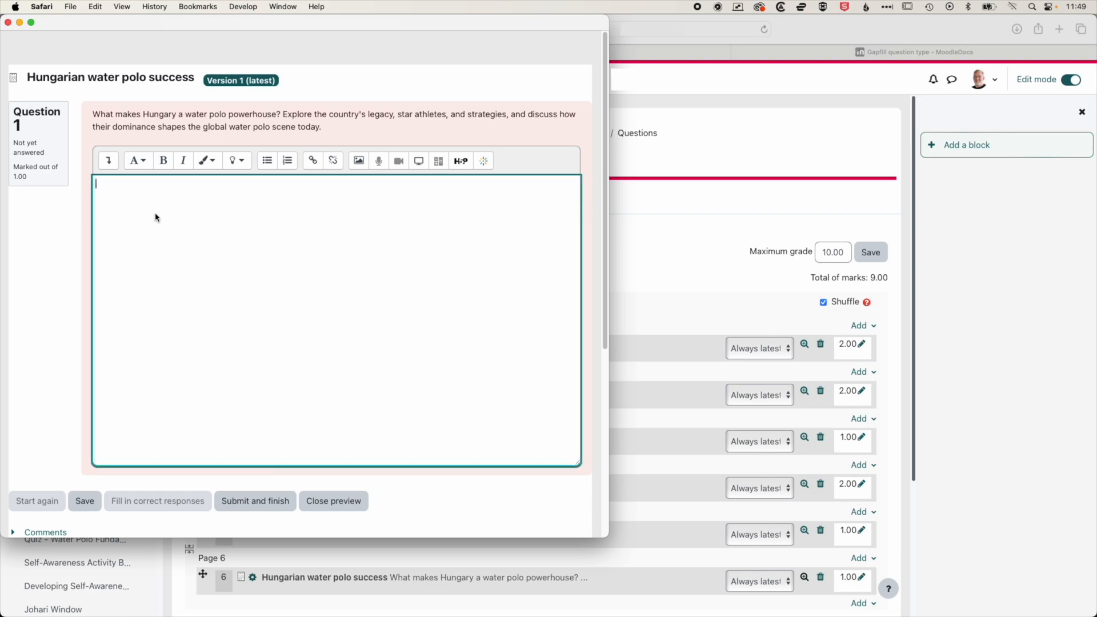
mouse_move(280, 193)
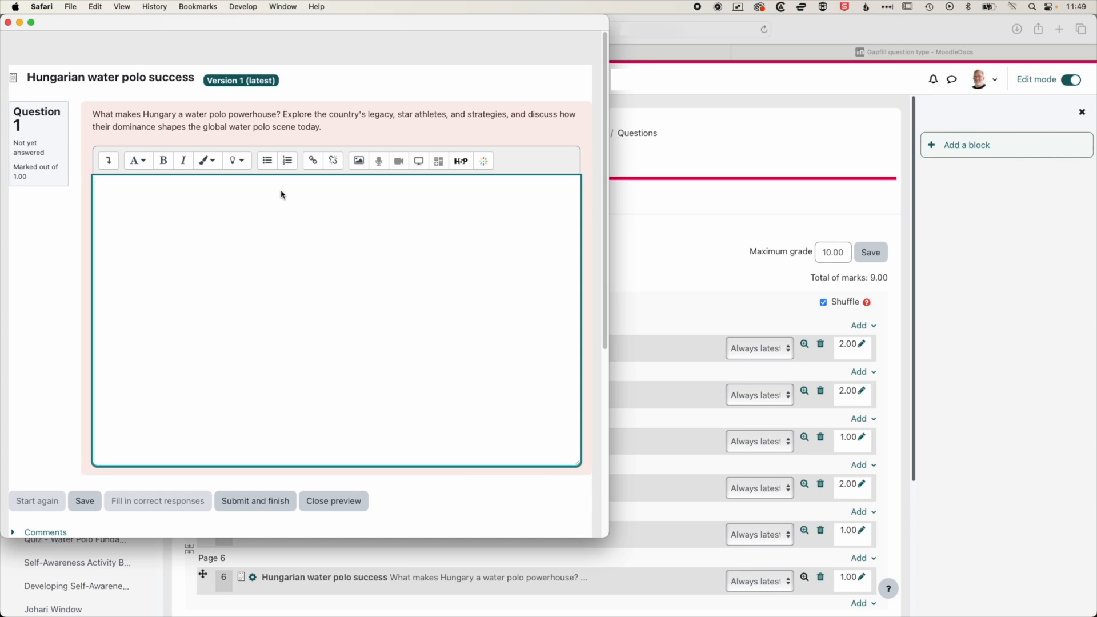
mouse_move(272, 211)
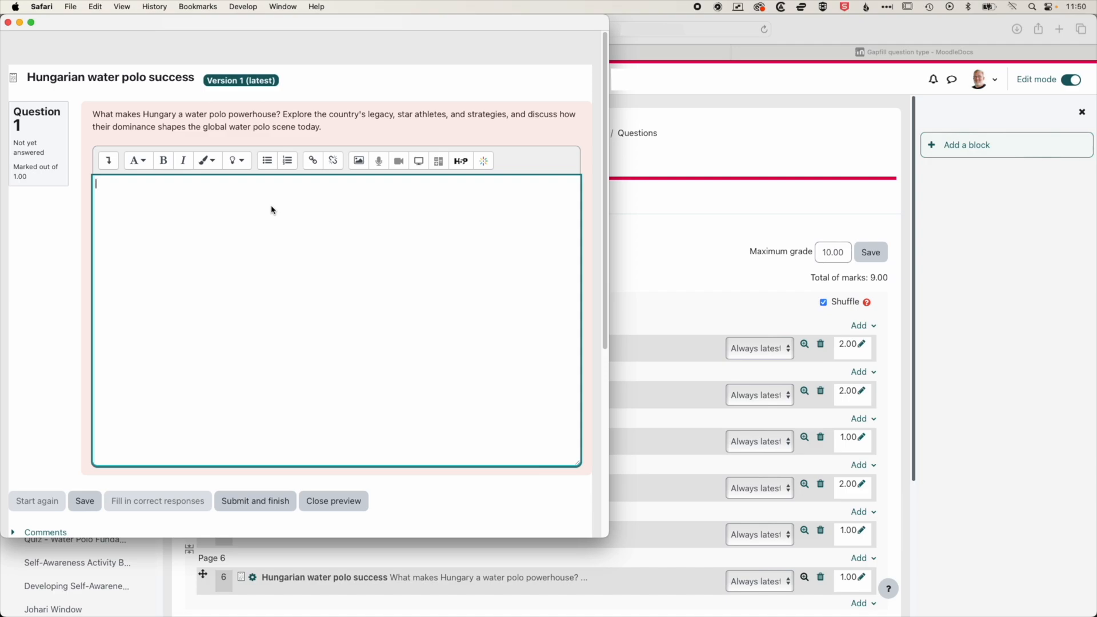
mouse_move(265, 216)
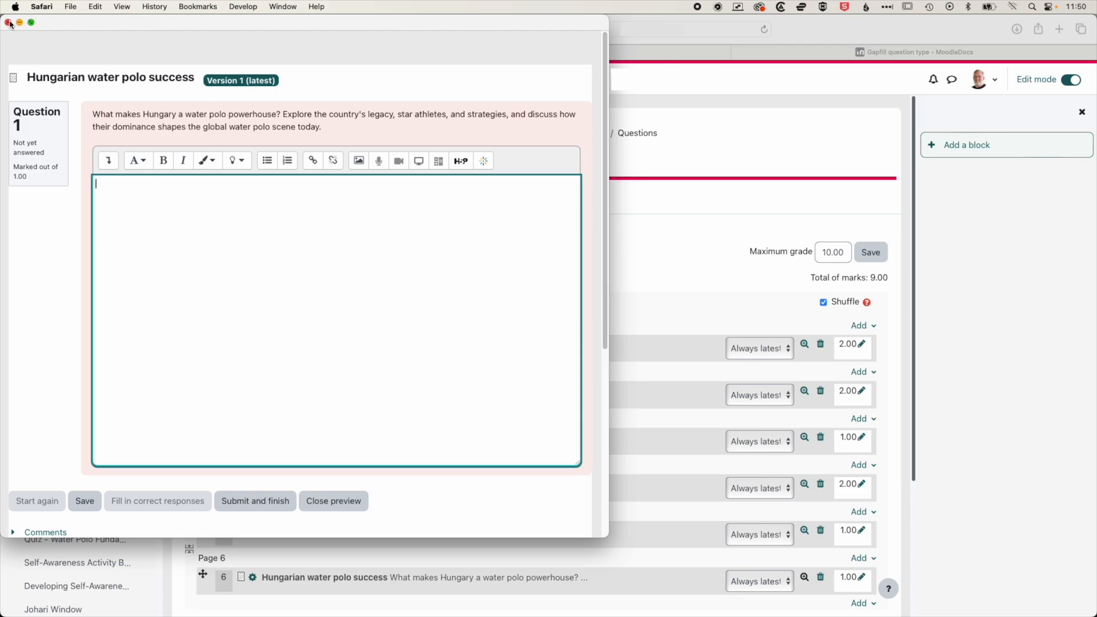
click(333, 501)
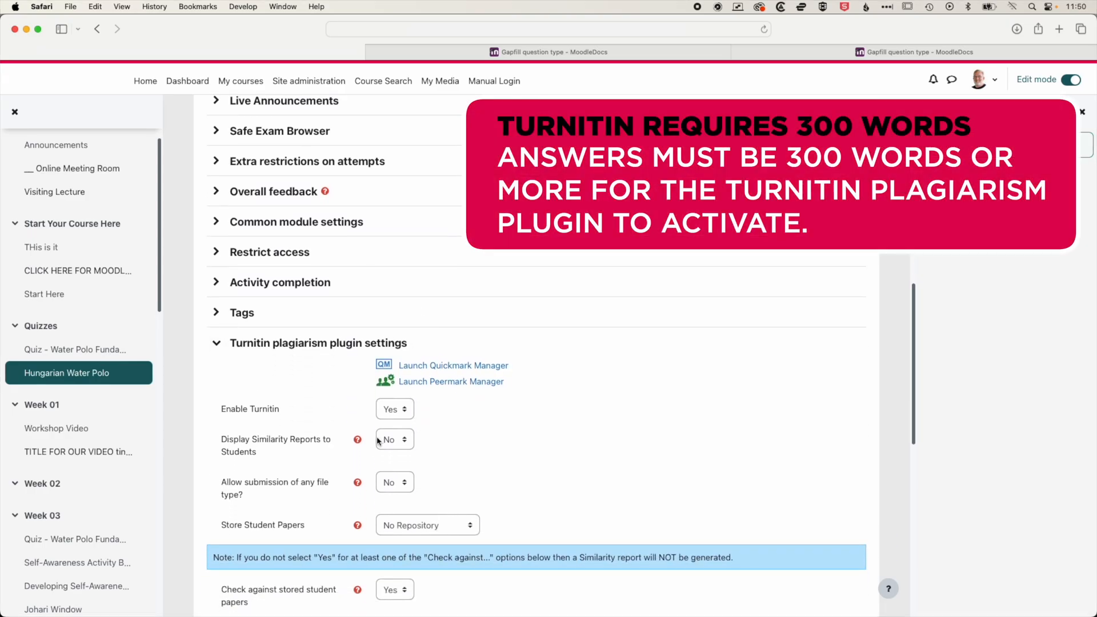
mouse_move(552, 435)
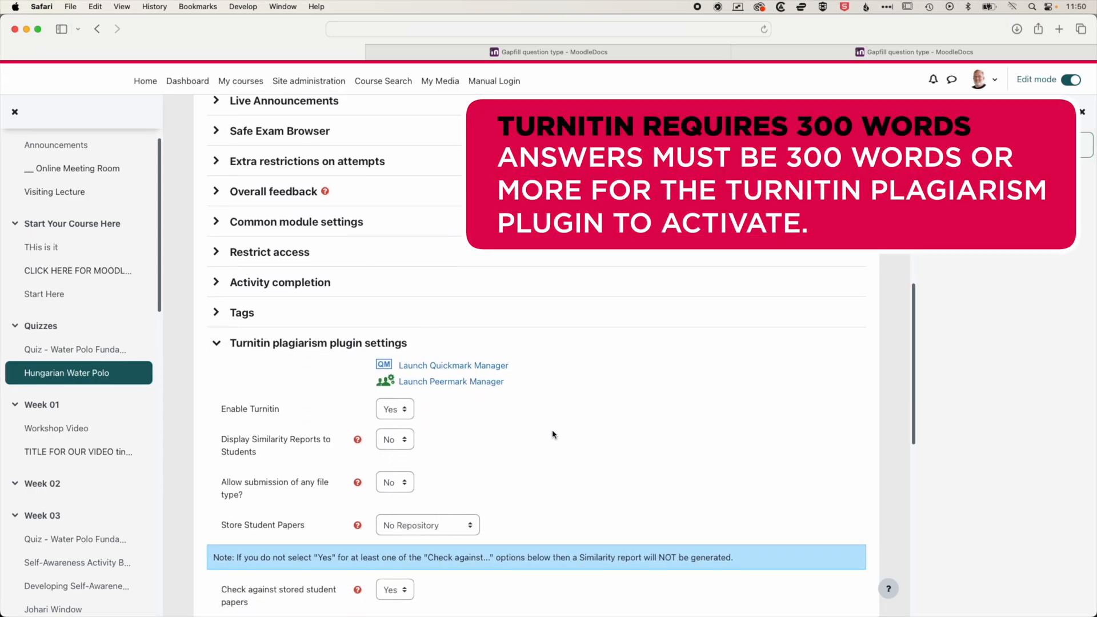
click(309, 125)
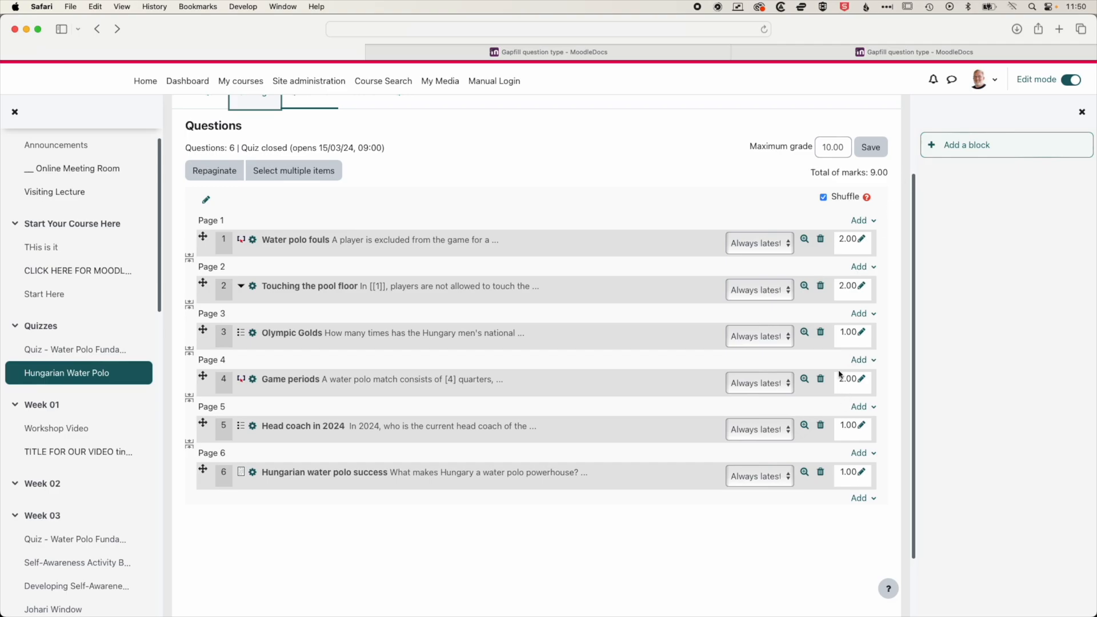
- Set marks to 1 for Game periods, 1 for Touching the pool floor, 4 for the essay
click(861, 379)
text(1)
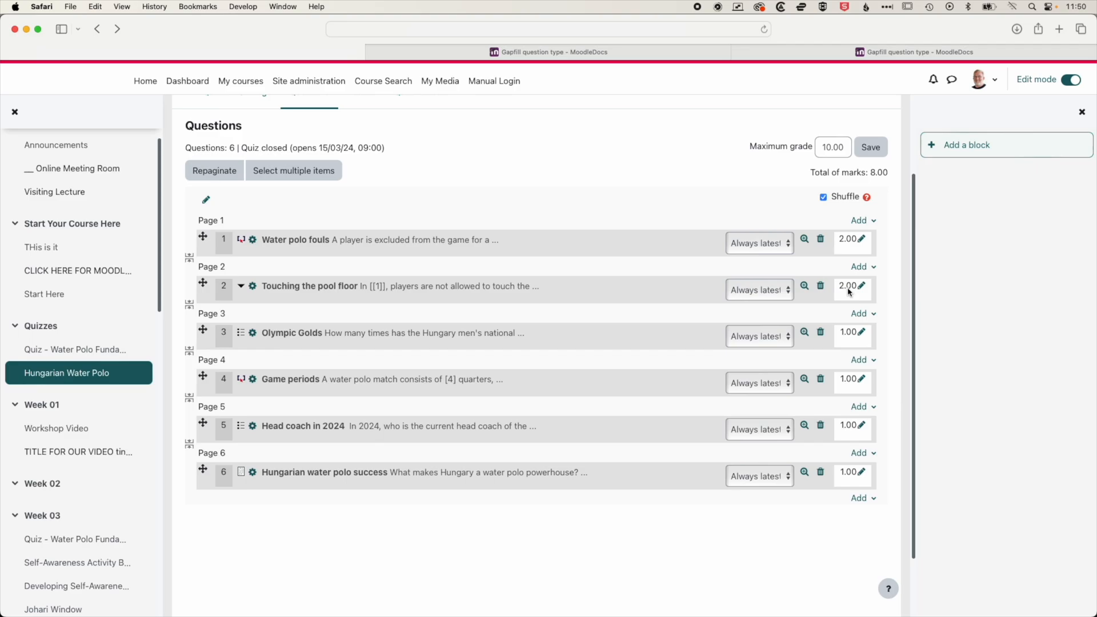
click(863, 286)
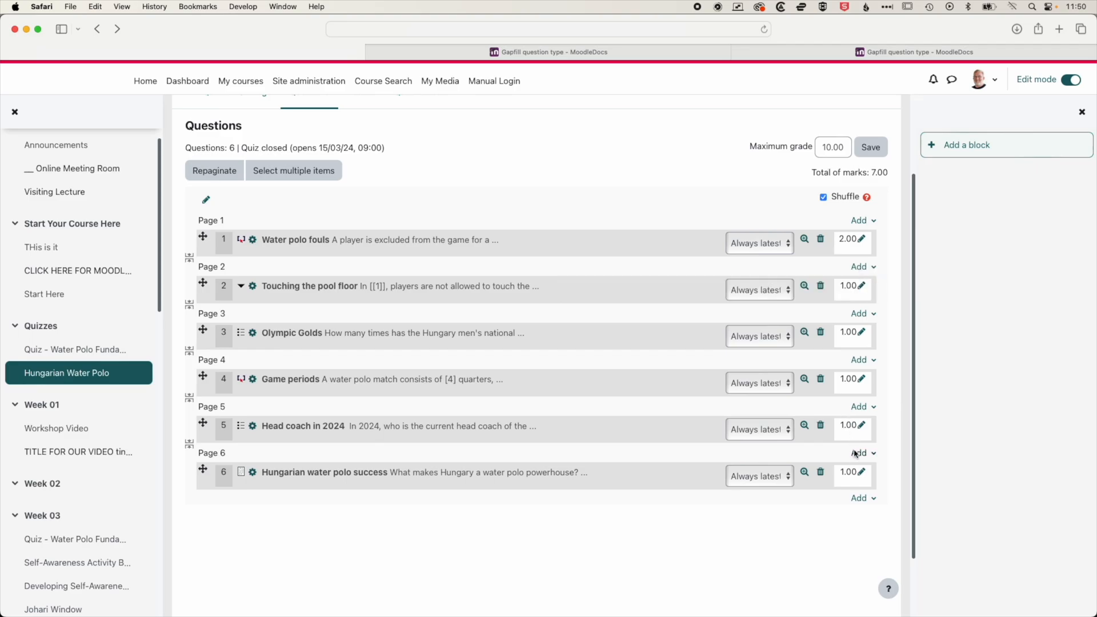
click(862, 471)
text(4)
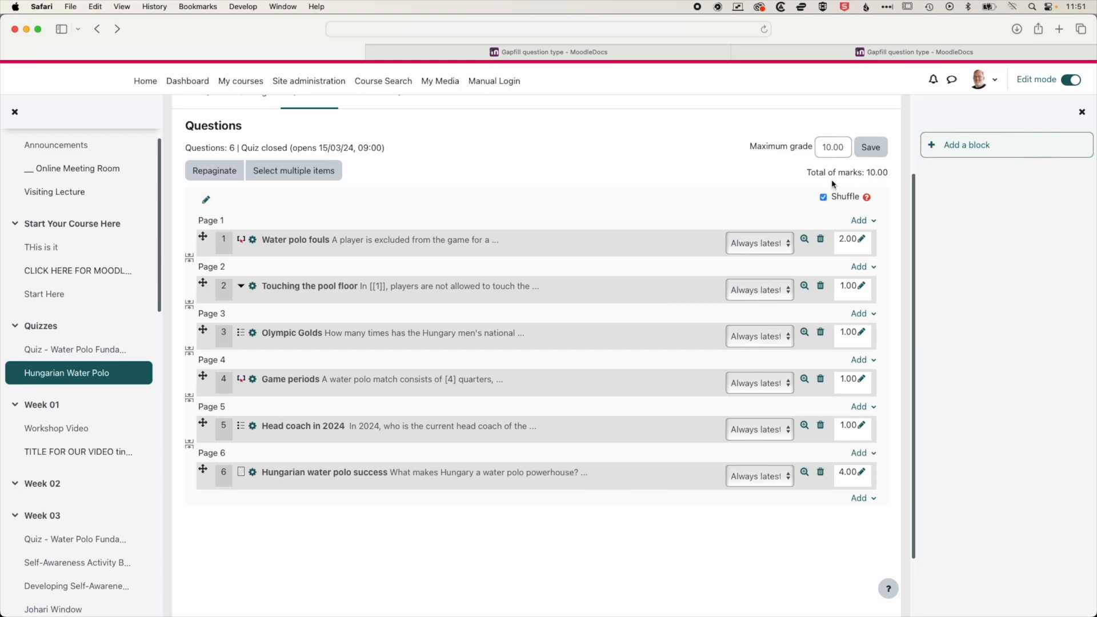
mouse_move(776, 173)
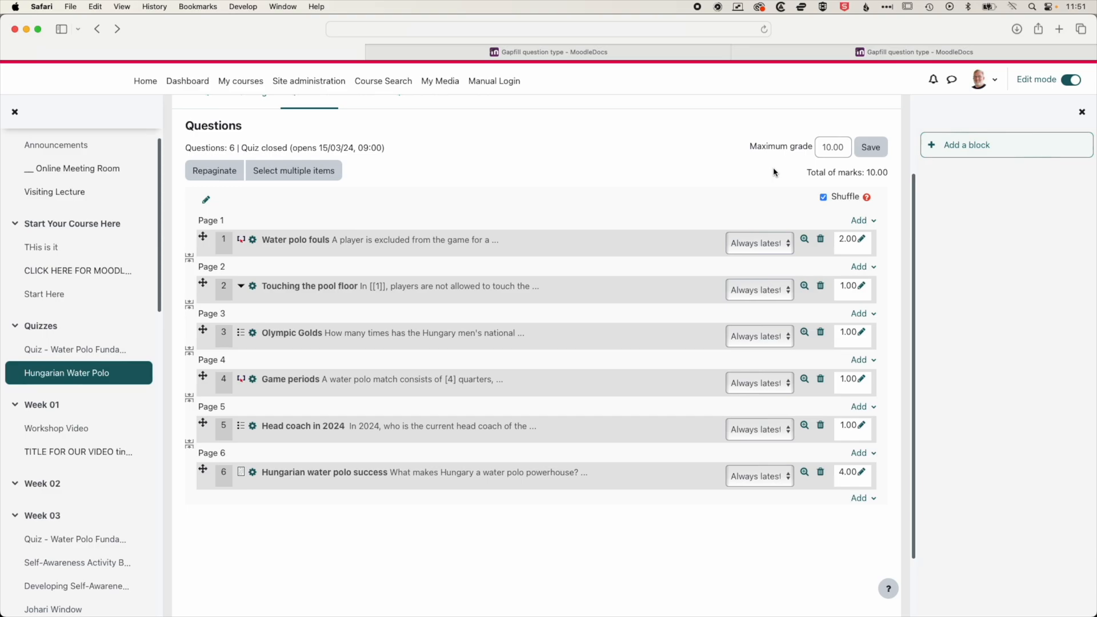
mouse_move(705, 170)
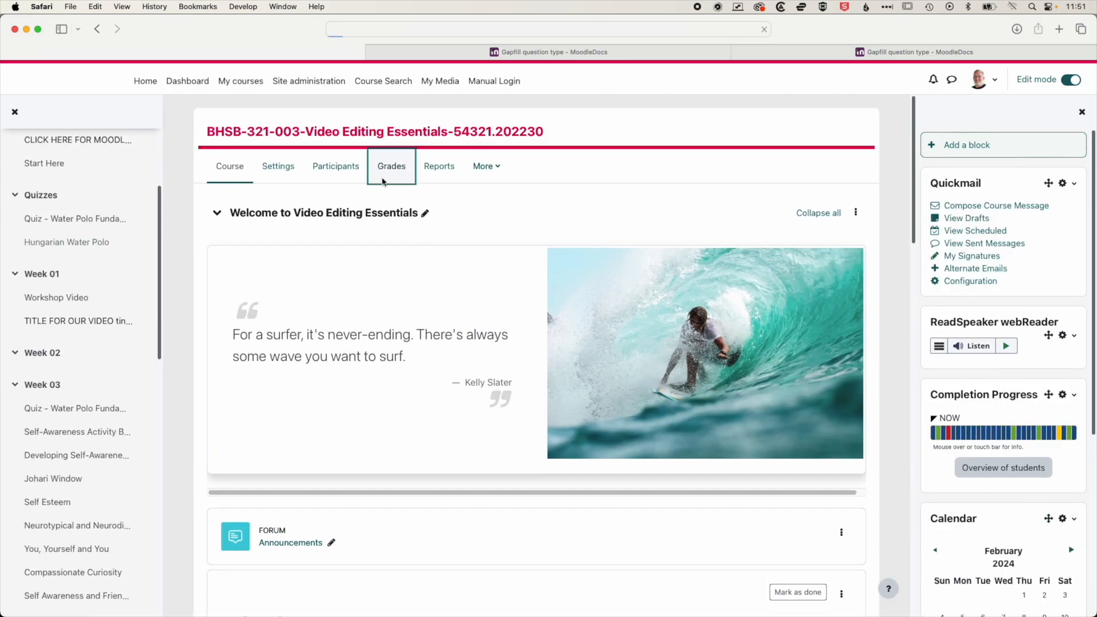
- Choose Gradebook setup from the grade reports dropdown
click(390, 166)
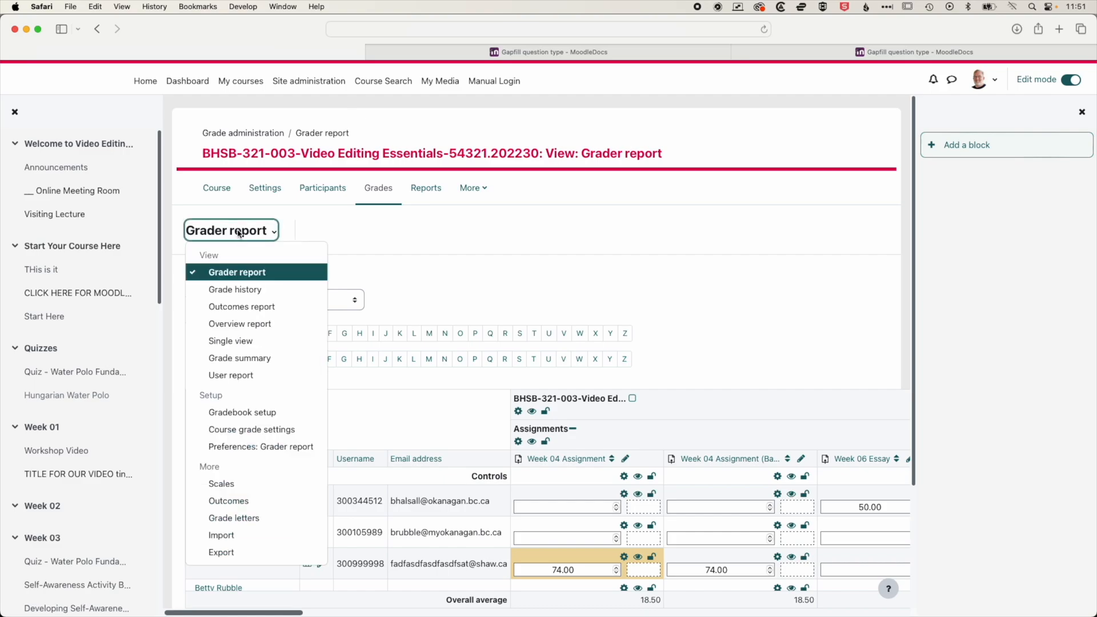
click(243, 412)
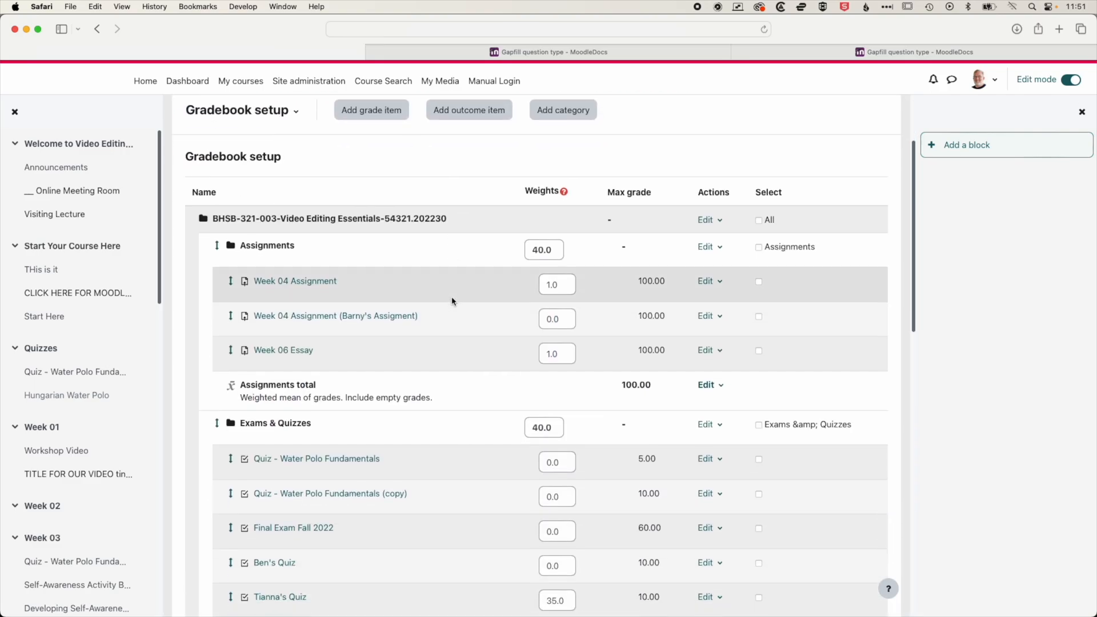
- Scroll down Gradebook setup to the Exams & Quizzes quiz weights
scroll(down, 3)
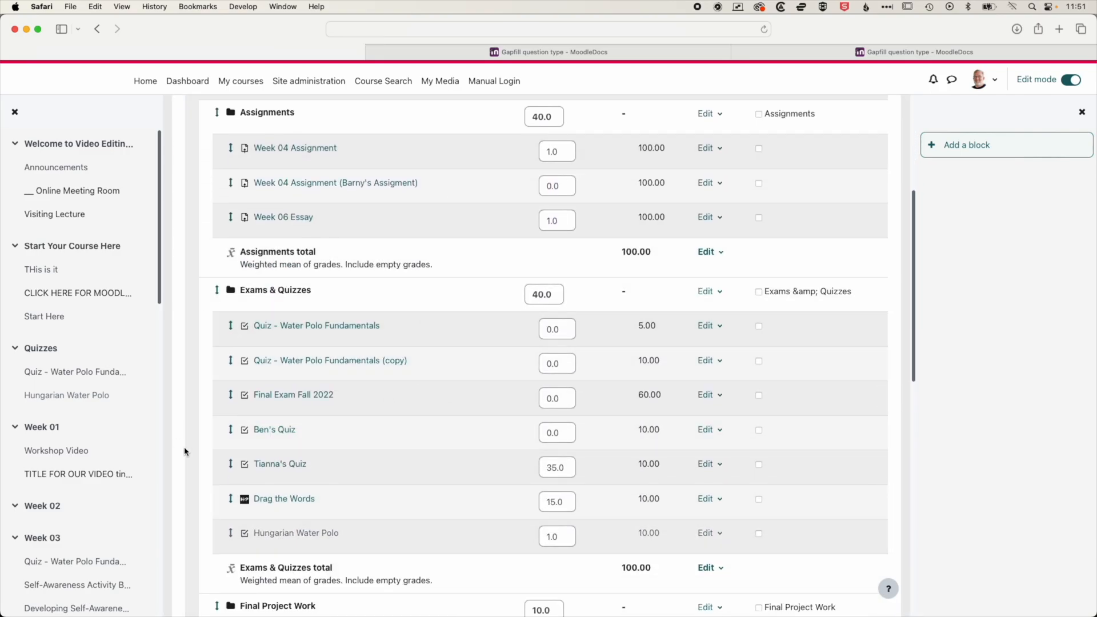
scroll(down, 3)
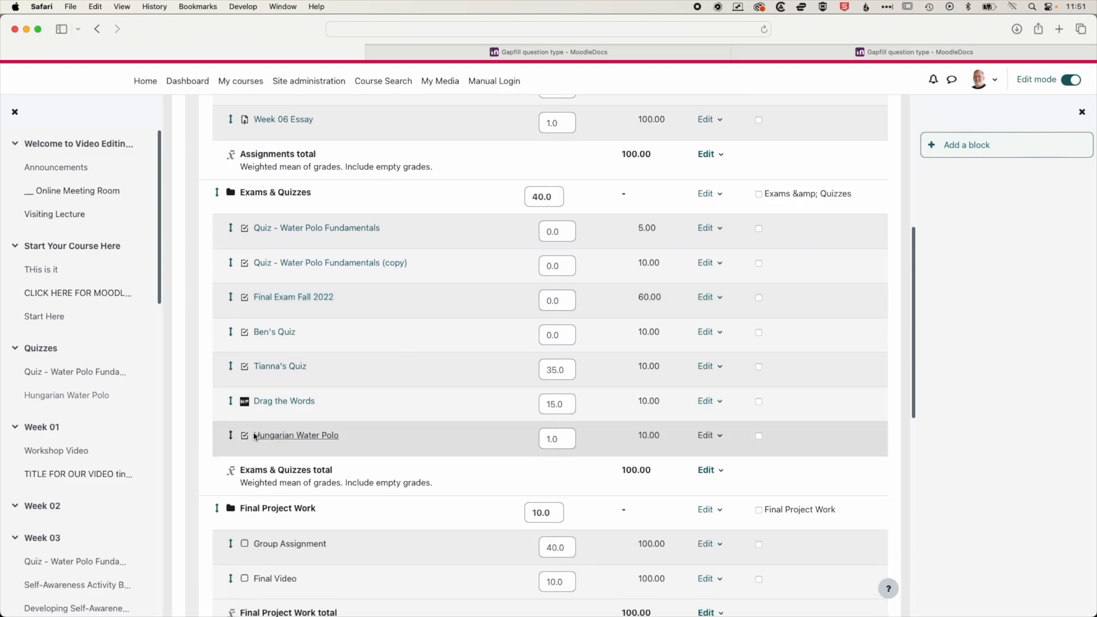
mouse_move(552, 239)
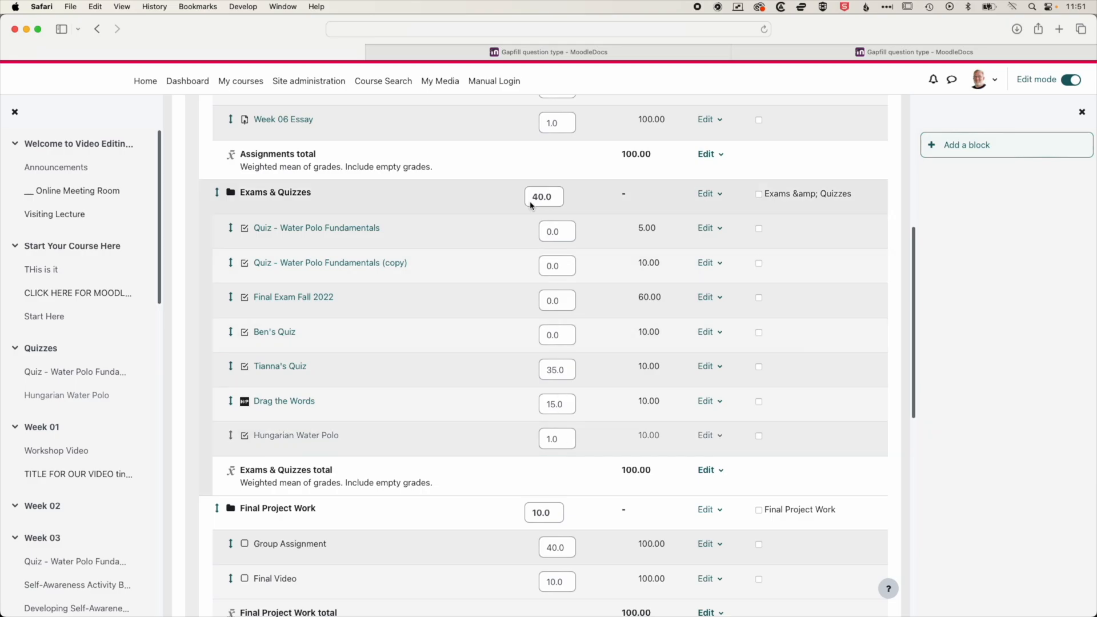
mouse_move(530, 210)
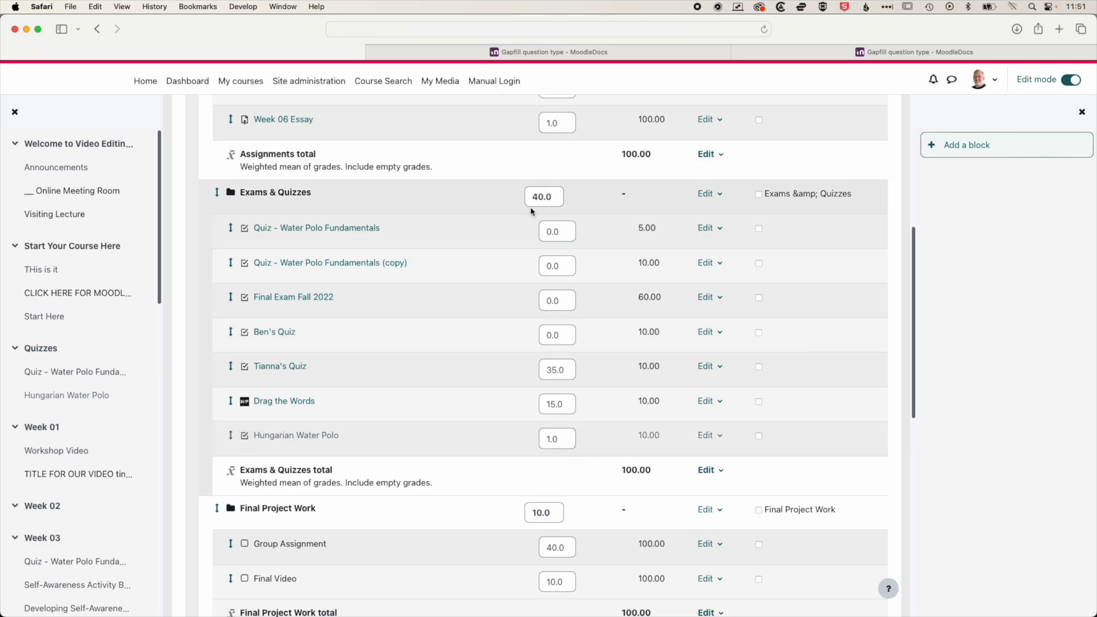
mouse_move(523, 217)
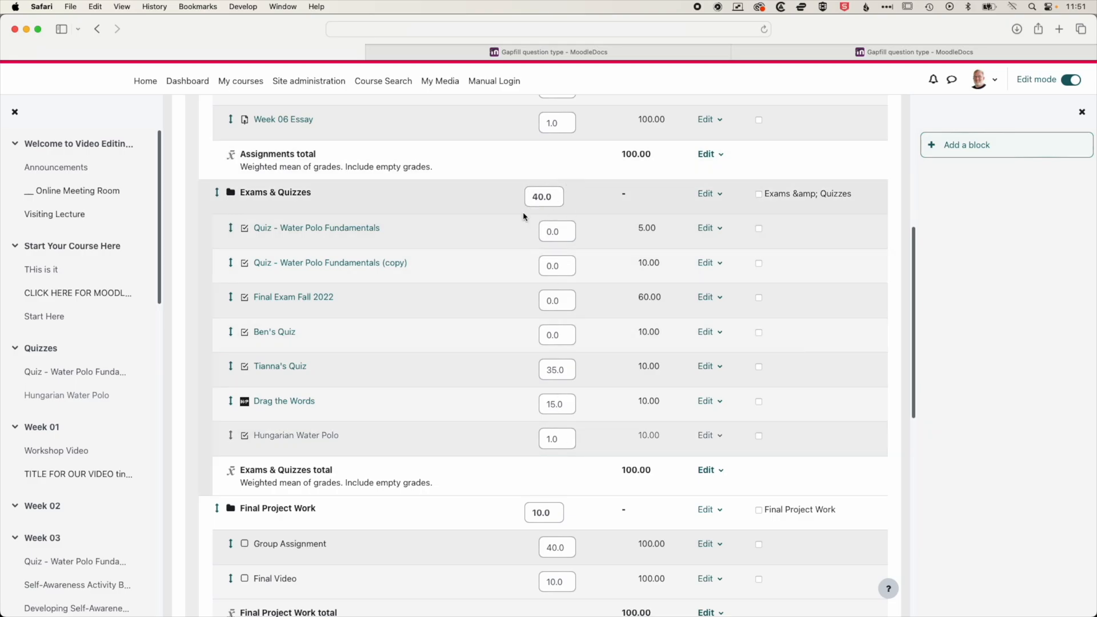
mouse_move(580, 369)
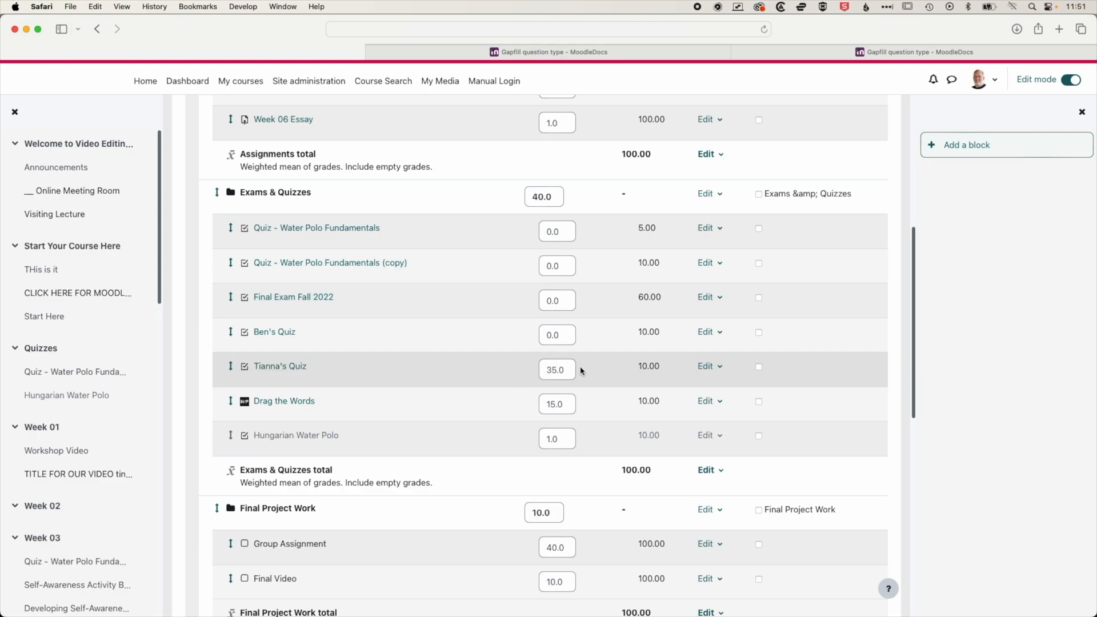
mouse_move(532, 423)
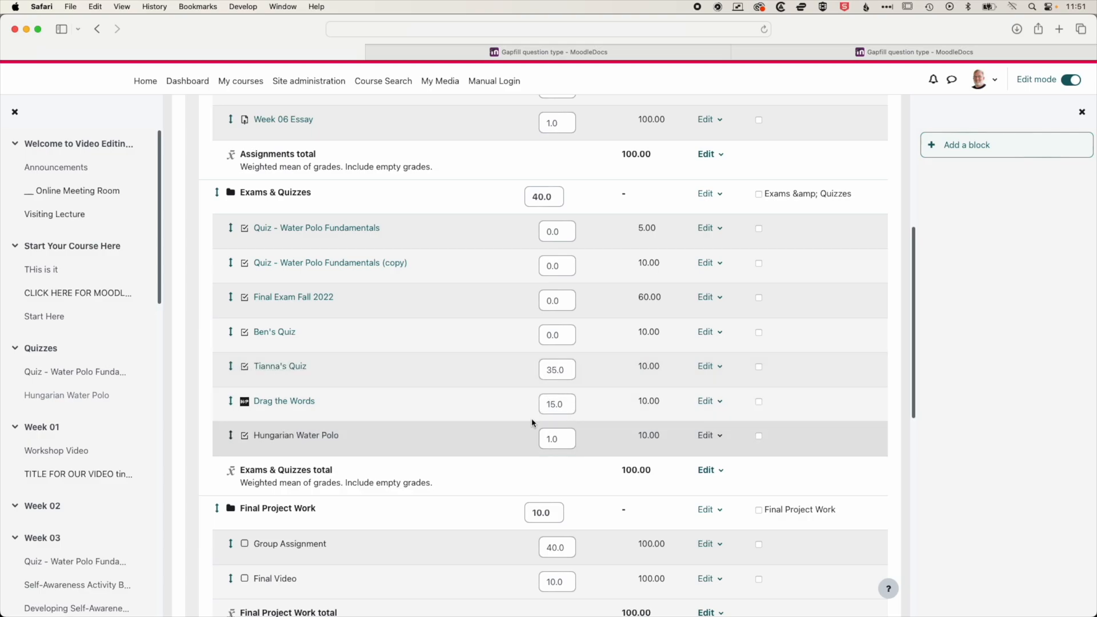
mouse_move(565, 441)
text(10)
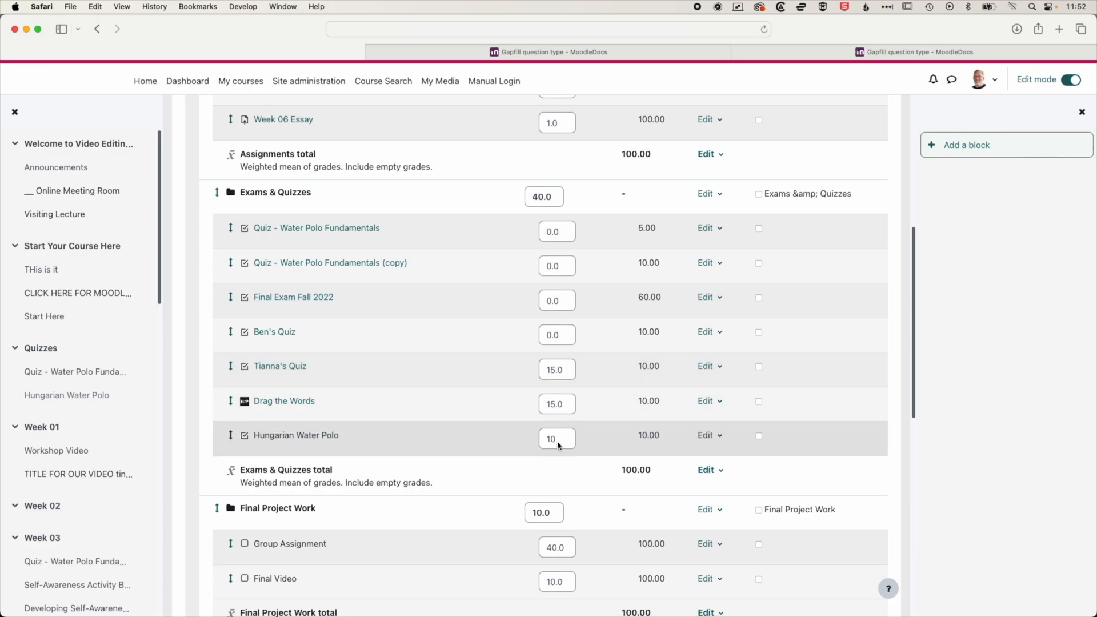
mouse_move(490, 367)
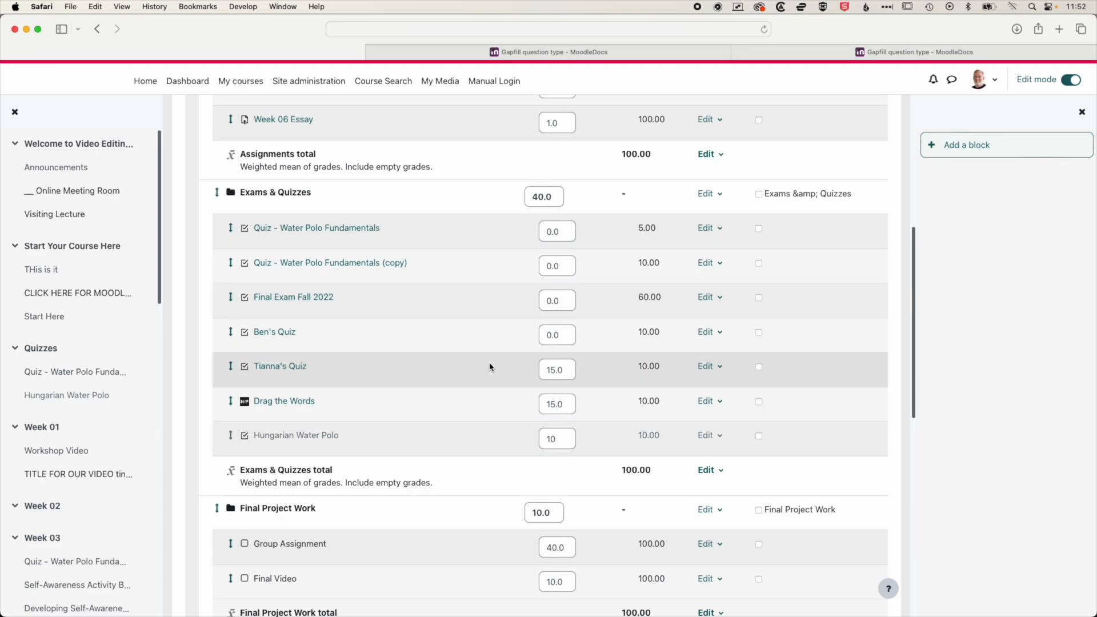
mouse_move(557, 231)
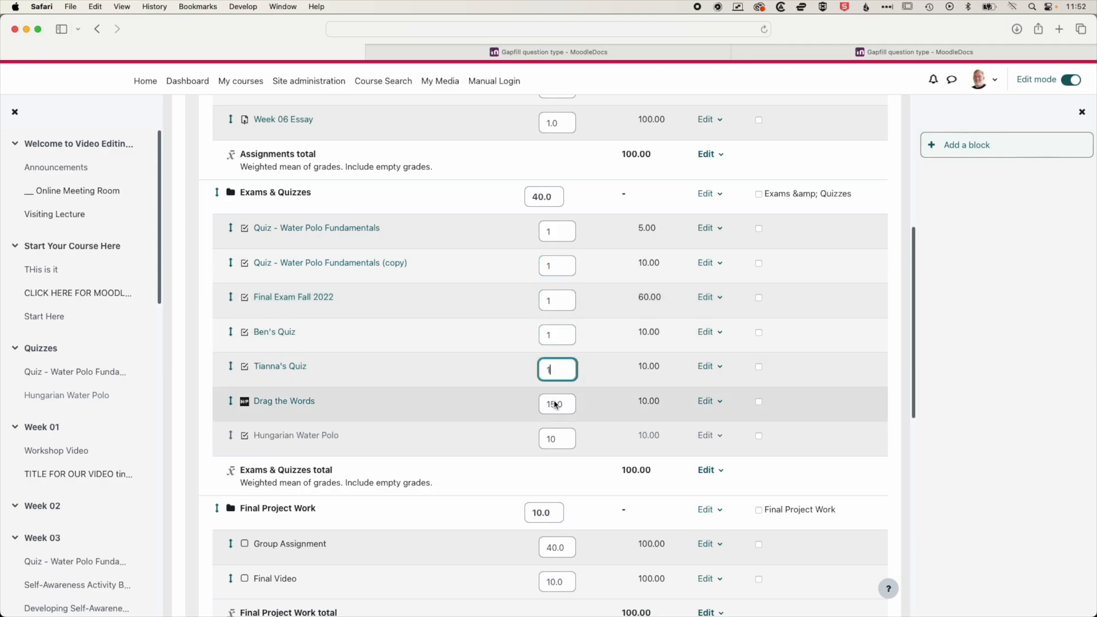
- Weight each Exams & Quizzes item 1, save and recalculate grades, then reopen Hungarian Water Polo
click(556, 439)
text(1)
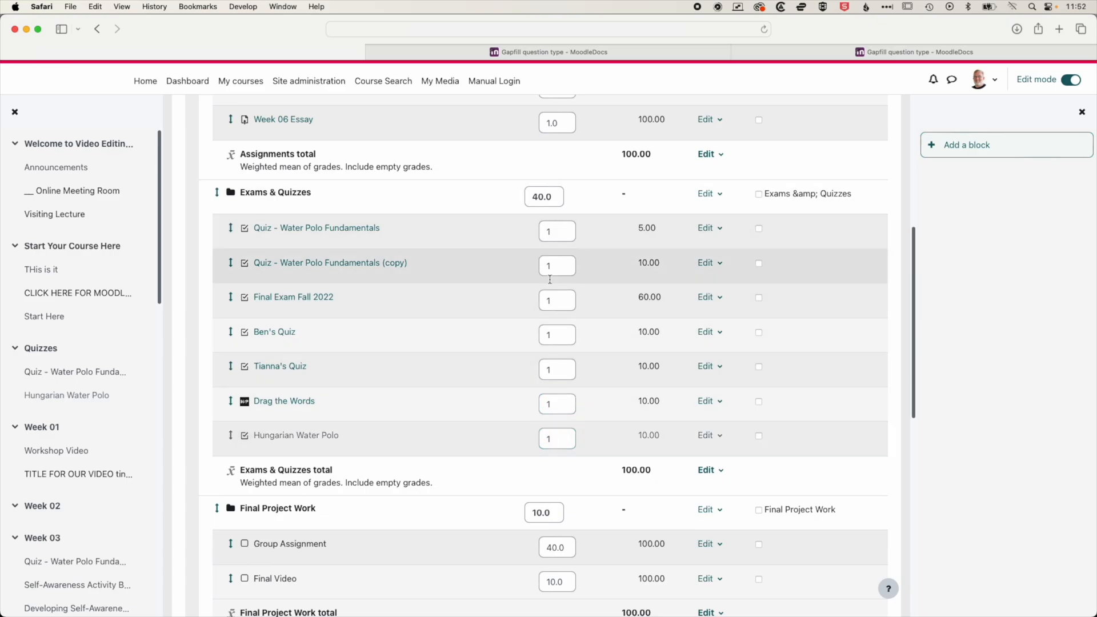
mouse_move(554, 476)
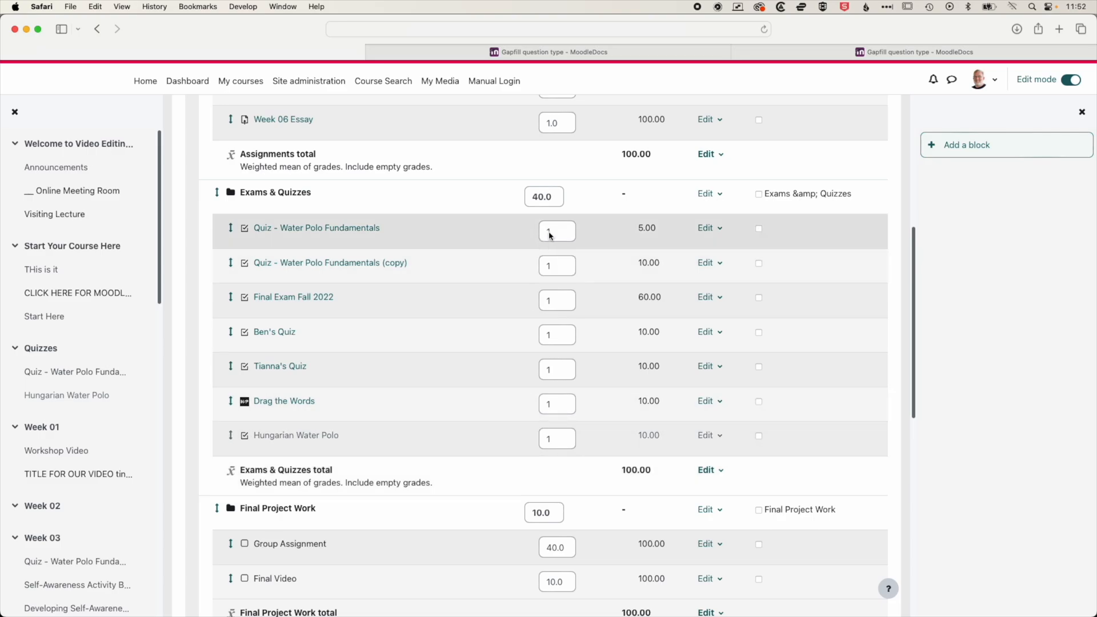
mouse_move(527, 218)
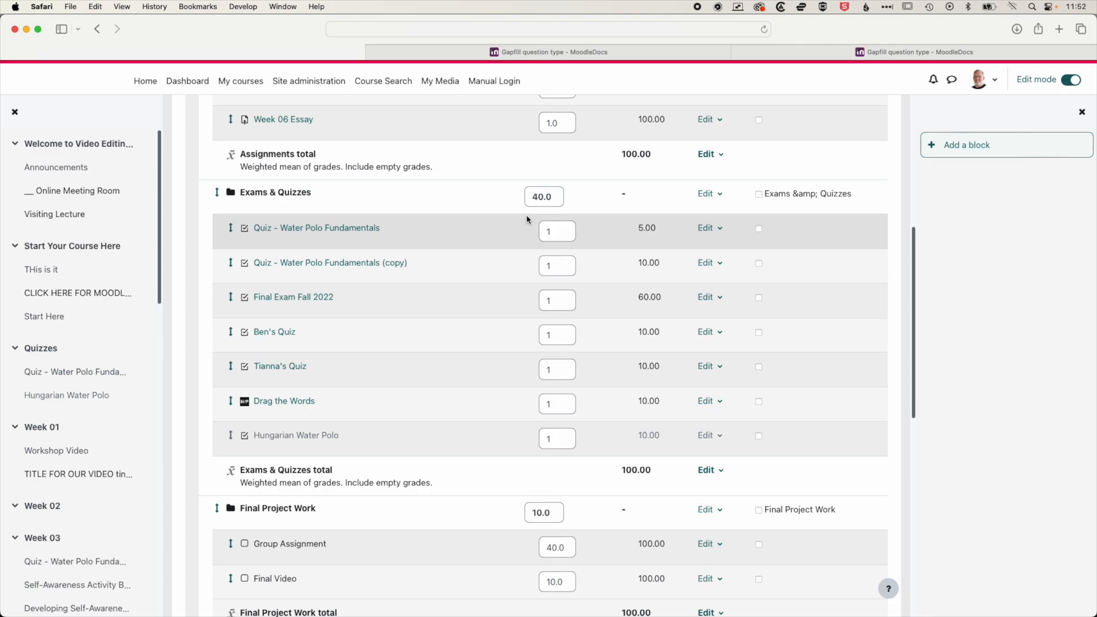
mouse_move(525, 182)
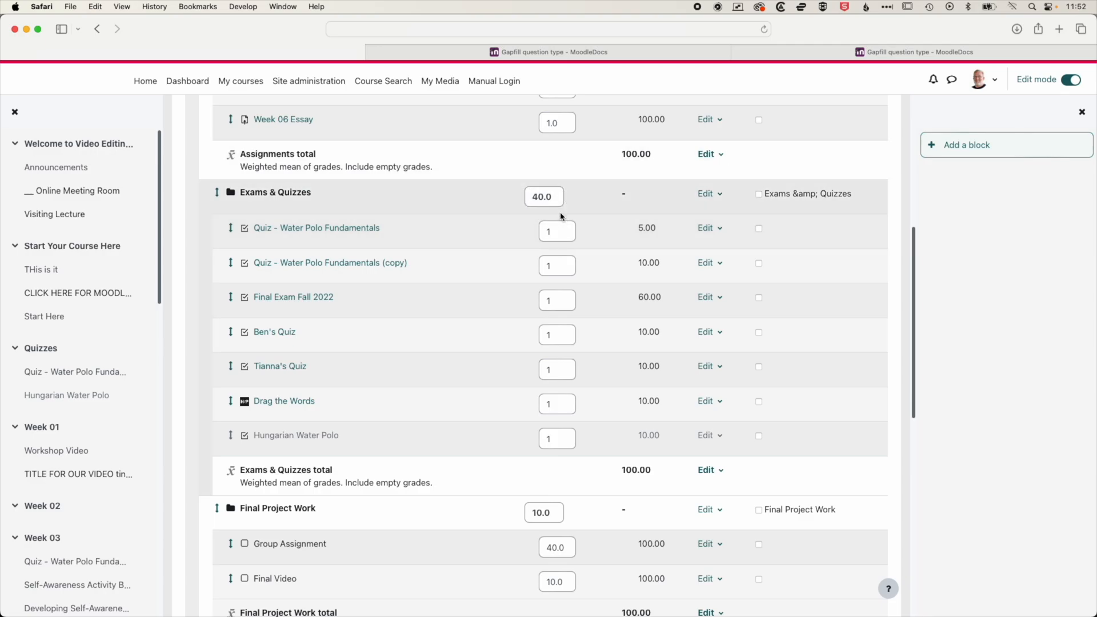
mouse_move(570, 207)
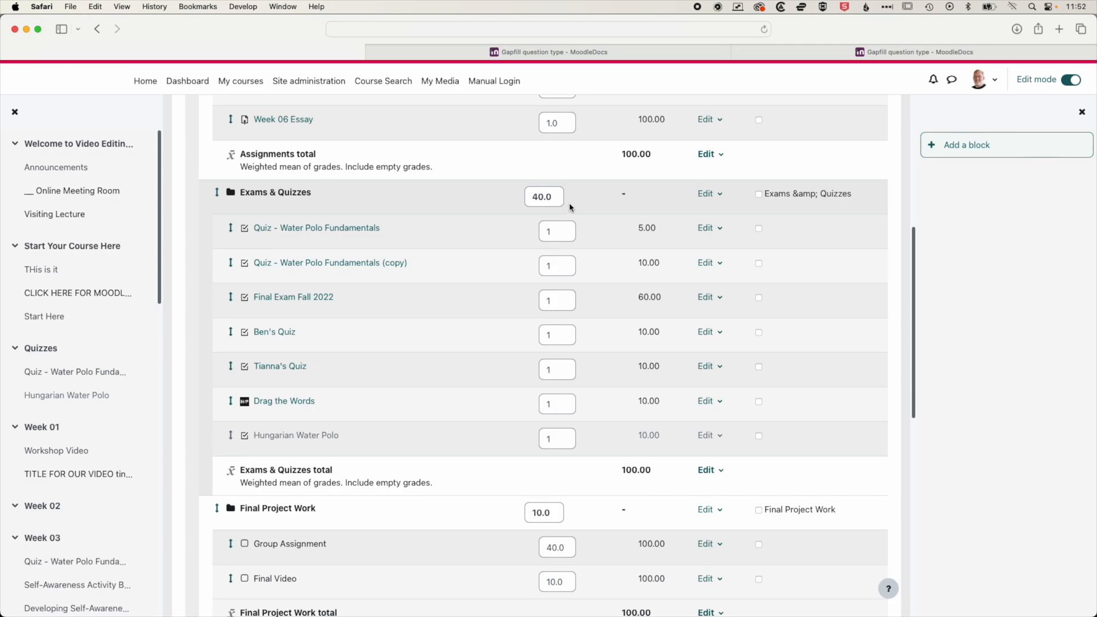
mouse_move(555, 217)
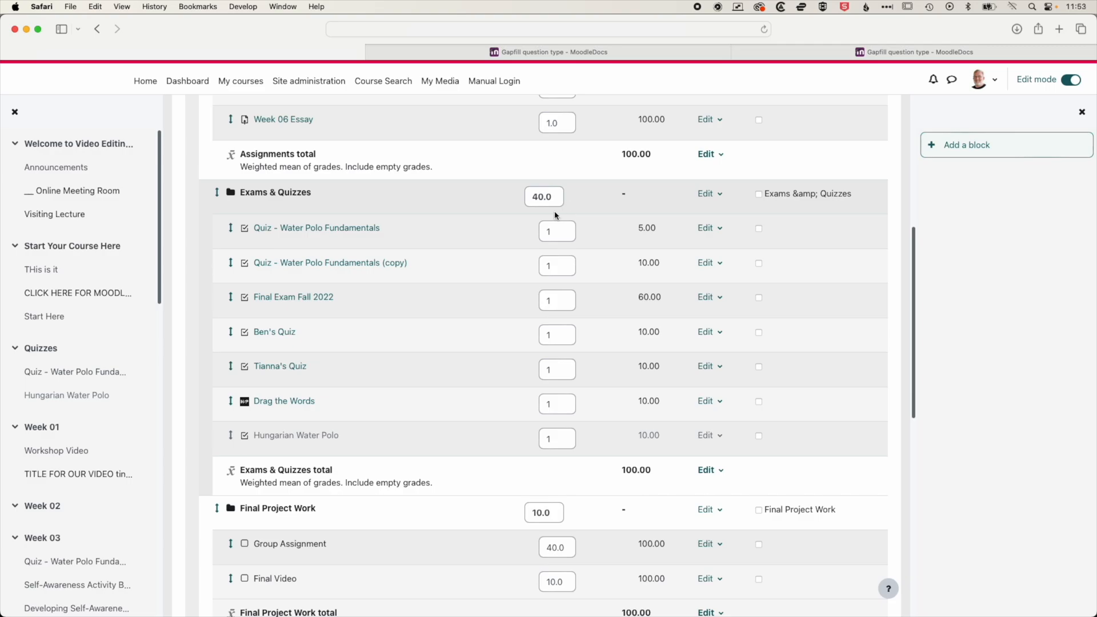
scroll(down, 3)
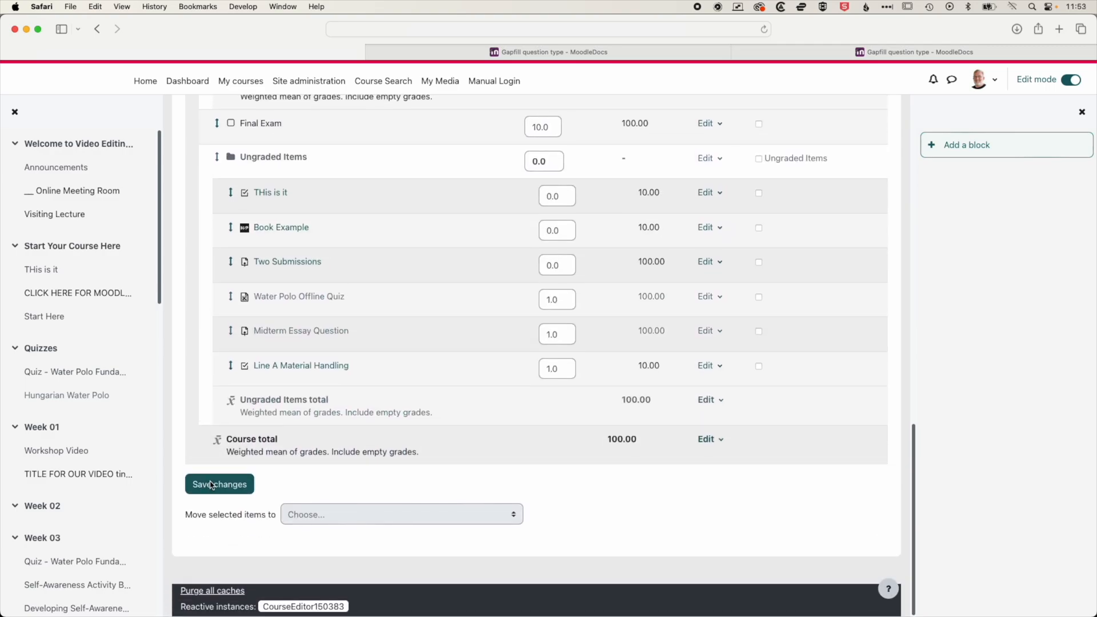
click(218, 484)
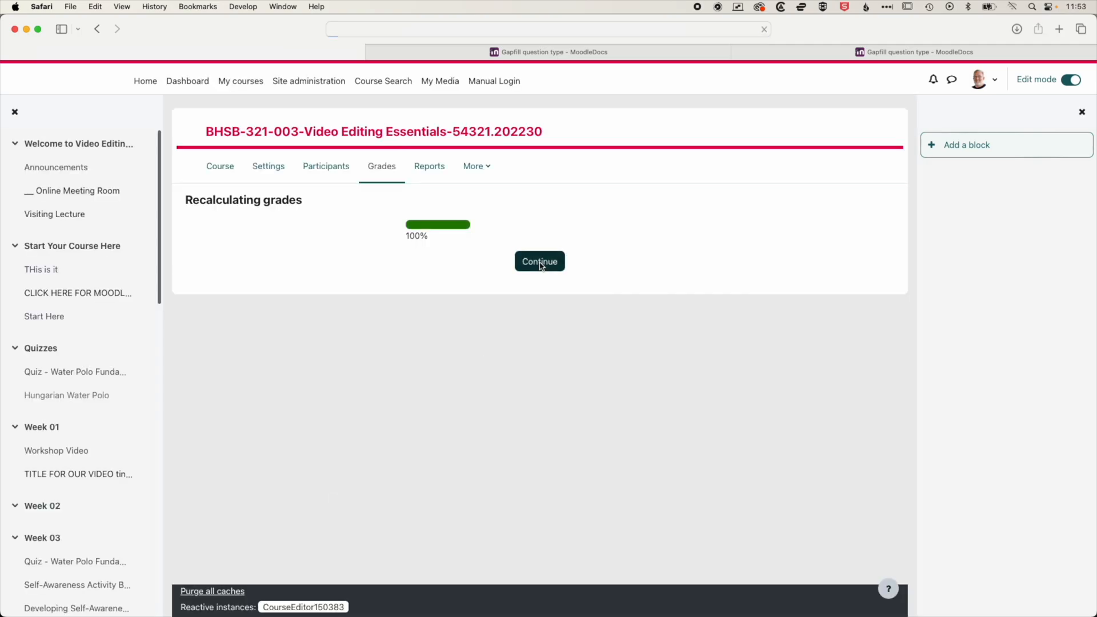
click(539, 262)
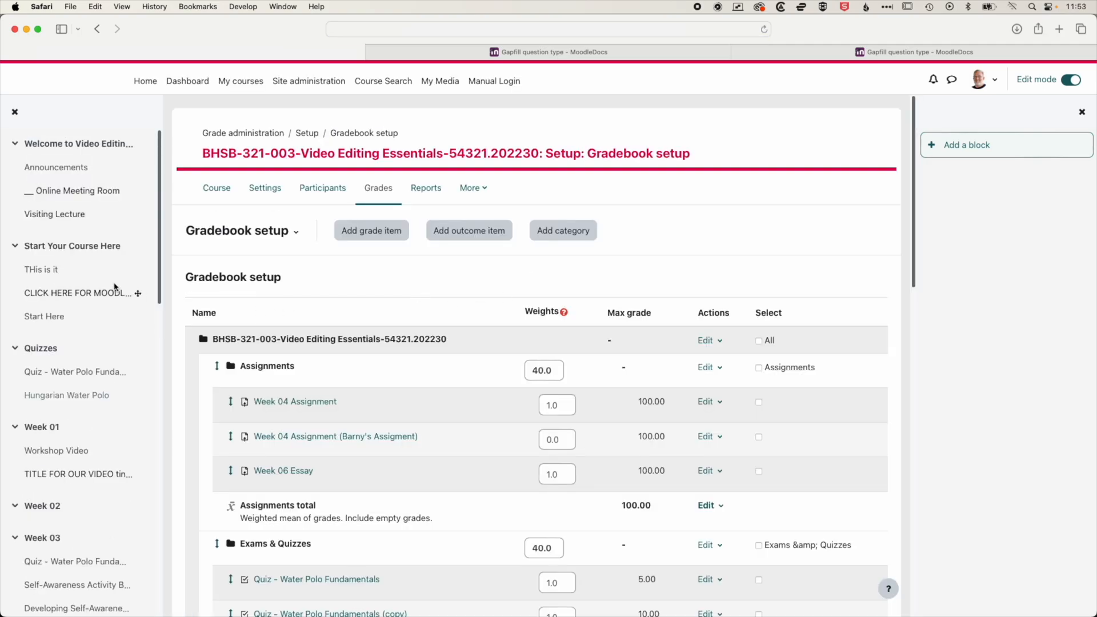
click(66, 395)
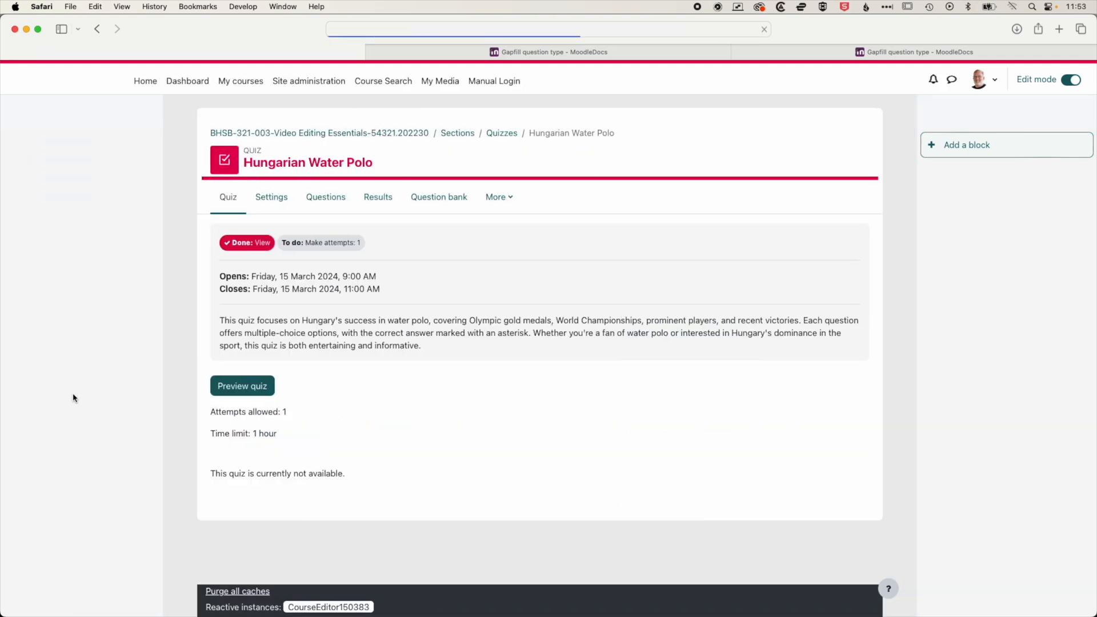
- Unhide the Hungarian Water Polo quiz and confirm its 15 March 2024 closing on the dashboard timeline
click(63, 28)
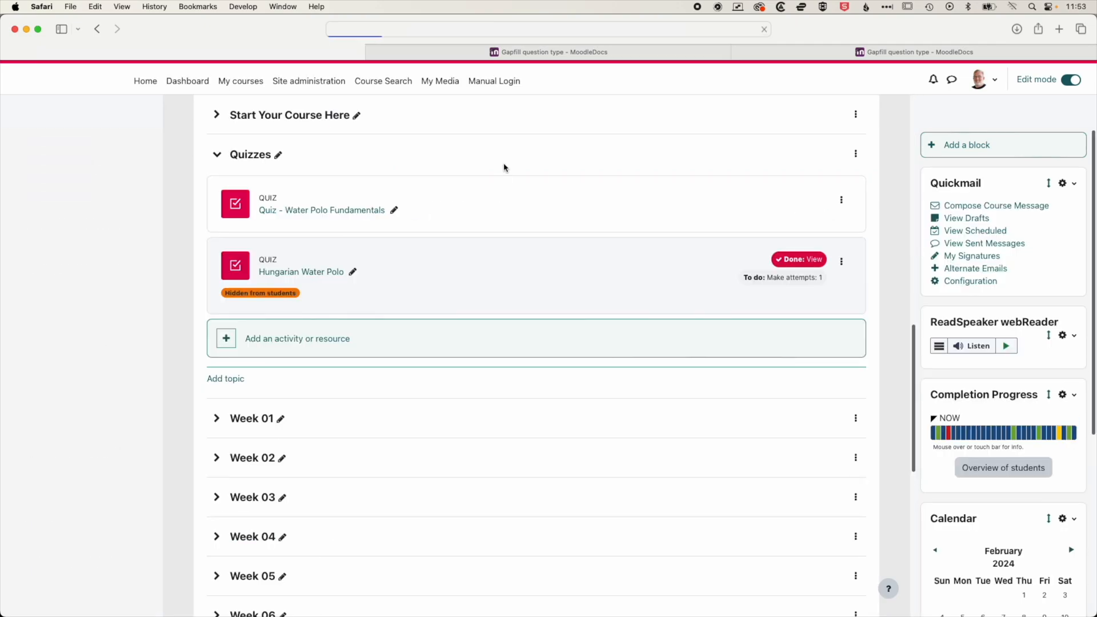
click(62, 29)
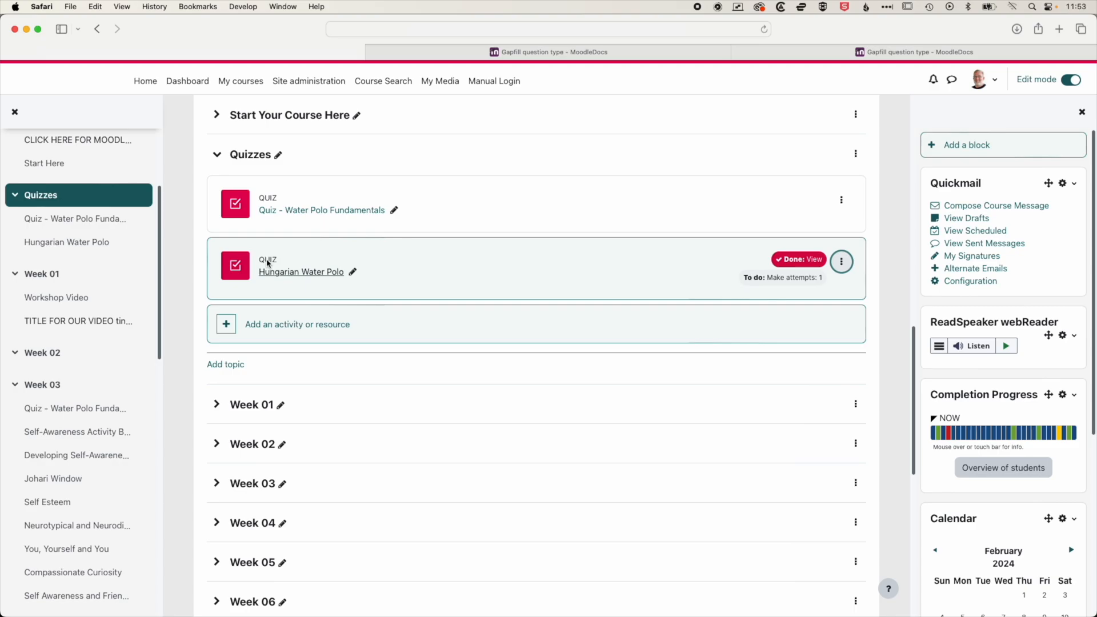
mouse_move(449, 257)
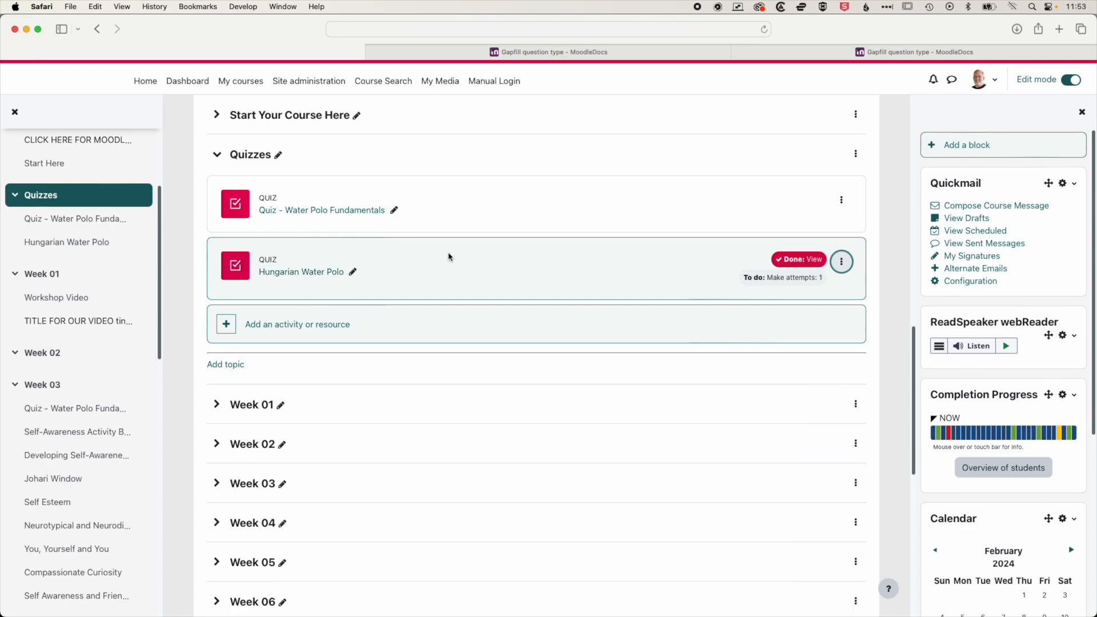
mouse_move(305, 175)
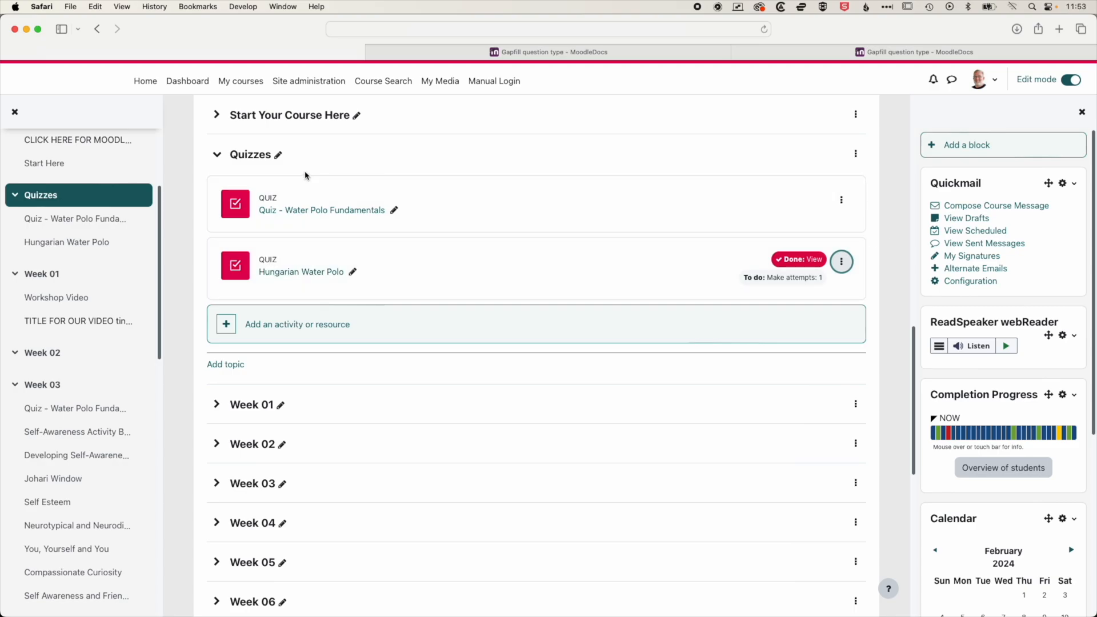
click(187, 81)
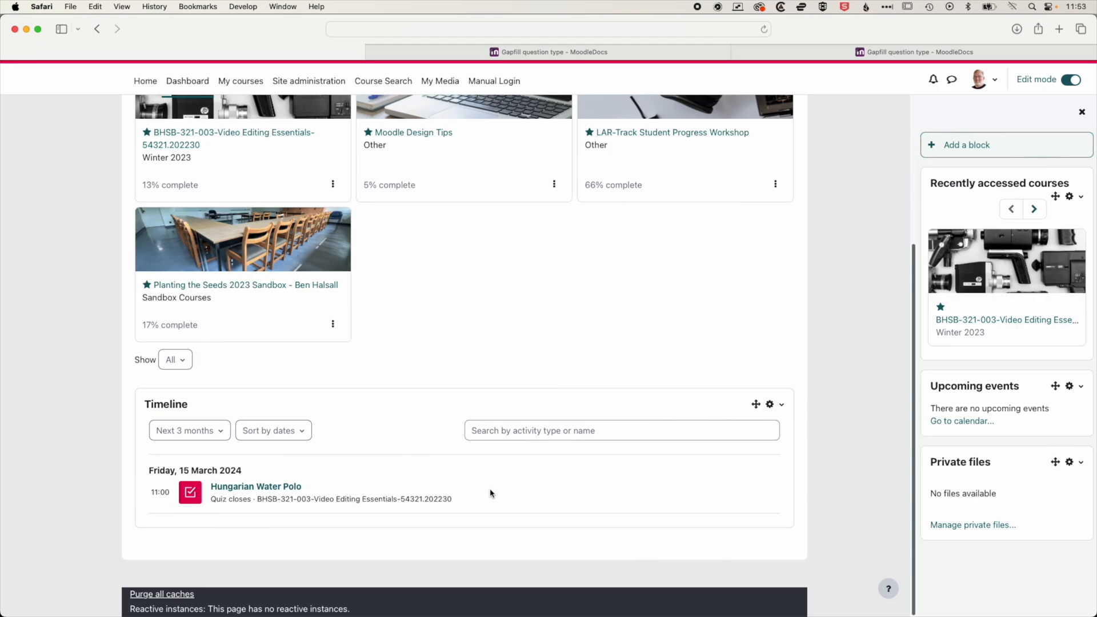
mouse_move(164, 495)
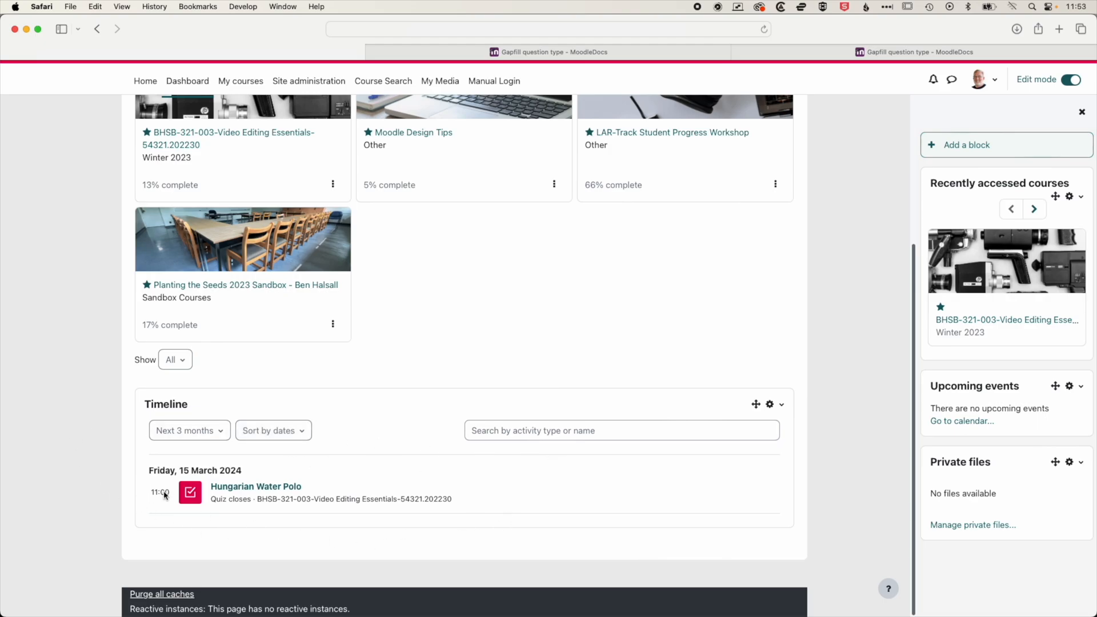
mouse_move(189, 430)
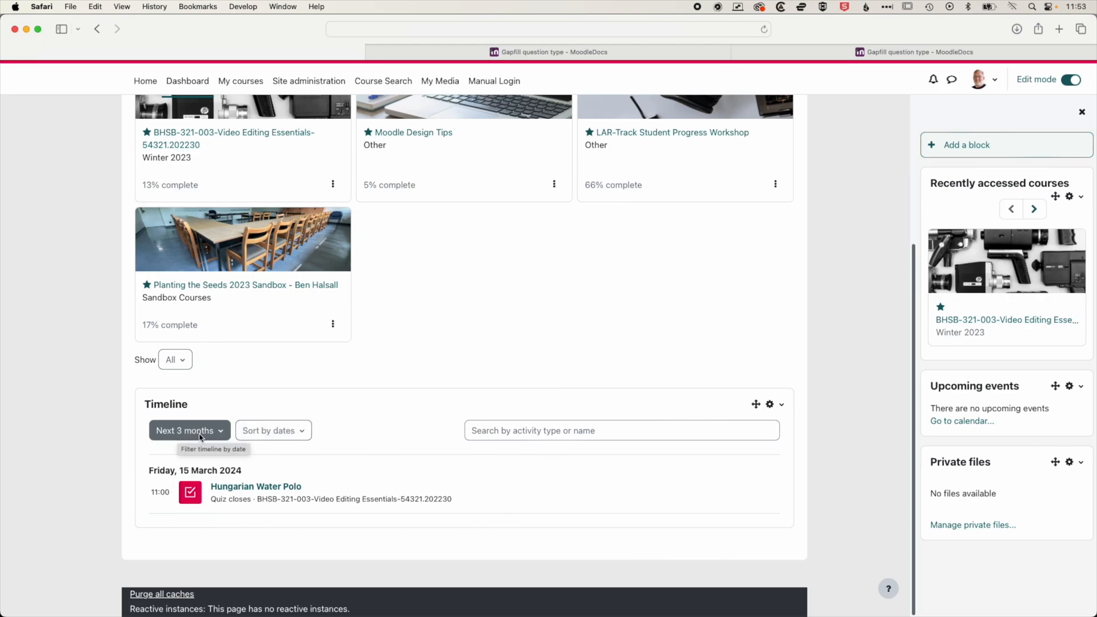
mouse_move(293, 514)
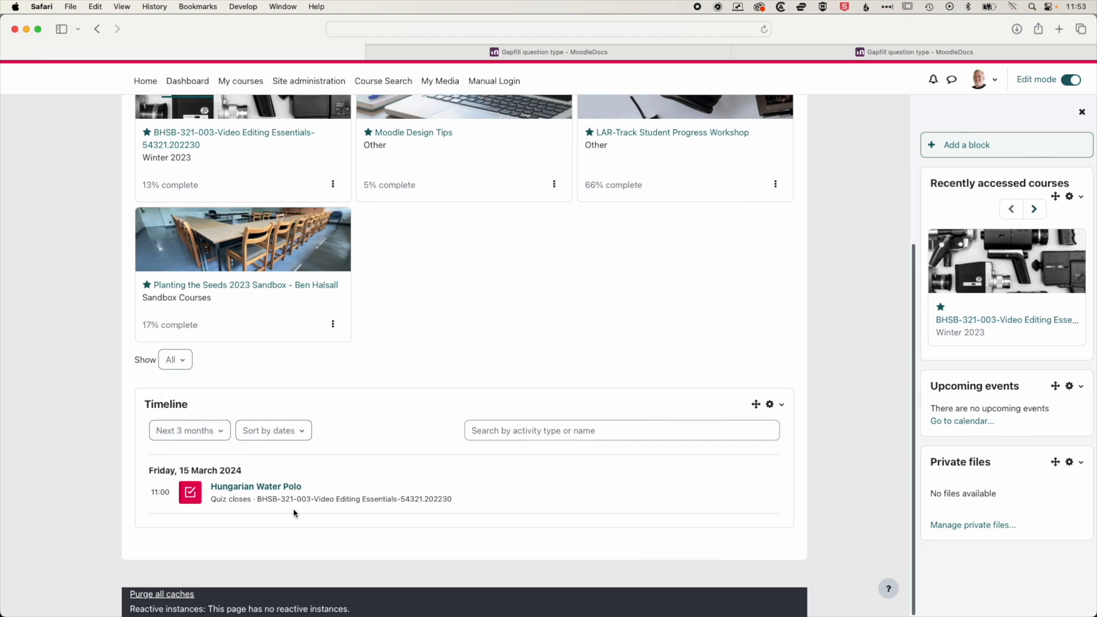
mouse_move(151, 481)
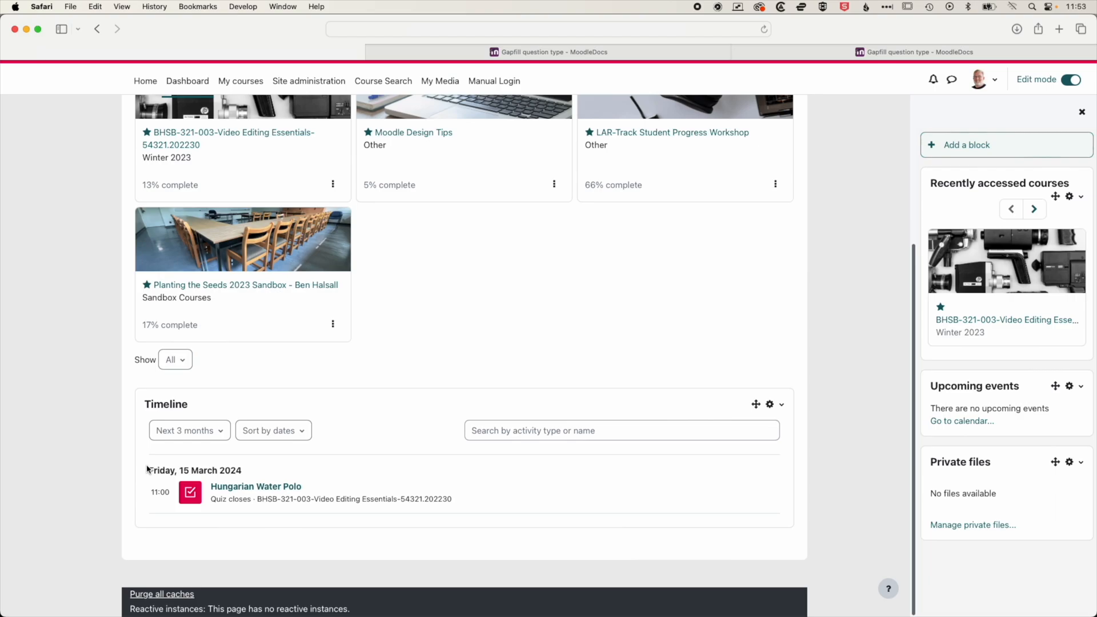
mouse_move(639, 398)
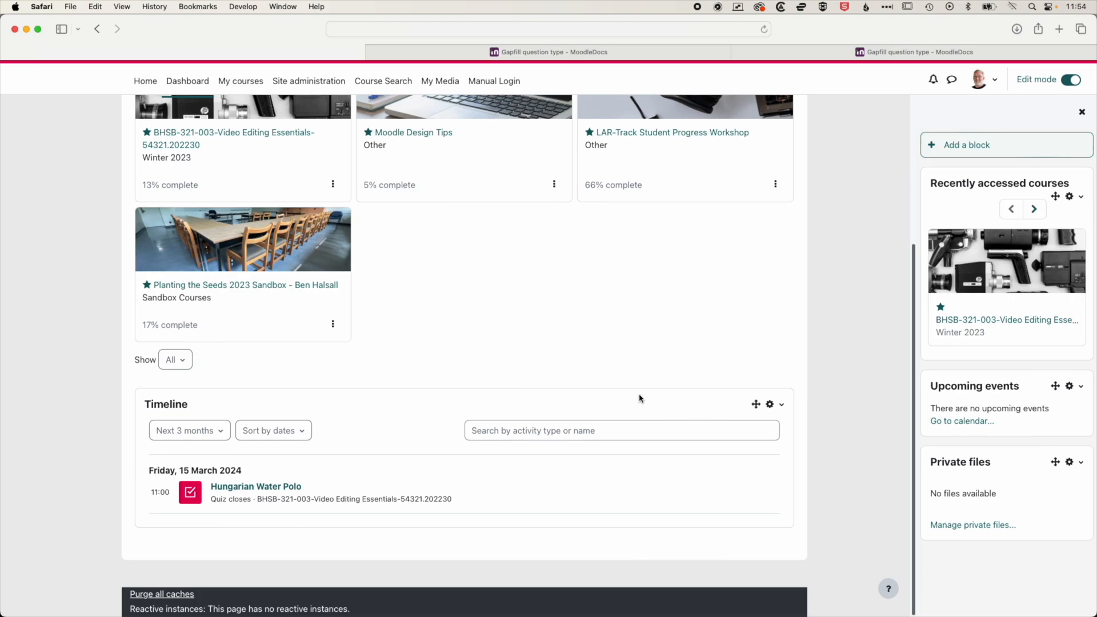